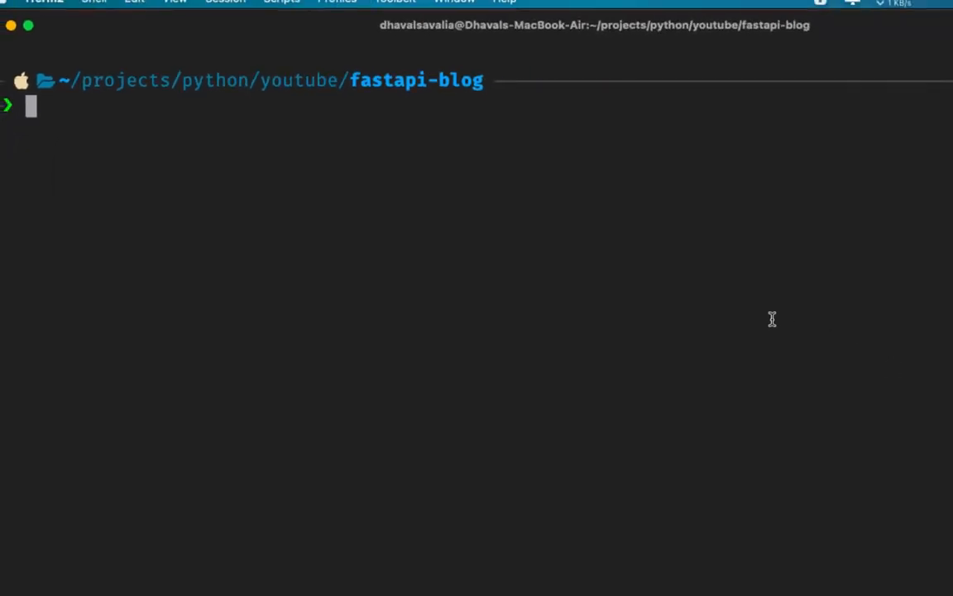
# Run a pipenv dev install of jedi, autopep8, pylint and pynvim in the fastapi-blog project
pyautogui.write('pipenv shell')
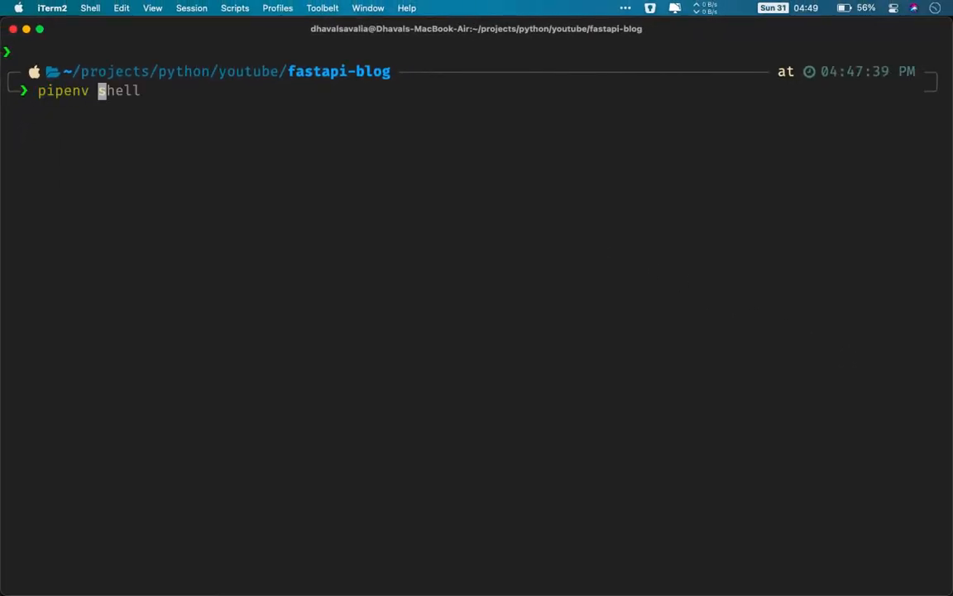
pyautogui.write('install')
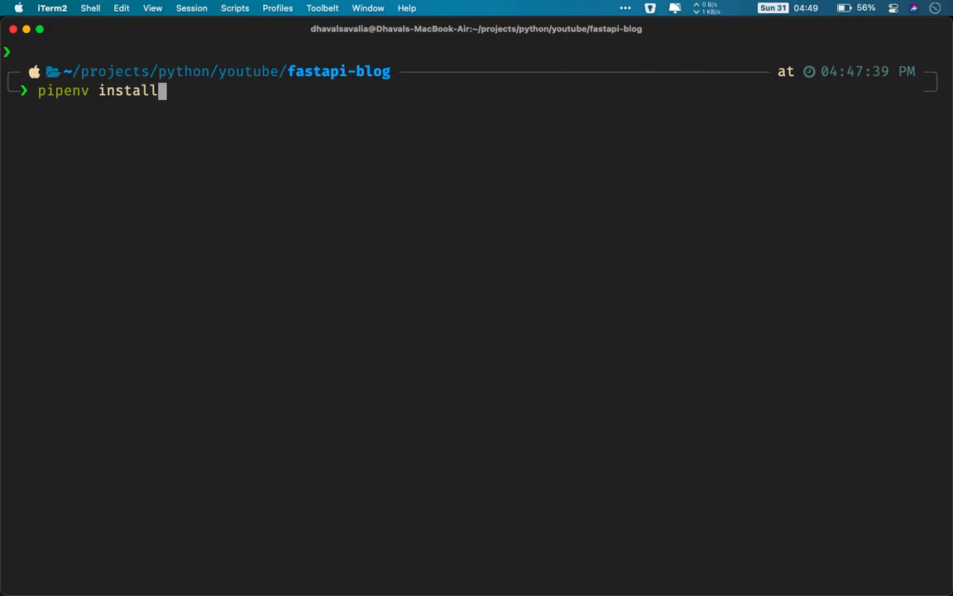
pyautogui.write('jedi autopep8 pylint pynvim --dev')
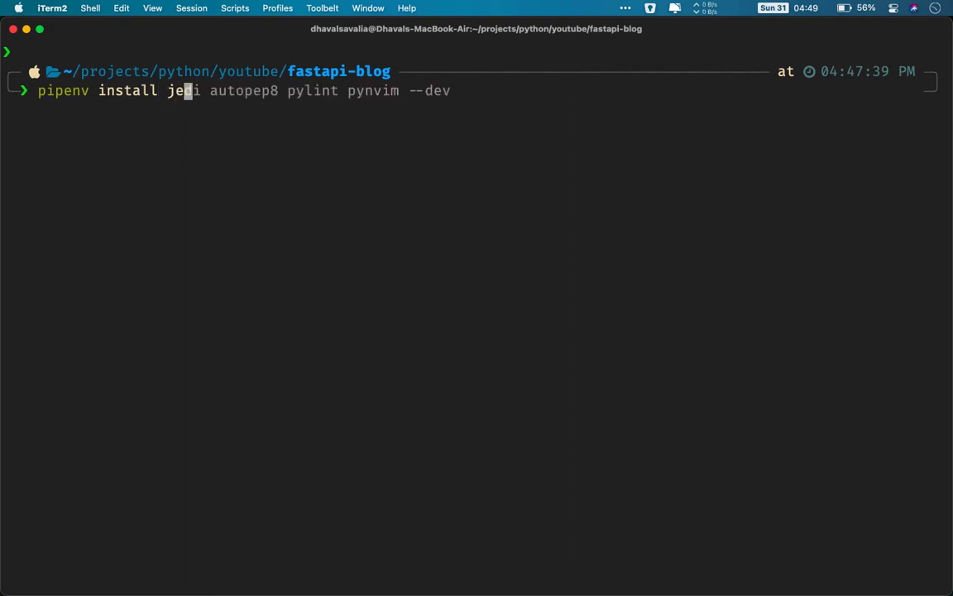
pyautogui.press('End')
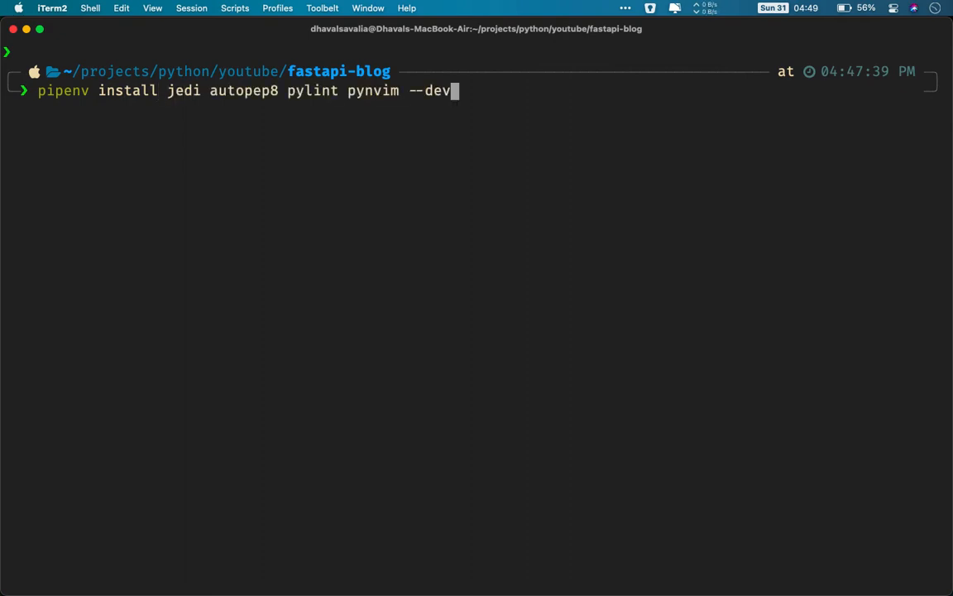
pyautogui.press('Return')
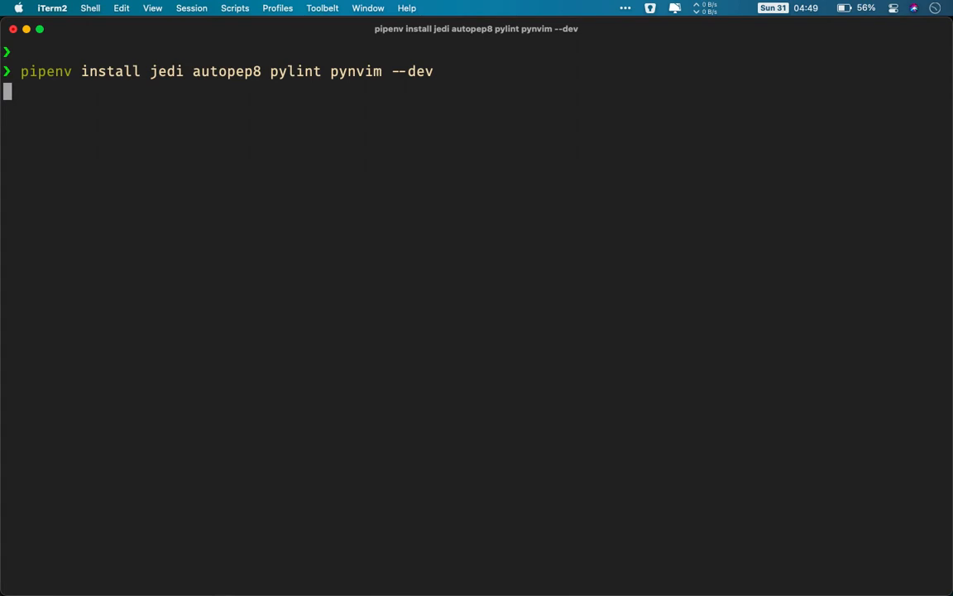
pyautogui.press('Return')
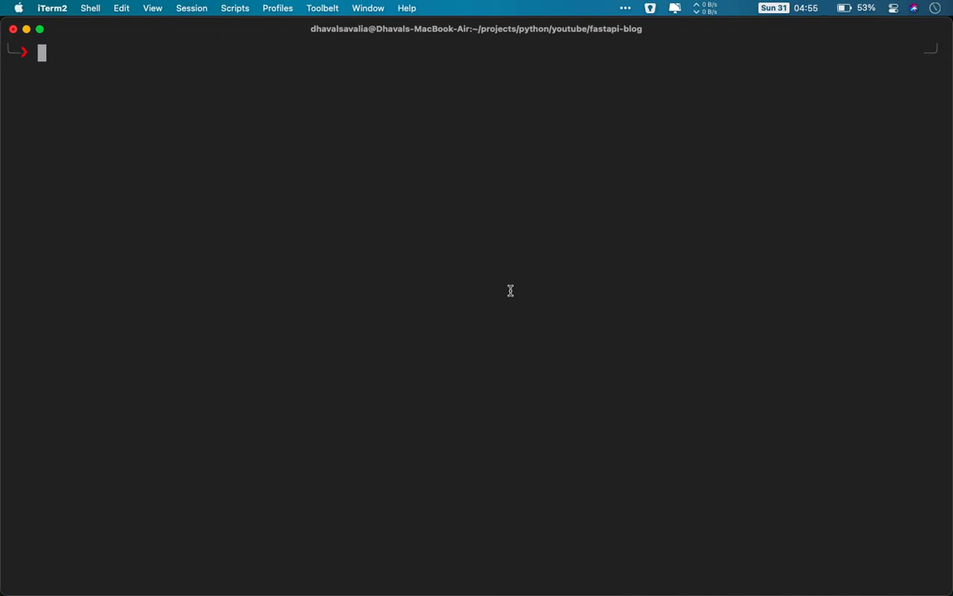
# Activate the project's pipenv virtual environment with pipenv shell
pyautogui.write('pipenv install fast')
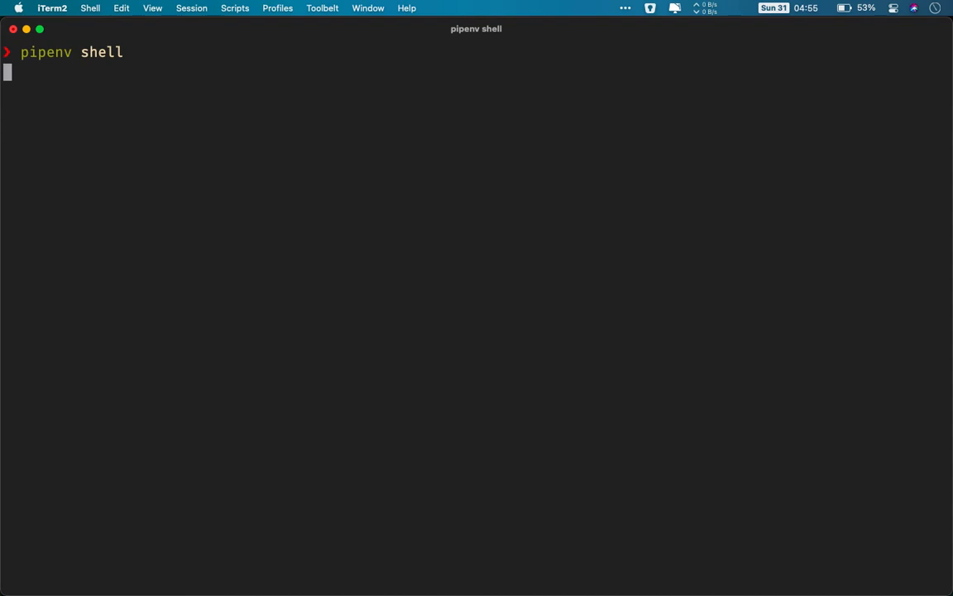
pyautogui.press('Return')
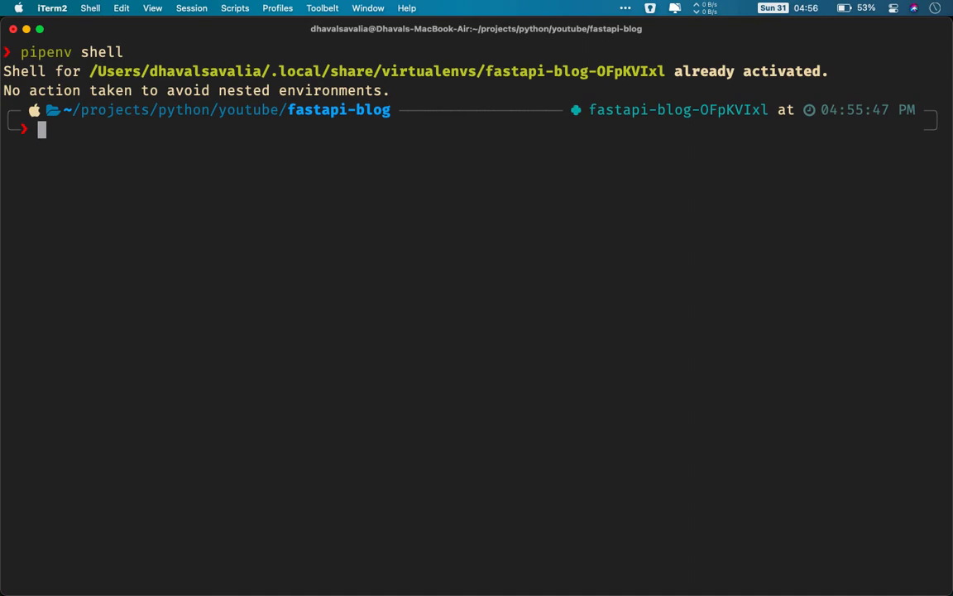
# Install fastapi and uvicorn into the project with pipenv install
pyautogui.write('pipenv shell')
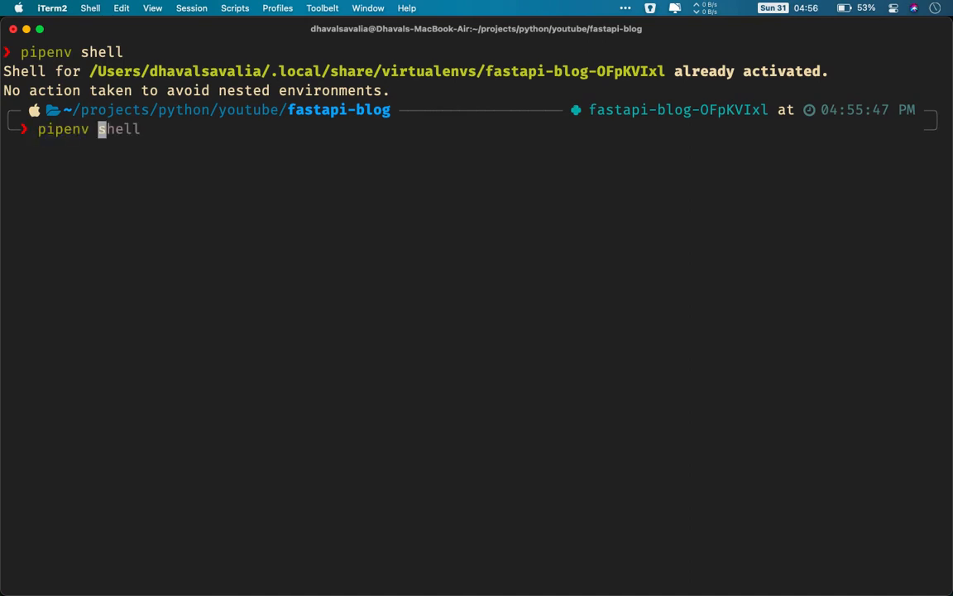
pyautogui.write('install fast')
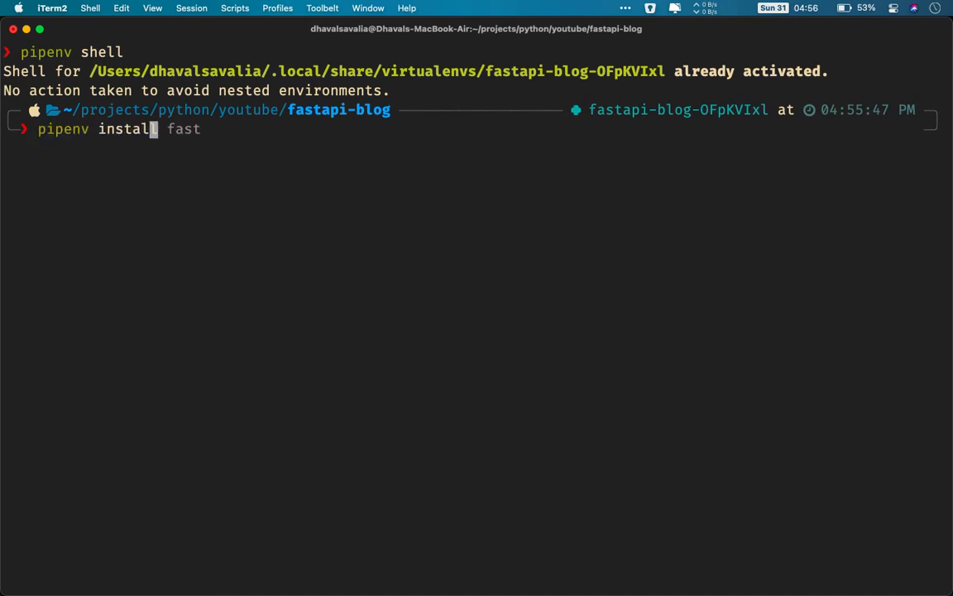
pyautogui.press('backspace')
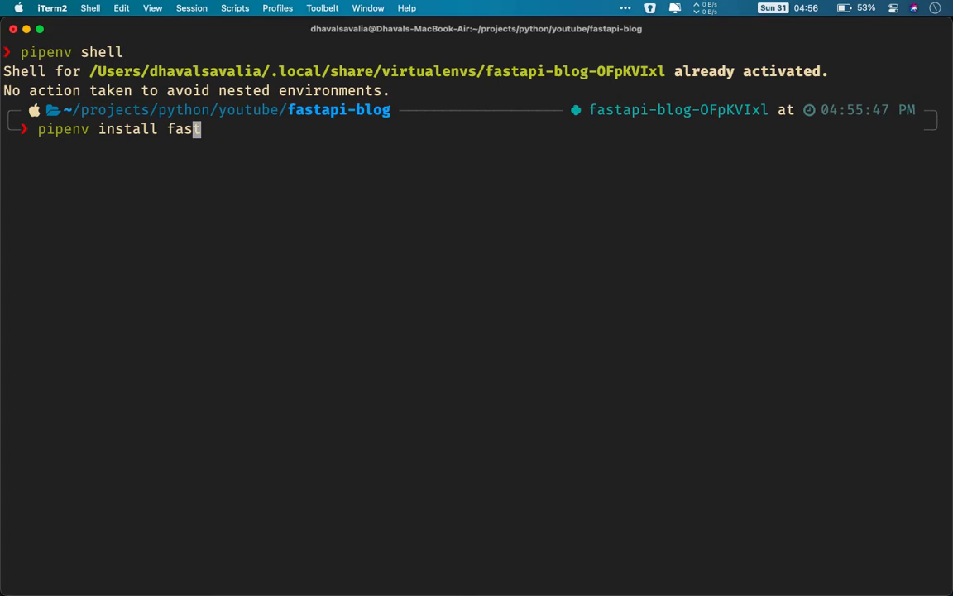
pyautogui.write('tapi uvicorn')
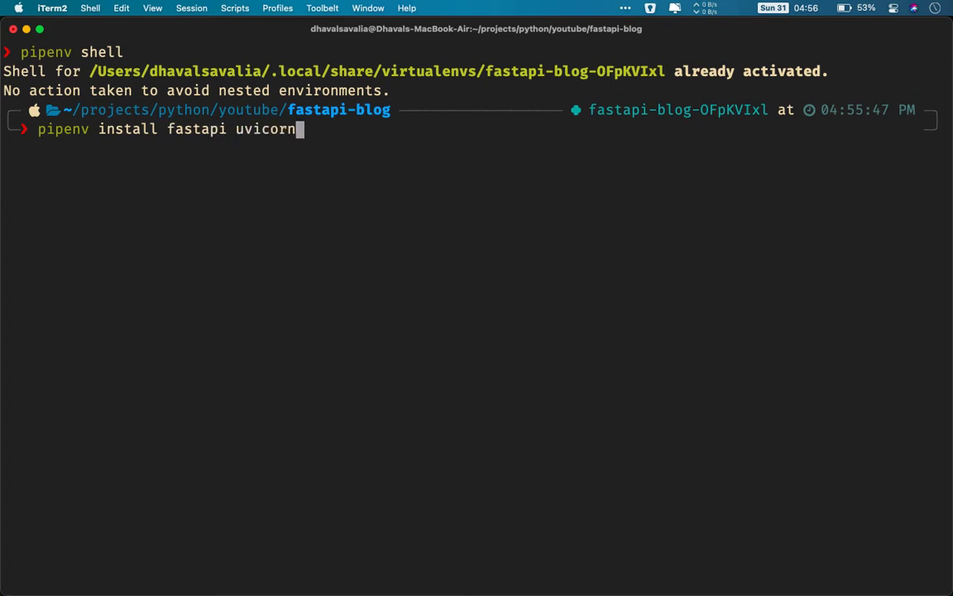
pyautogui.press('Return')
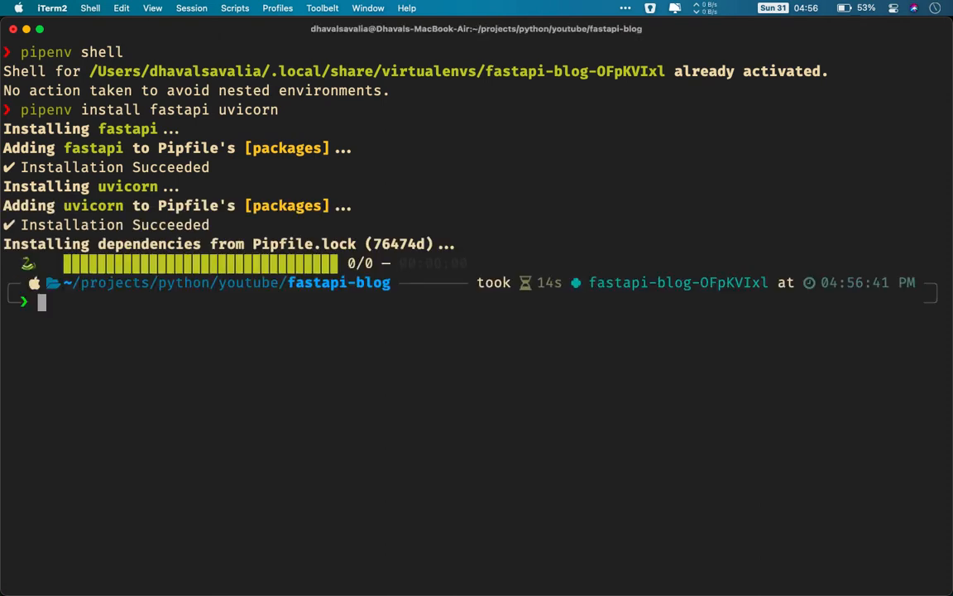
# Create the app folder with empty __init__.py and main.py, then edit main.py in Neovim
pyautogui.write('cd .')
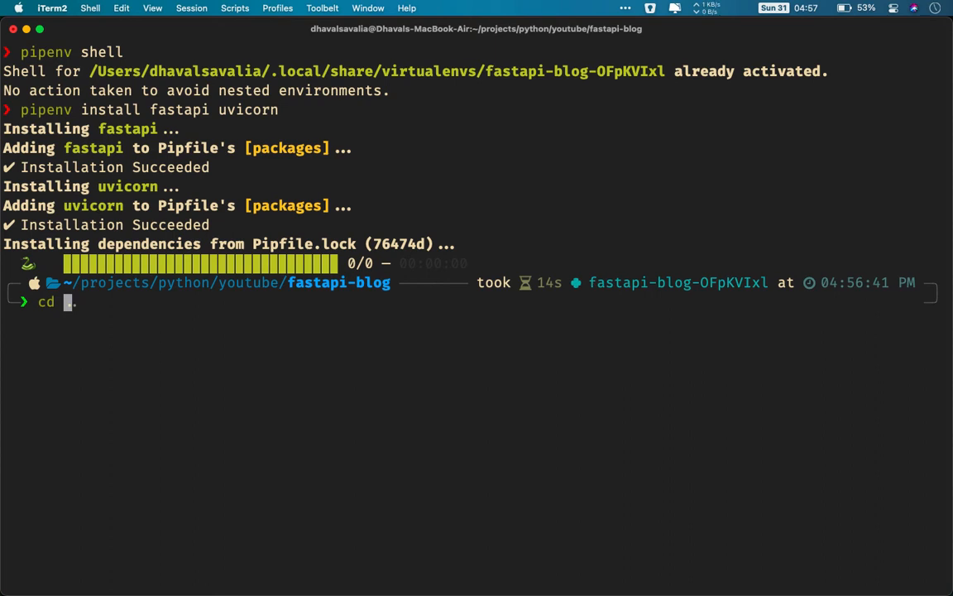
pyautogui.write('mkdir fastapi-blog && cd fastapi-blog')
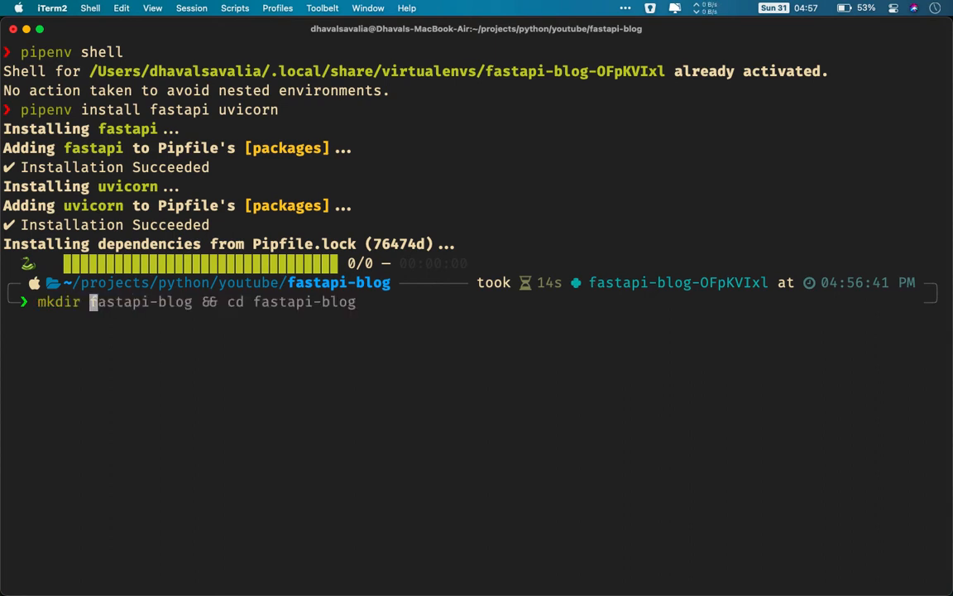
pyautogui.press('Return')
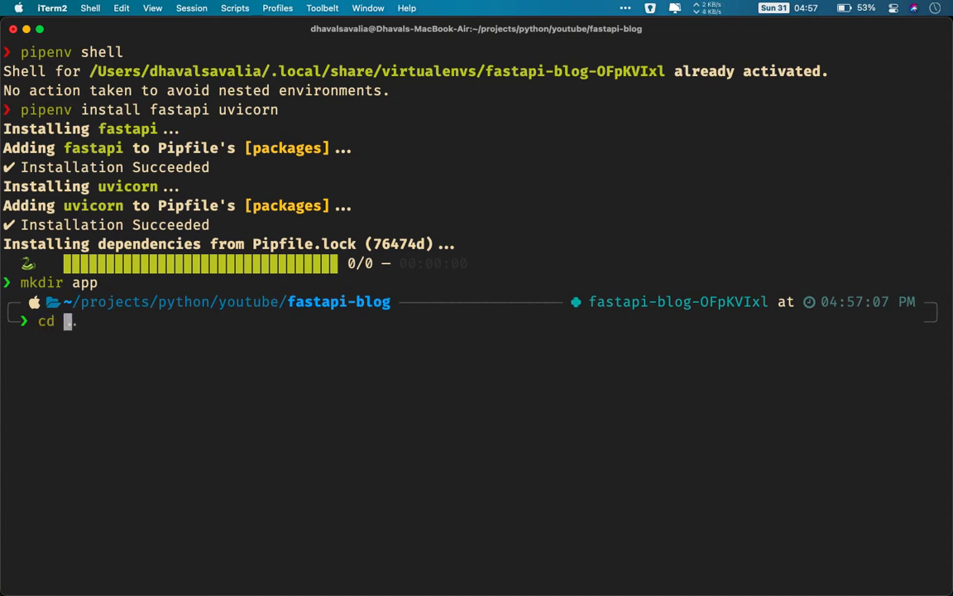
pyautogui.press('Return')
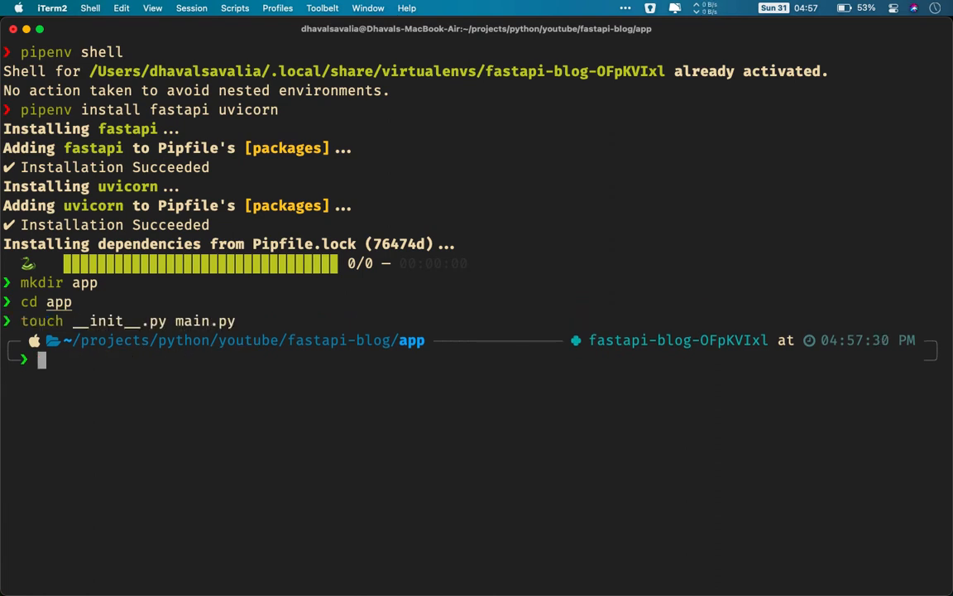
pyautogui.write('nvim main.py')
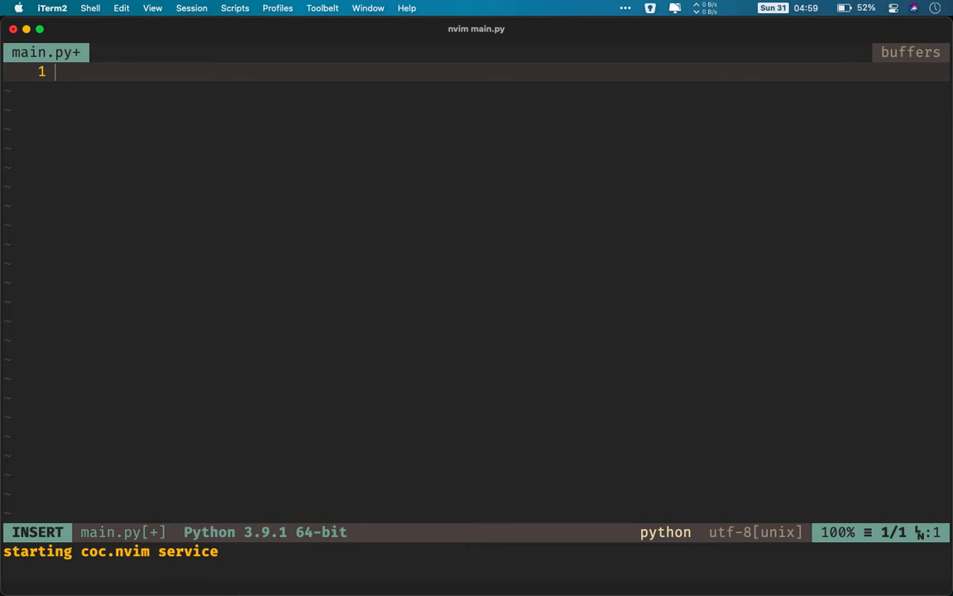
# Write `from fastapi import FastAPI` and `app = FastAPI()` at the top of main.py
pyautogui.write('from fastapi import FastAPI')
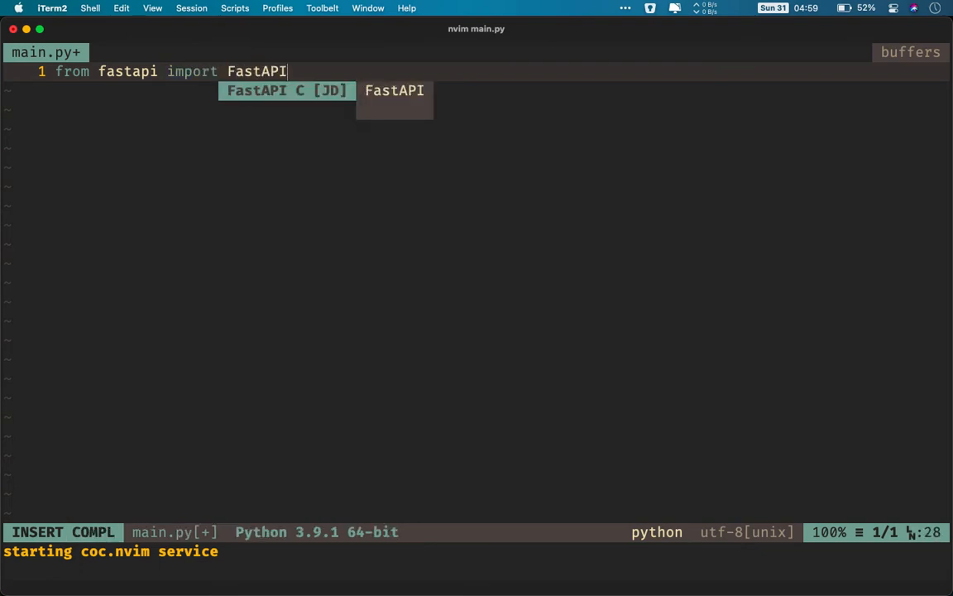
pyautogui.press('Return')
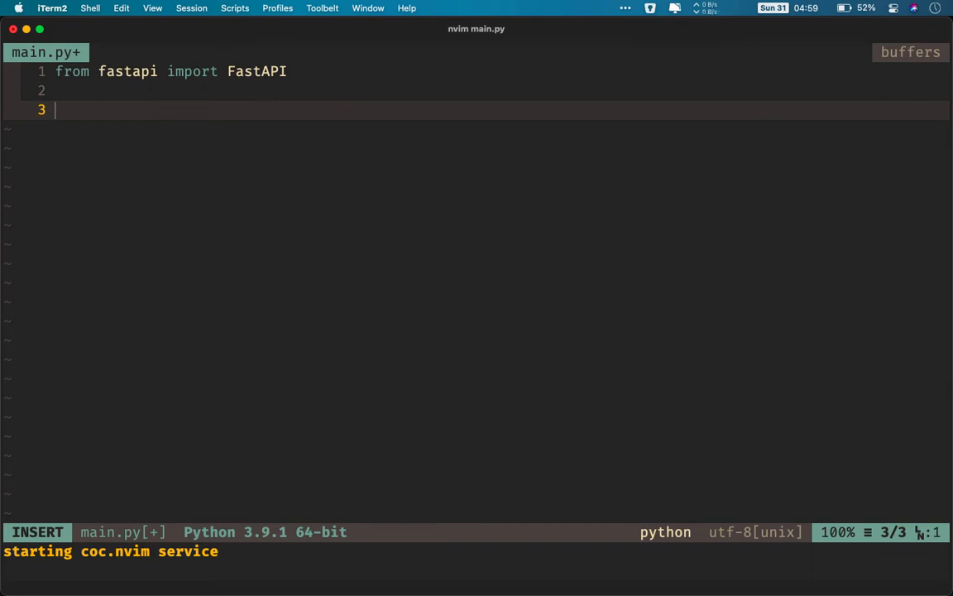
pyautogui.write('app')
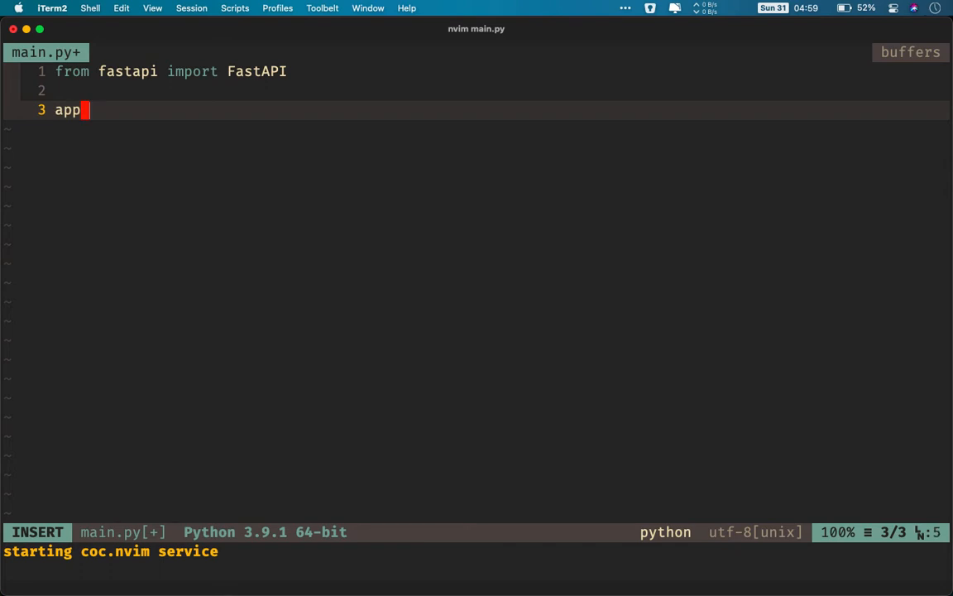
pyautogui.write('= FastAPI(')
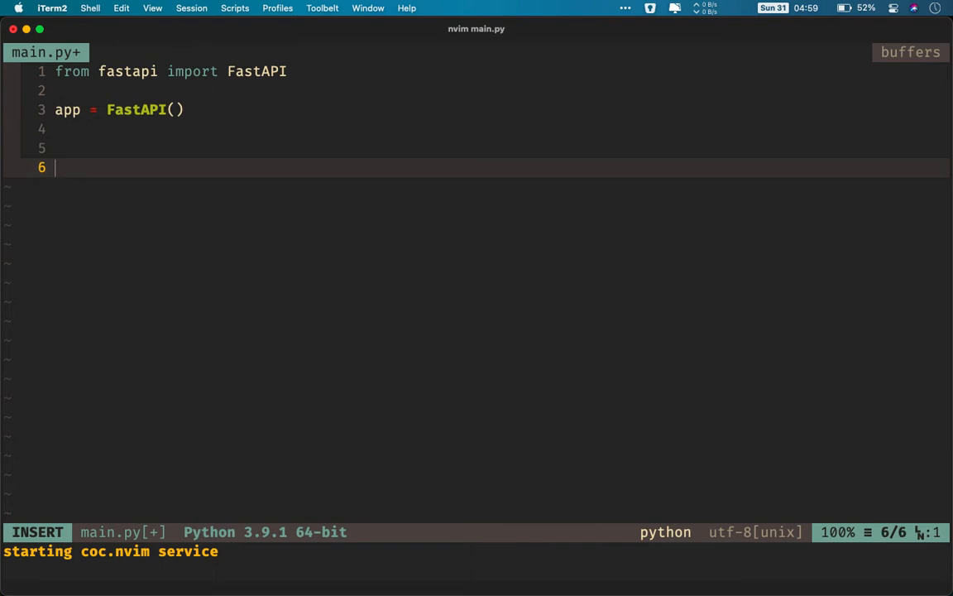
pyautogui.write('a')
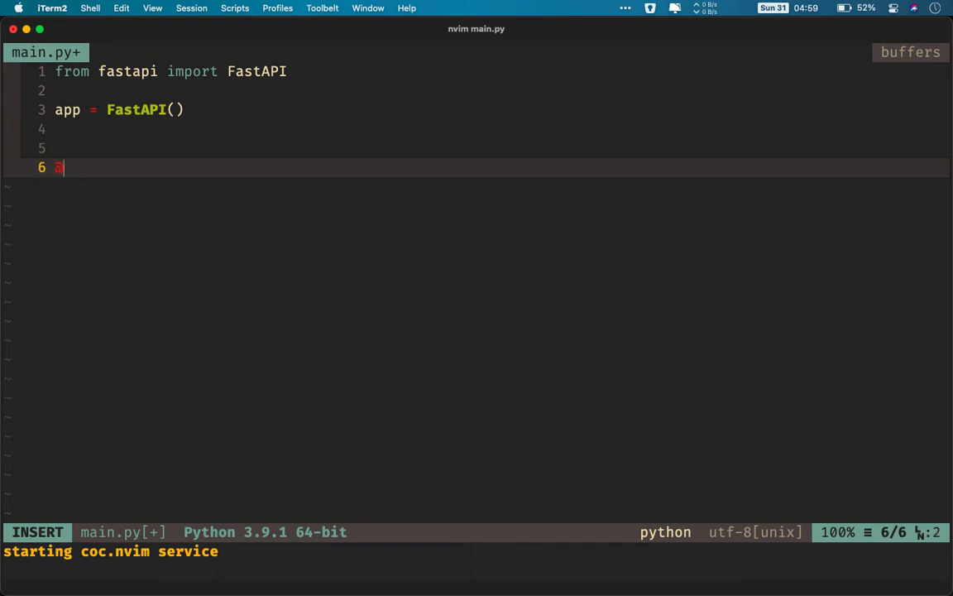
pyautogui.write('app.get')
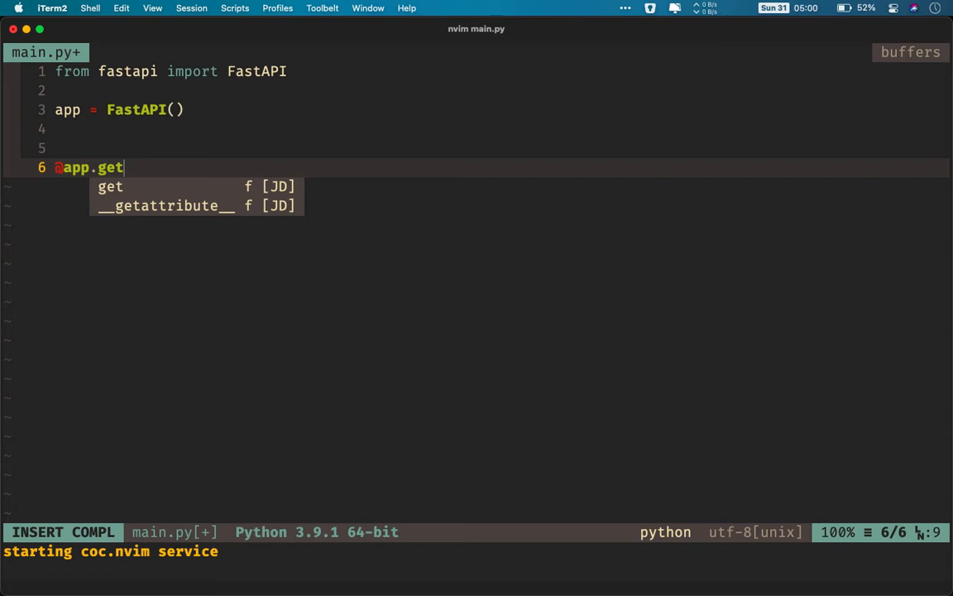
pyautogui.write('("/"')
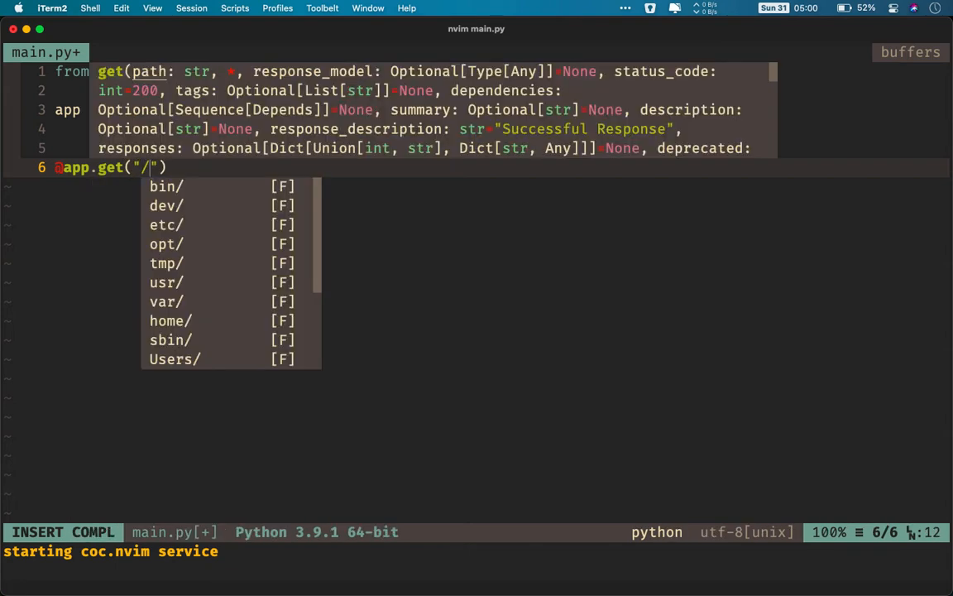
pyautogui.write('posts')
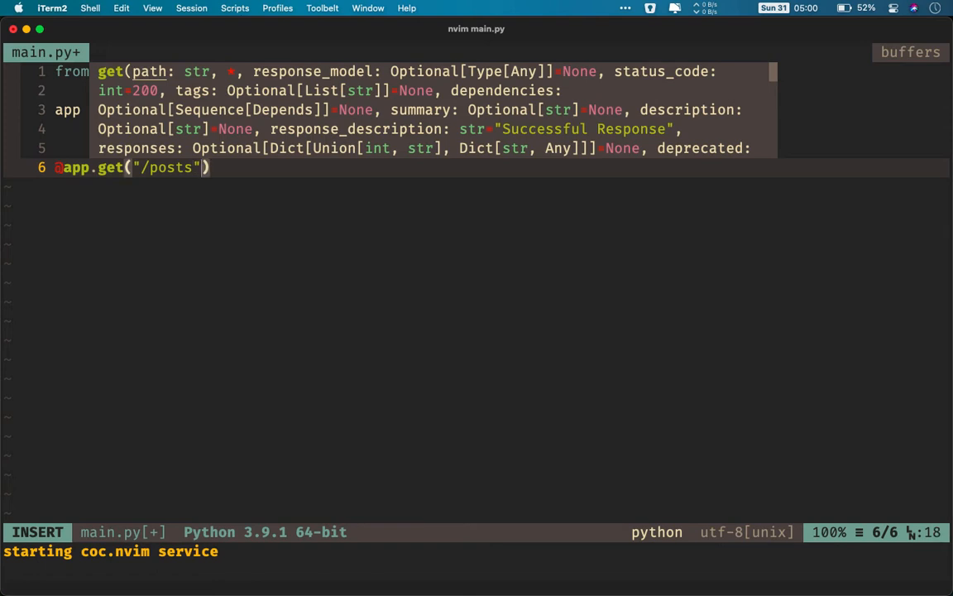
pyautogui.press('Return')
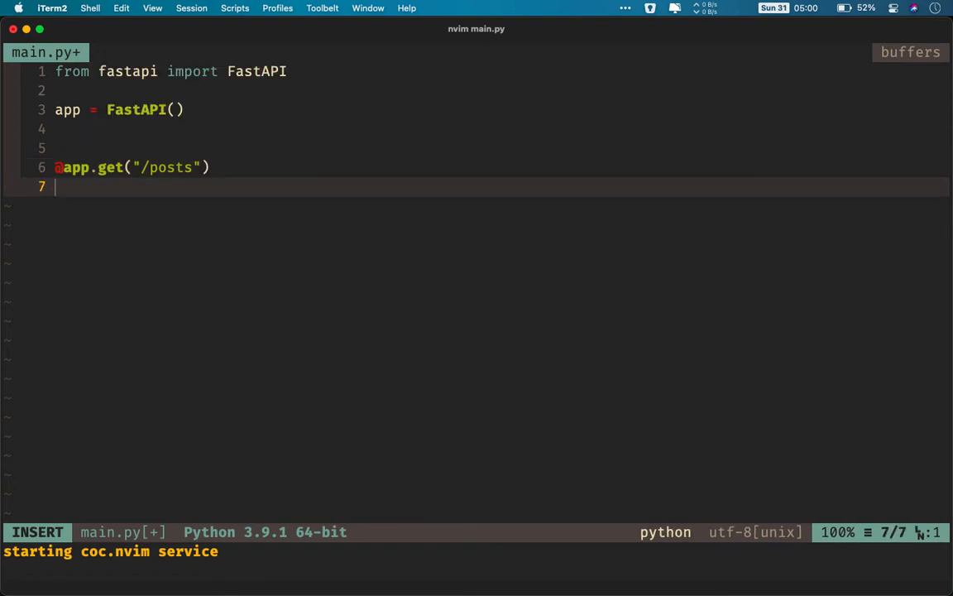
# Define read_posts returning {"posts": ["First Post"]} under the decorator
pyautogui.write('def')
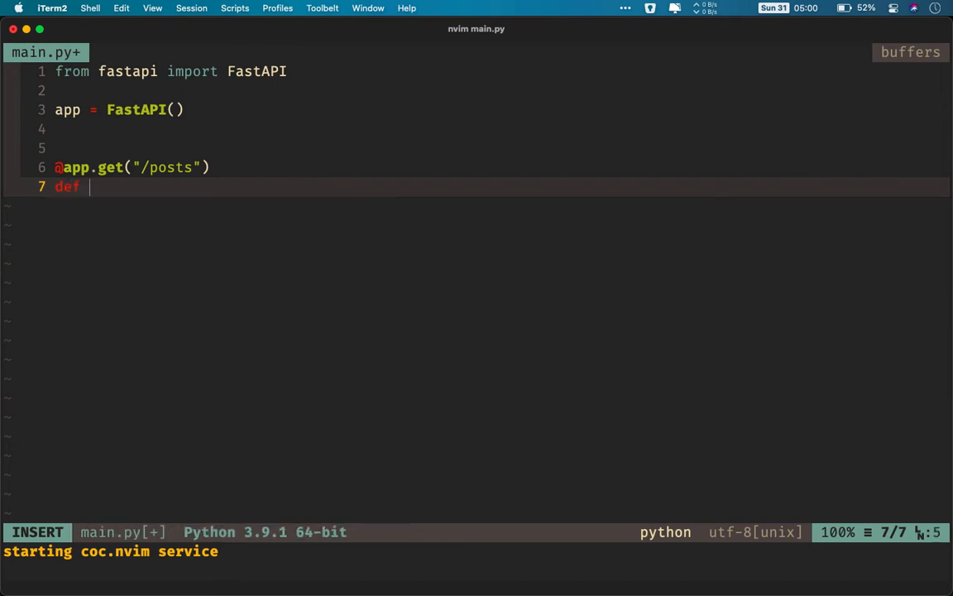
pyautogui.write('read_post')
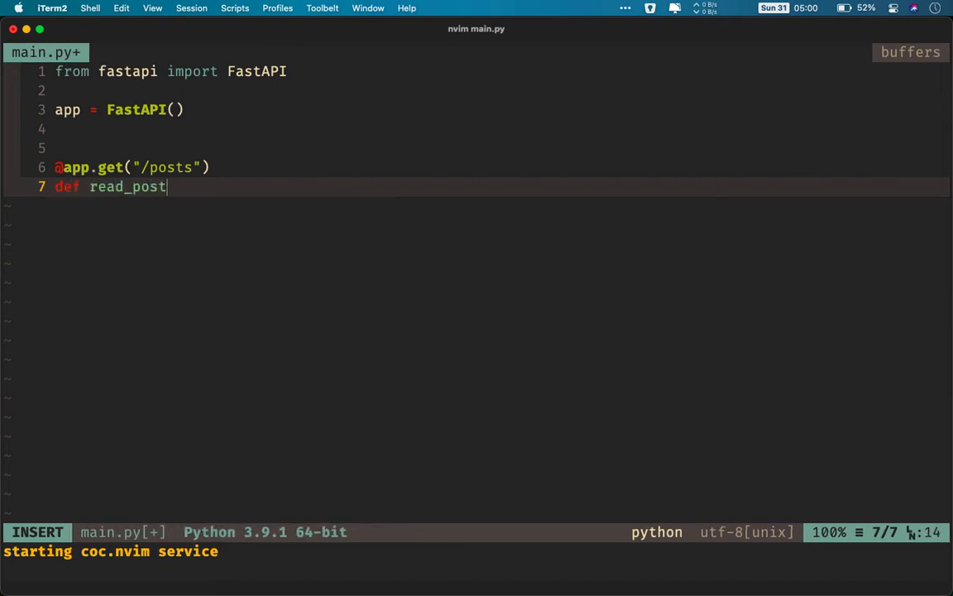
pyautogui.write('s()')
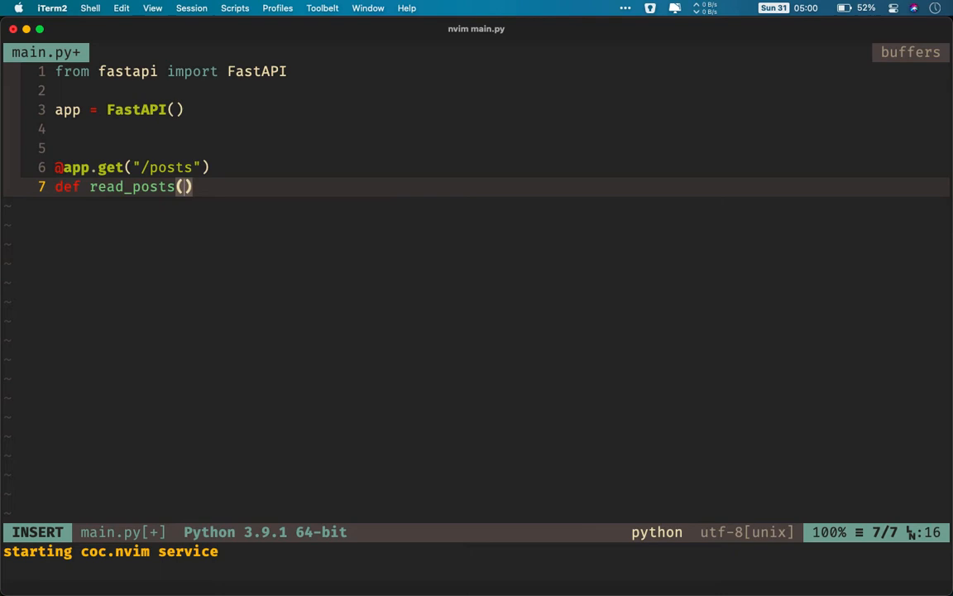
pyautogui.write(':')
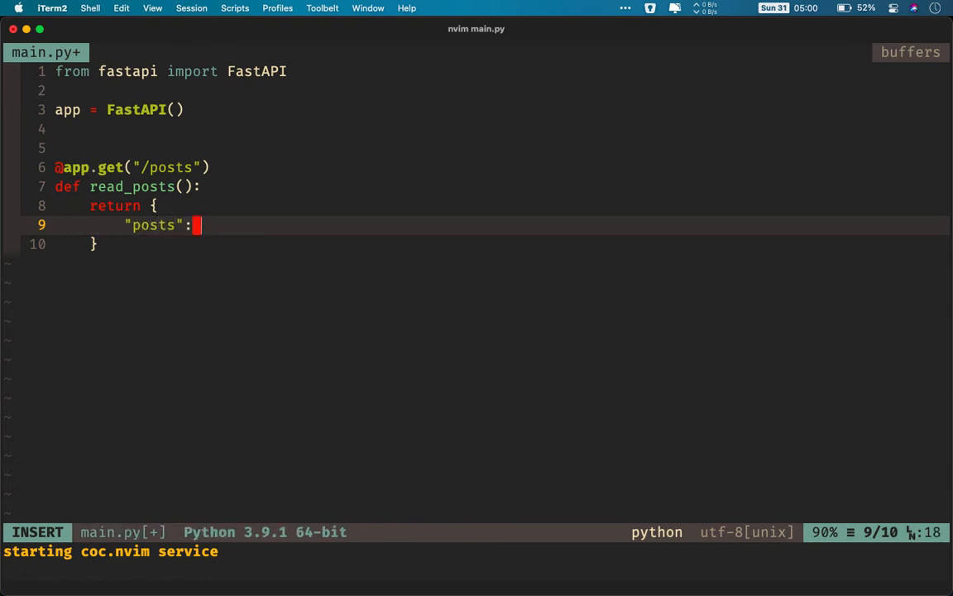
pyautogui.write('[""]')
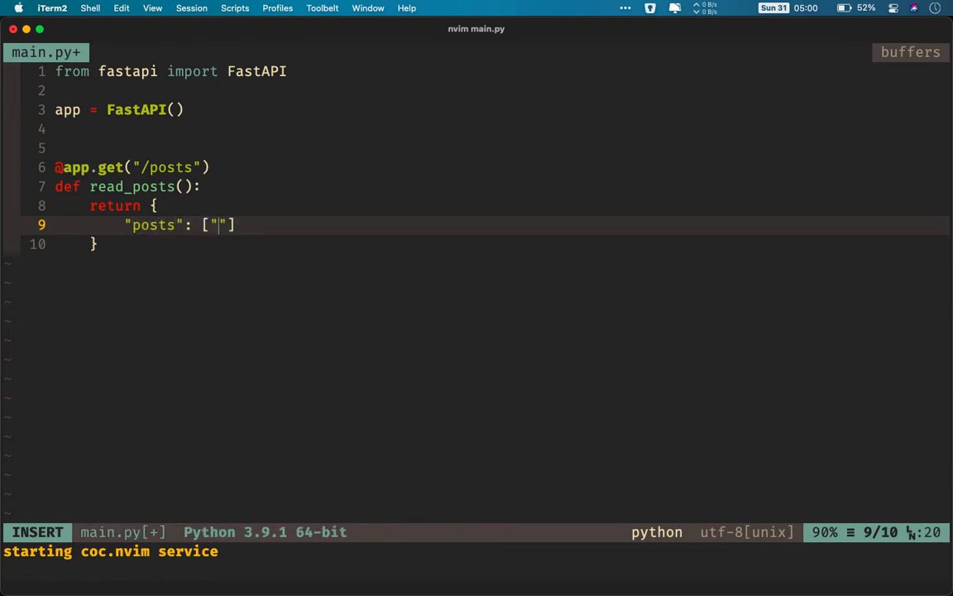
pyautogui.write('First Pos')
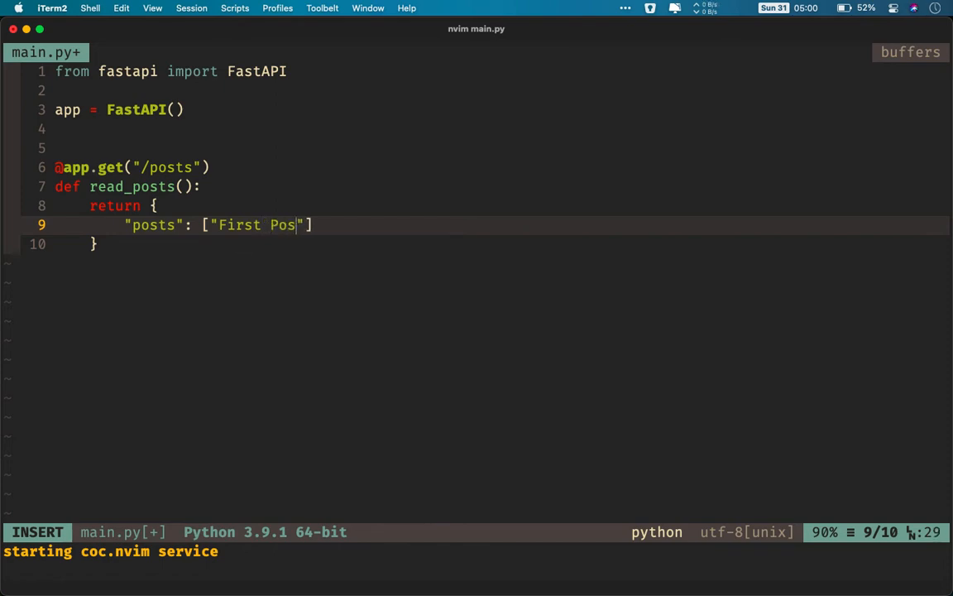
pyautogui.press('Escape')
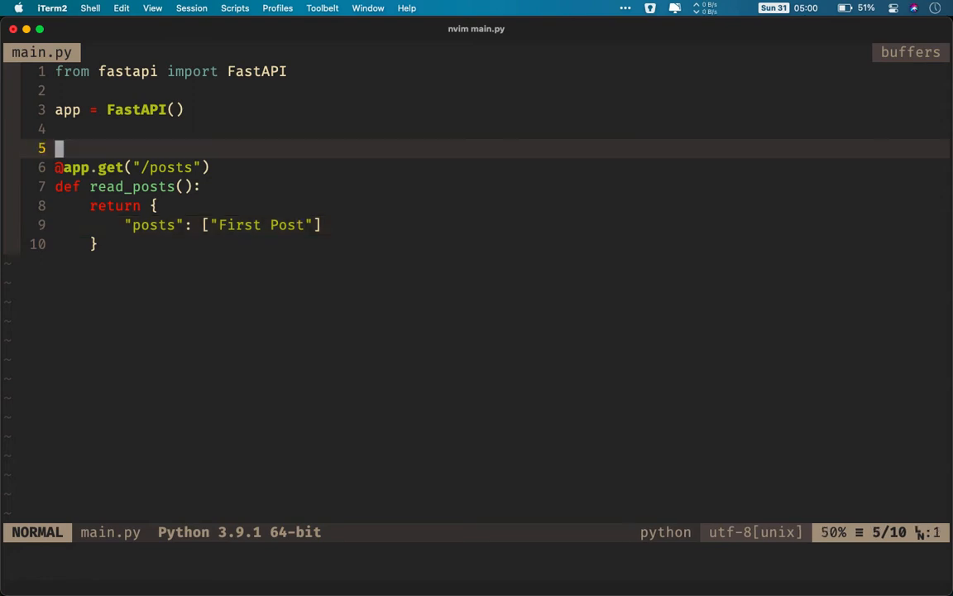
pyautogui.press('j')
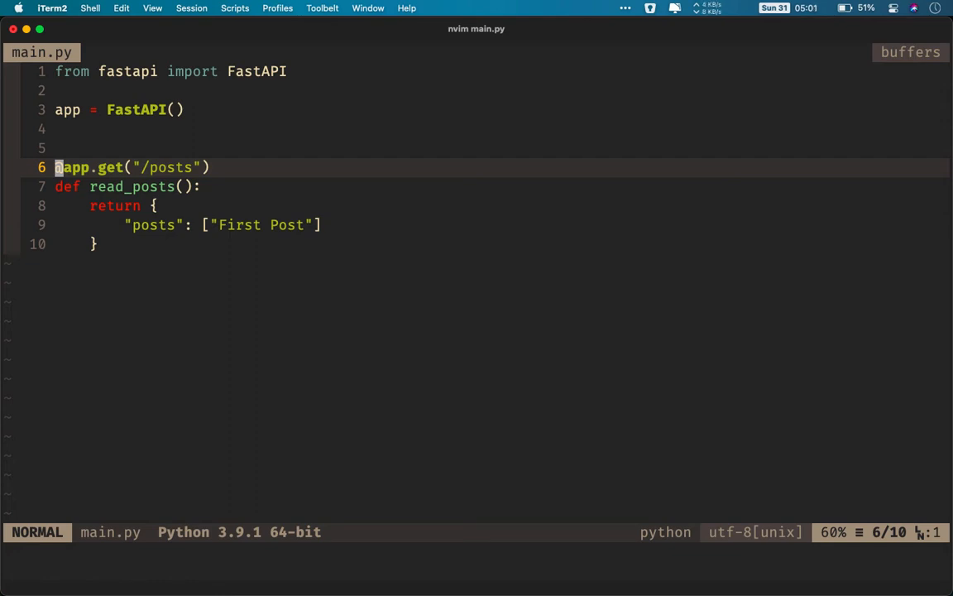
pyautogui.press('w')
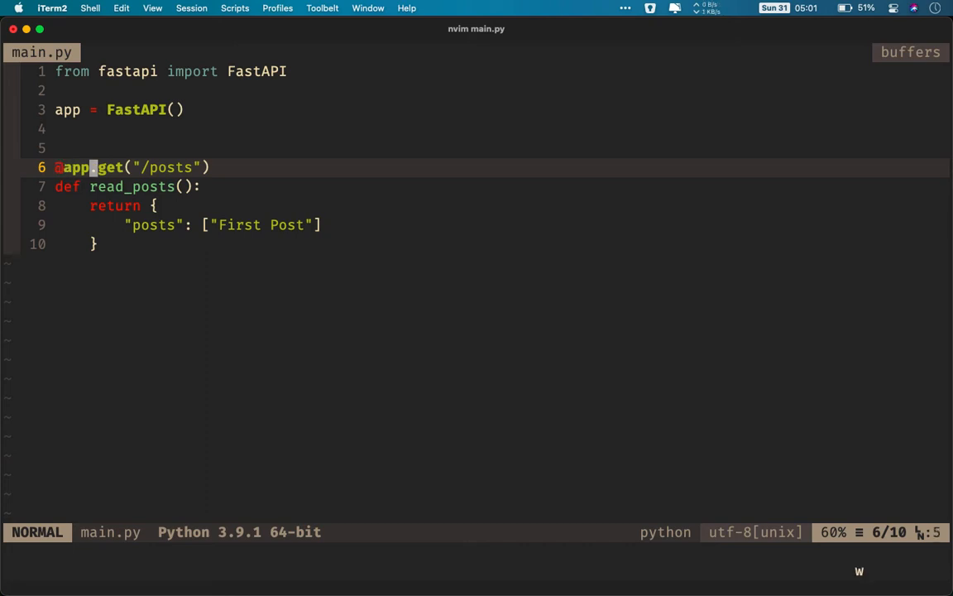
pyautogui.press('l')
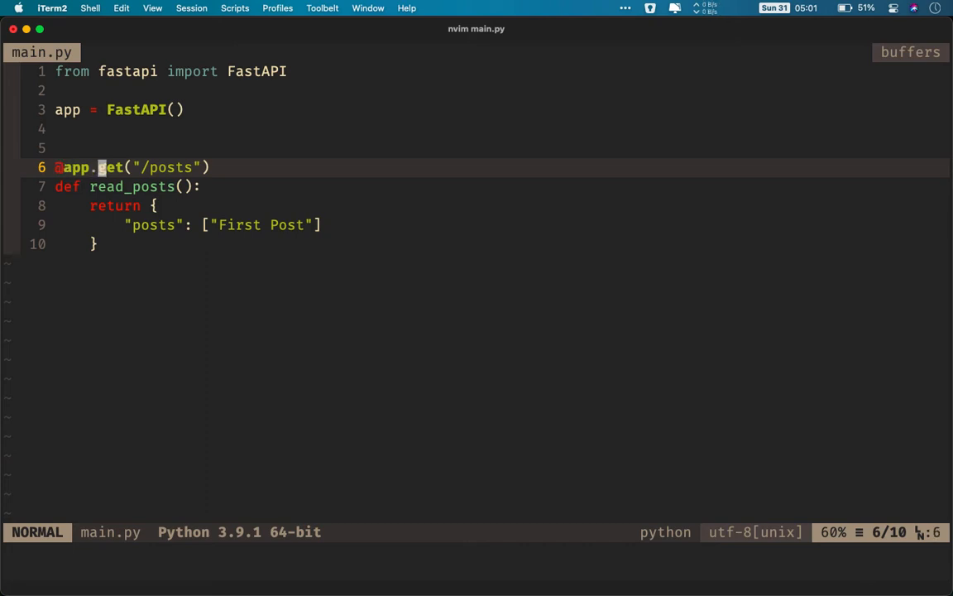
pyautogui.moveTo(700, 113)
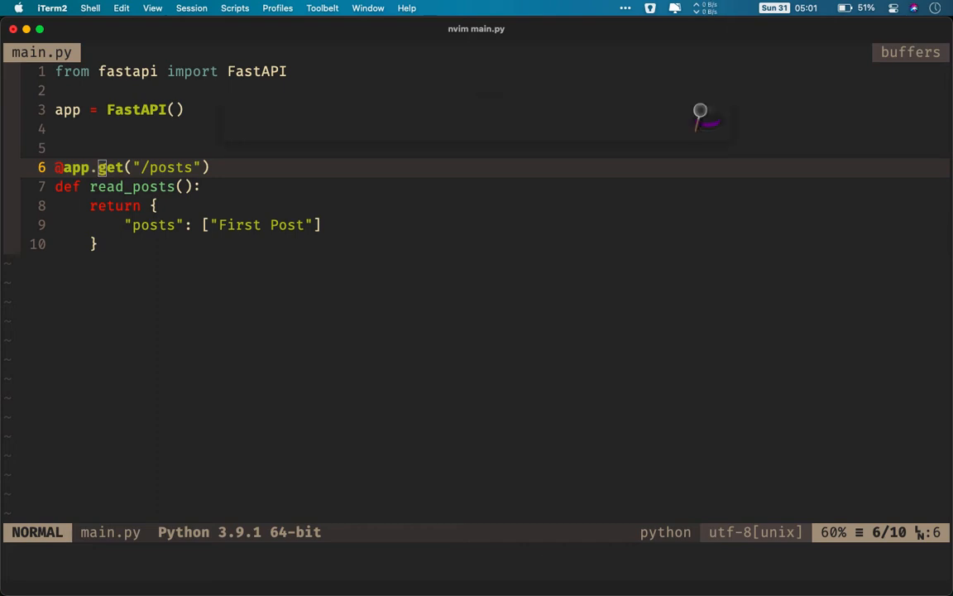
# Enter hello.com/posts in Alfred and highlight the posts part of the address
pyautogui.write('h')
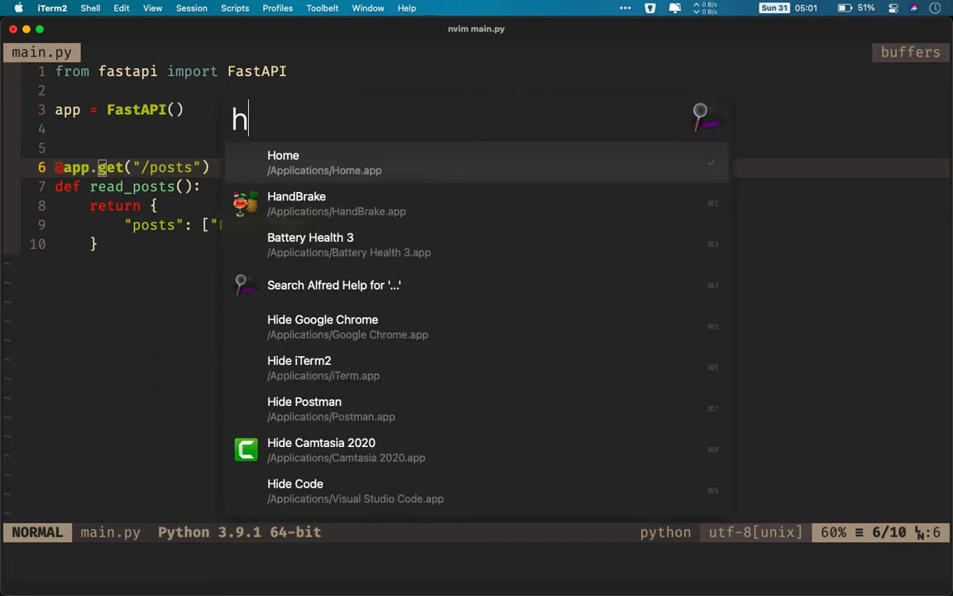
pyautogui.write('ello.com')
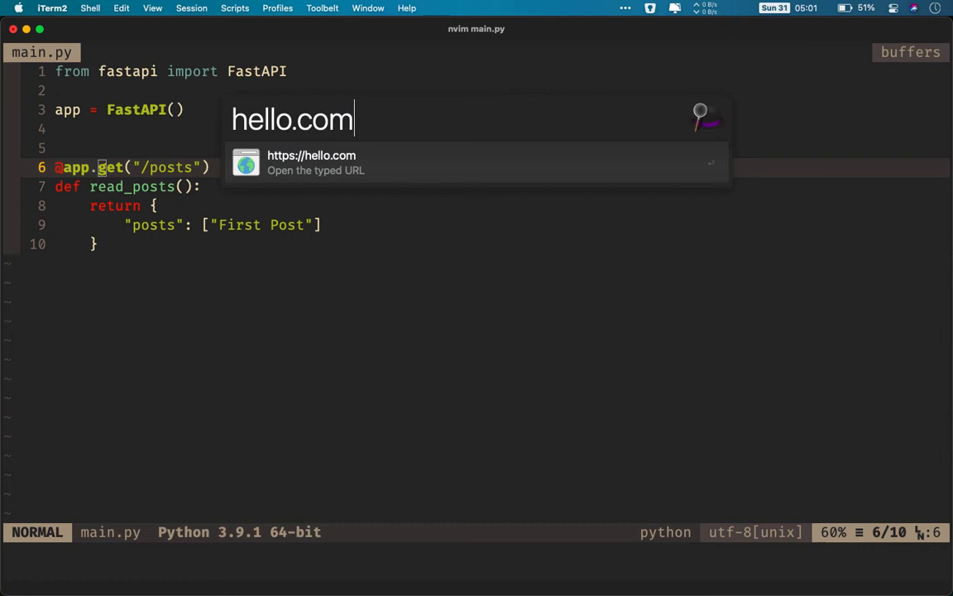
pyautogui.write('/')
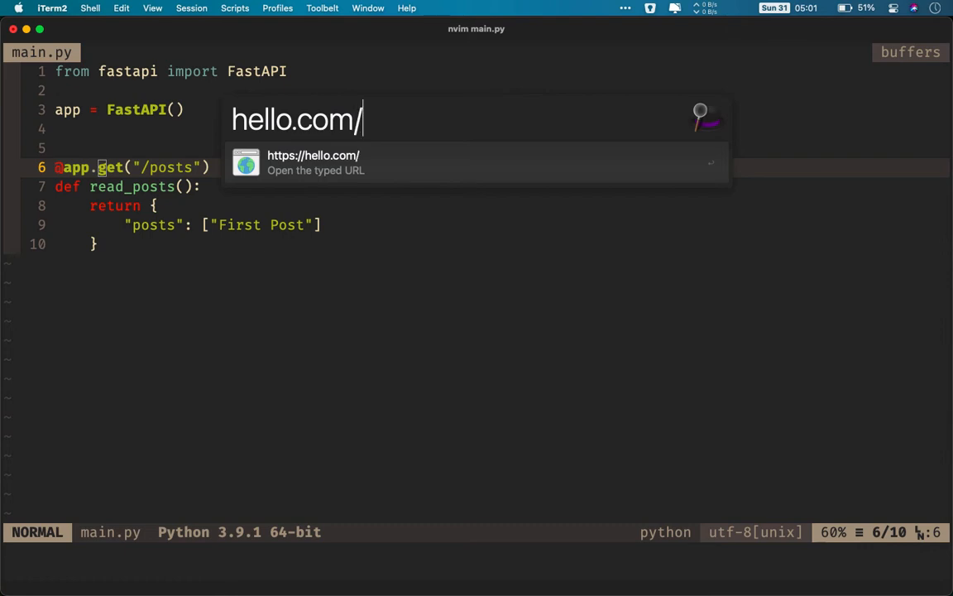
pyautogui.write('pos')
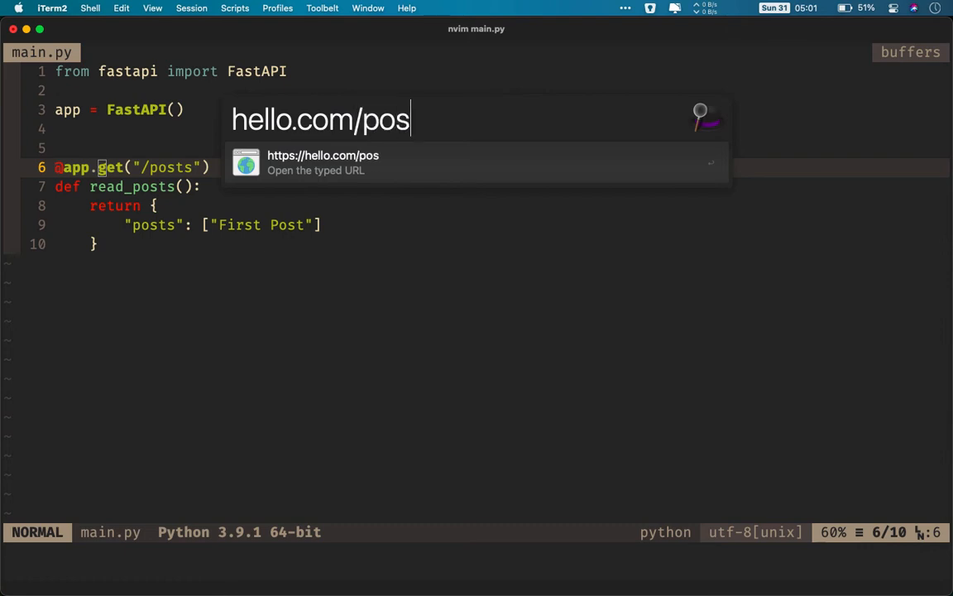
pyautogui.write('ts')
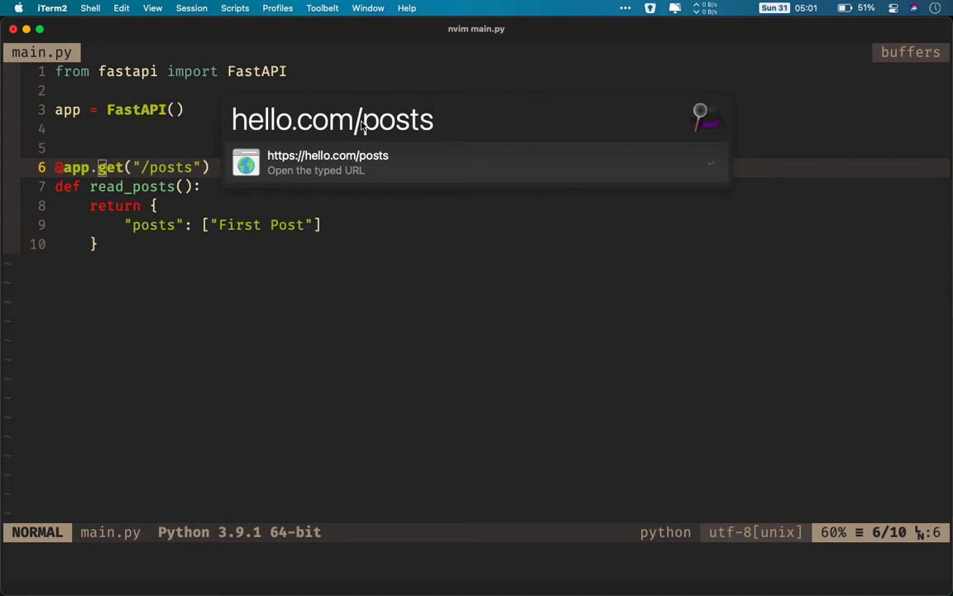
pyautogui.doubleClick(397, 119)
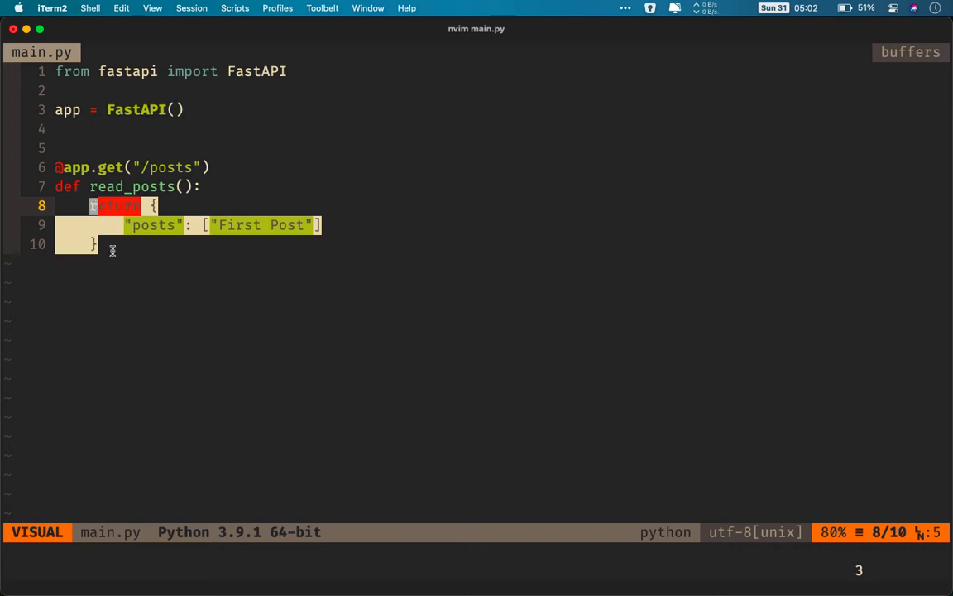
# Save main.py and quit Neovim with :wq
pyautogui.press('Escape')
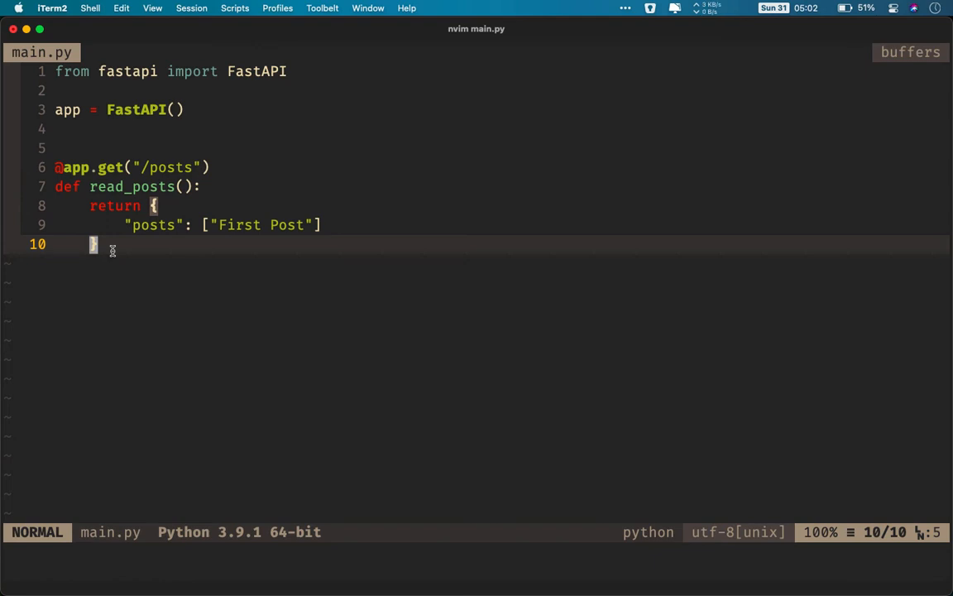
pyautogui.write(':wq')
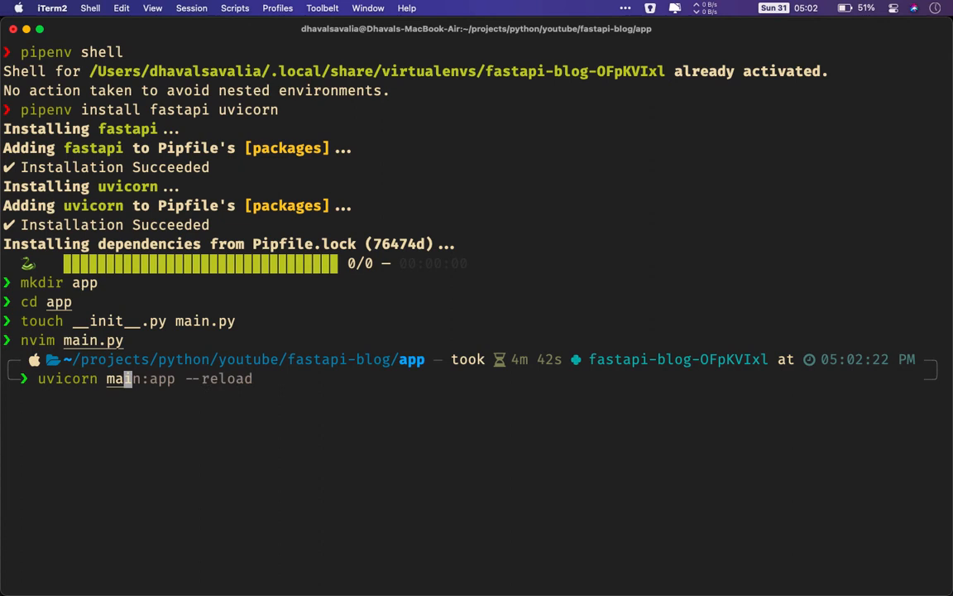
# Launch the recalled uvicorn main:app --reload server on 127.0.0.1:8000
pyautogui.press('Right')
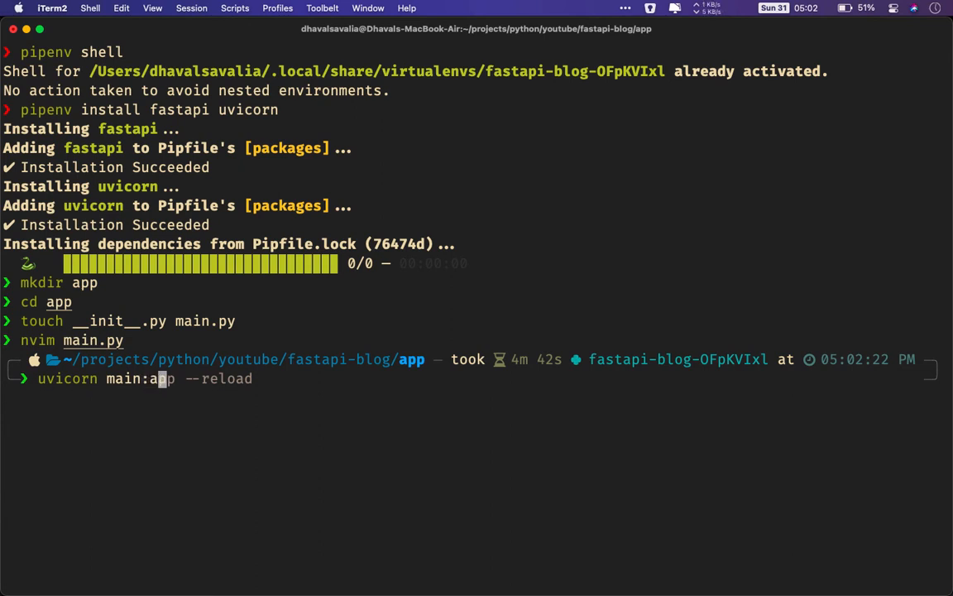
pyautogui.press('Return')
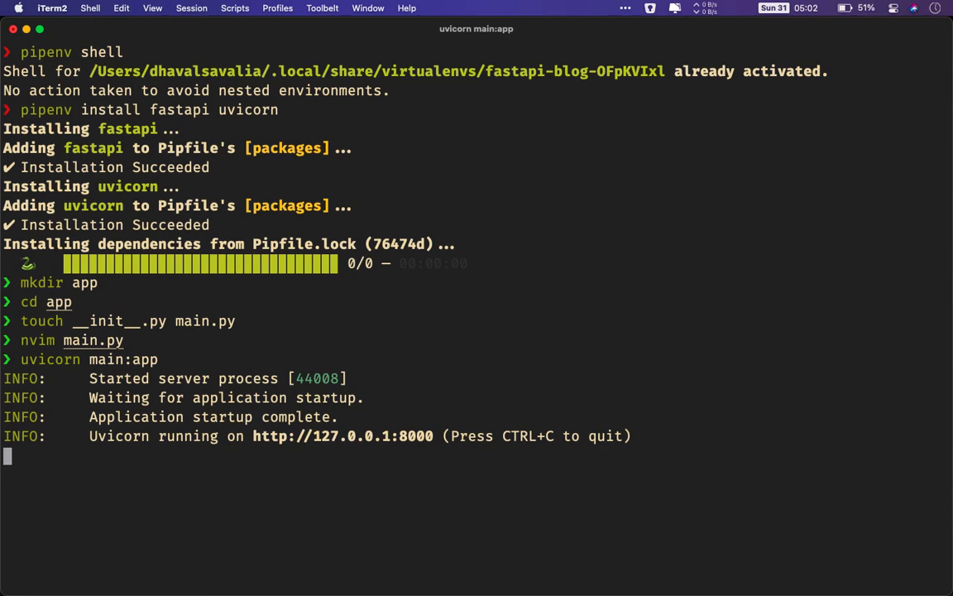
pyautogui.moveTo(434, 440)
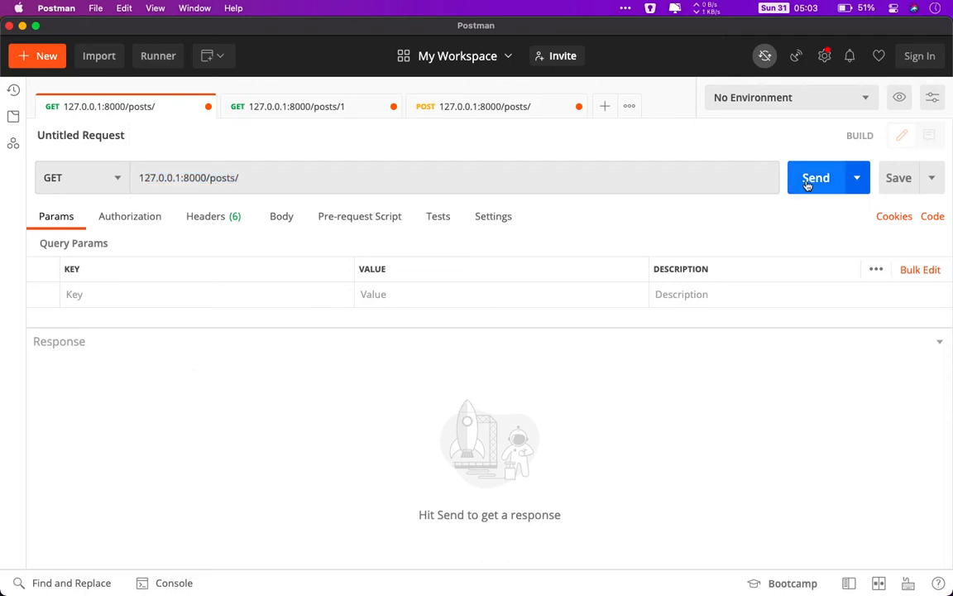
# Send the GET request to 127.0.0.1:8000/posts/ from Postman
pyautogui.click(816, 178)
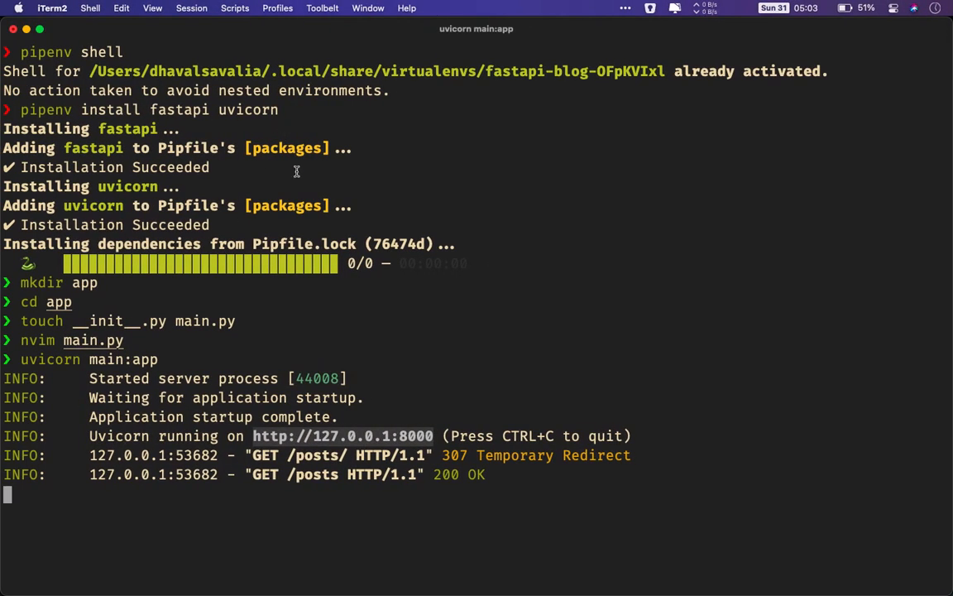
# Stop viewing the server log and reopen main.py in Neovim
pyautogui.press('ctrl+c')
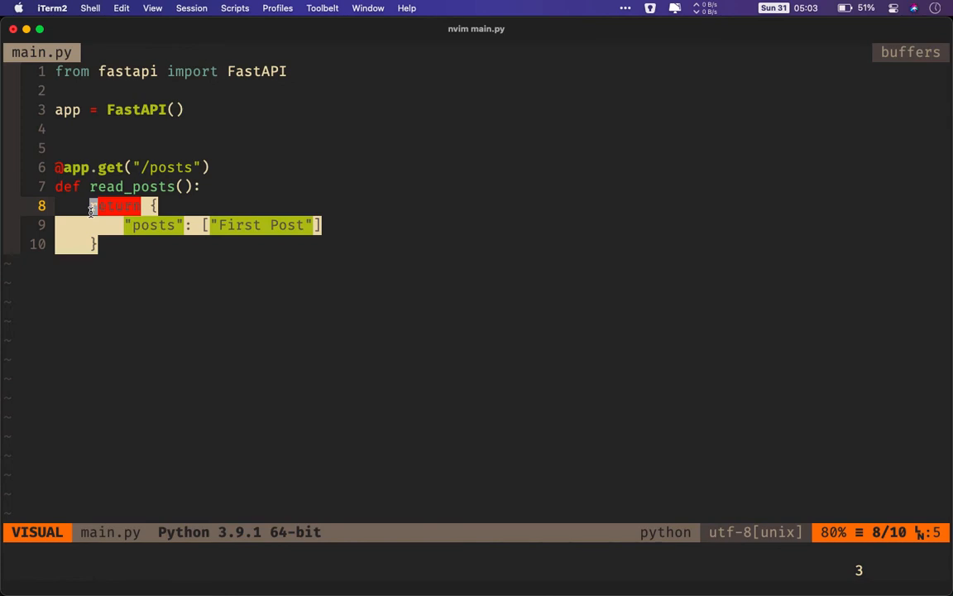
pyautogui.press('Escape')
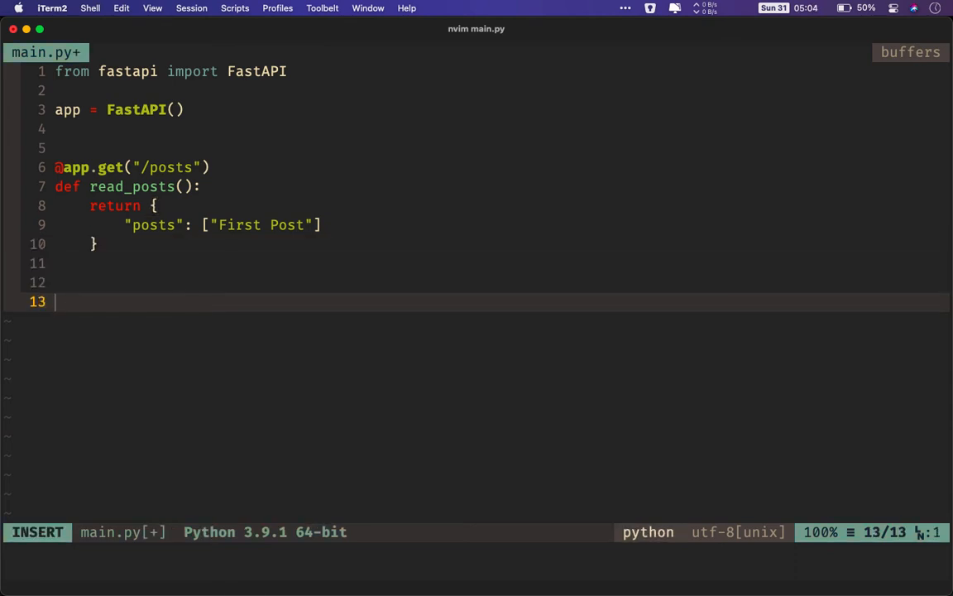
pyautogui.write('@app.')
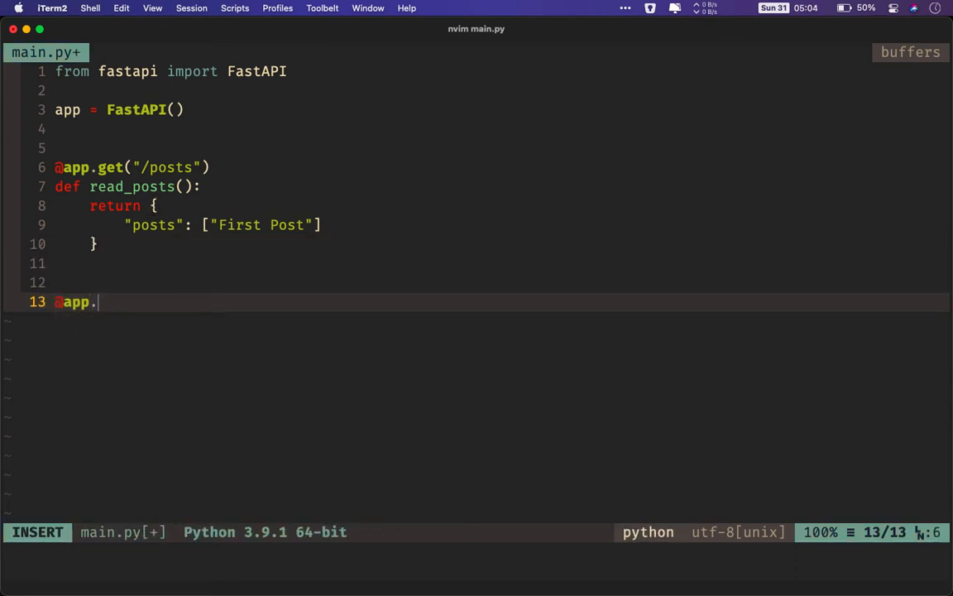
pyautogui.write('.')
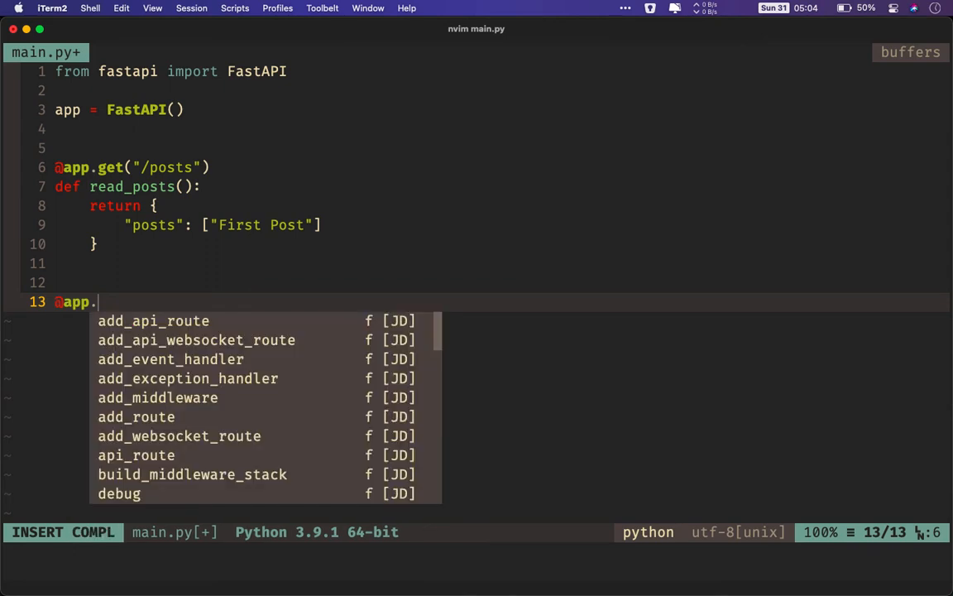
pyautogui.write('get("/post')
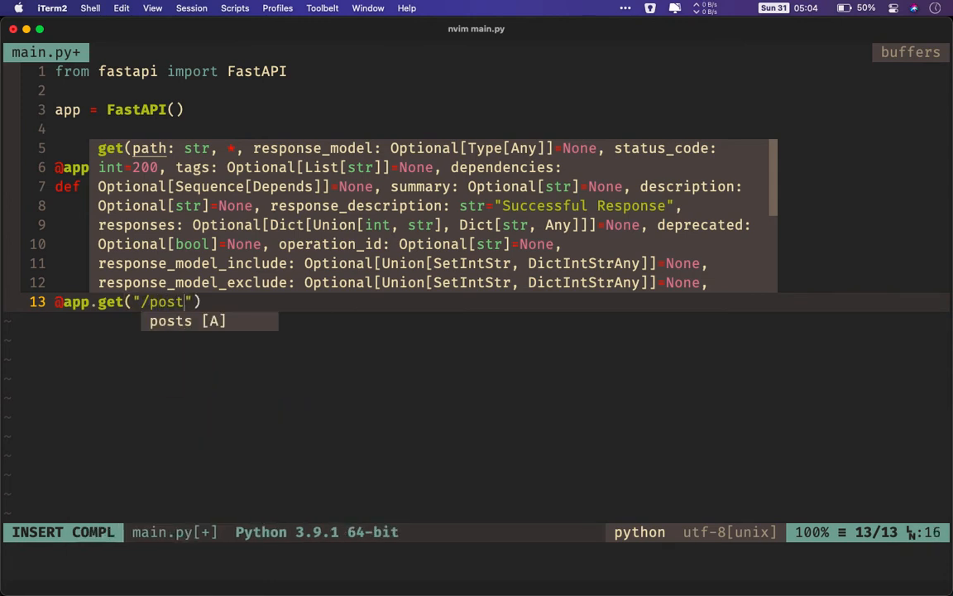
pyautogui.write('s')
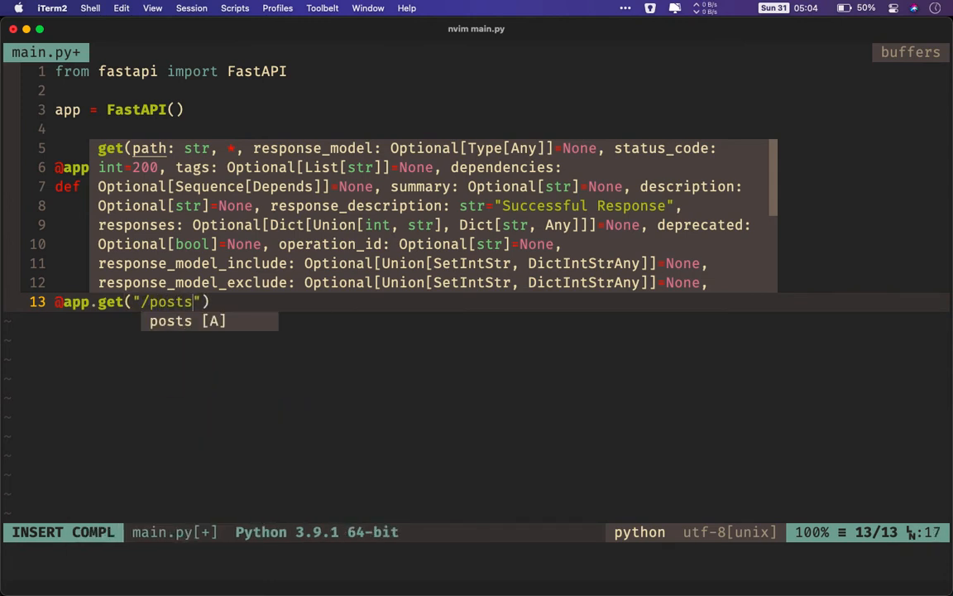
pyautogui.write('/')
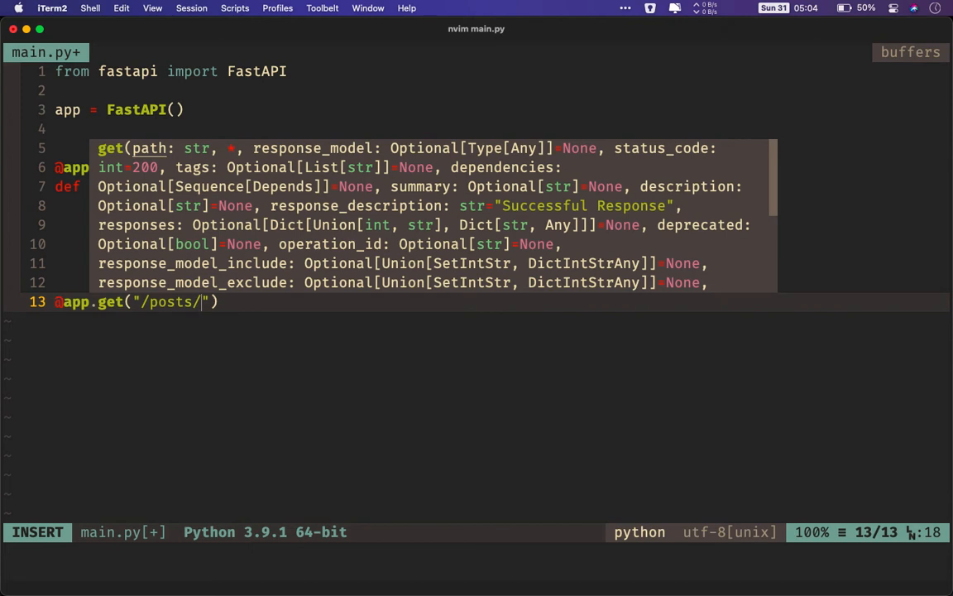
pyautogui.write('{posts_')
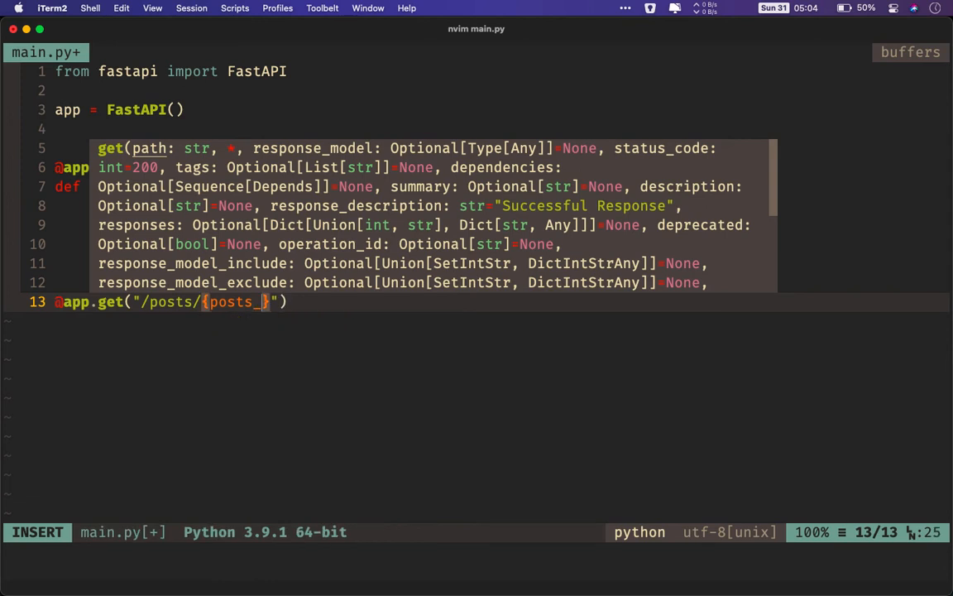
pyautogui.write('id')
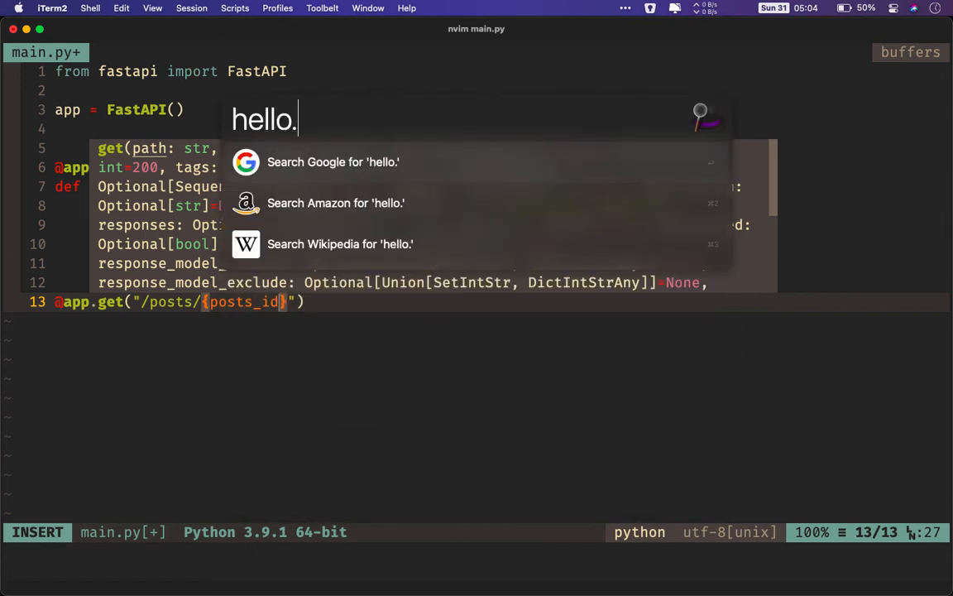
pyautogui.write('com/')
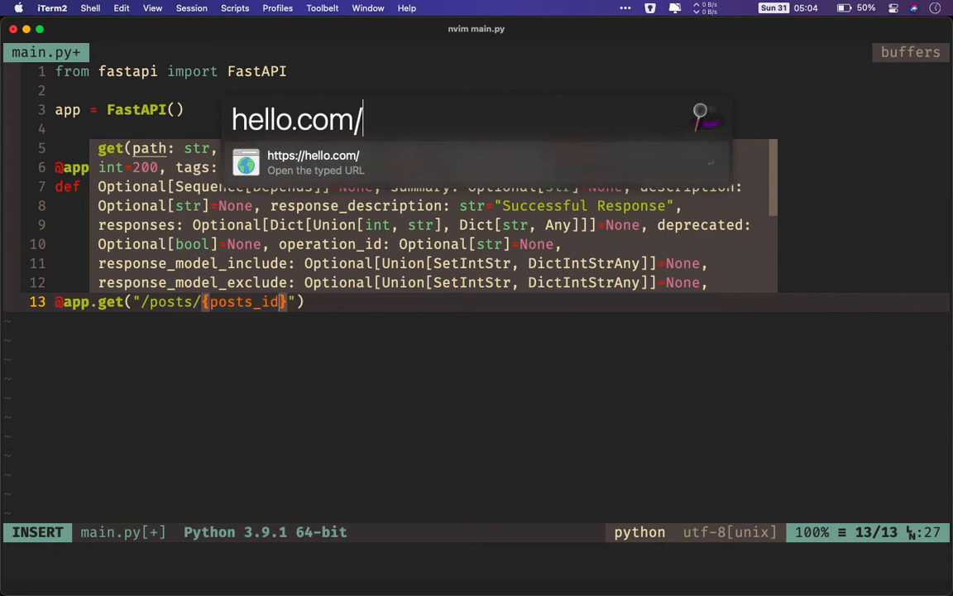
pyautogui.write('posts')
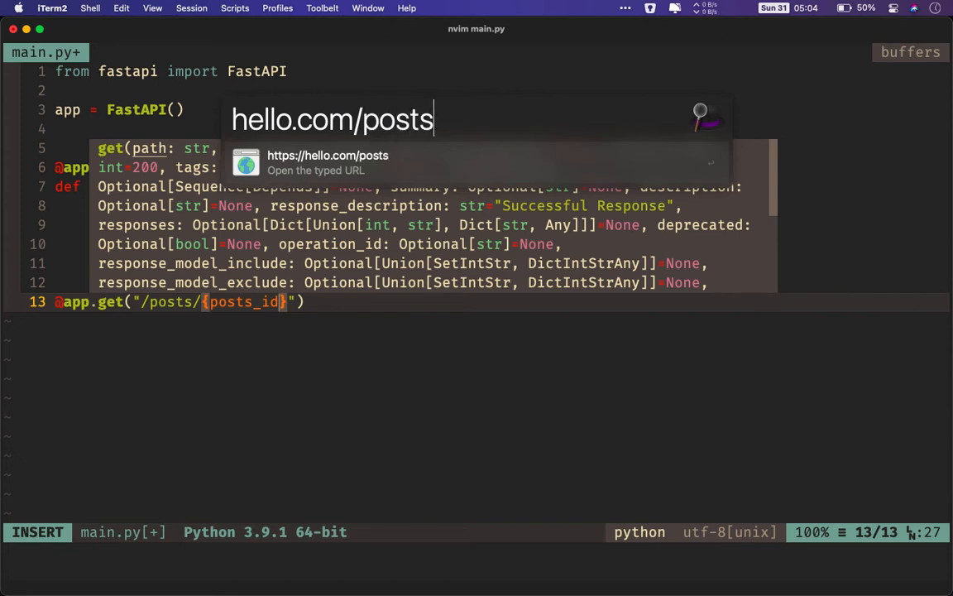
pyautogui.write('/')
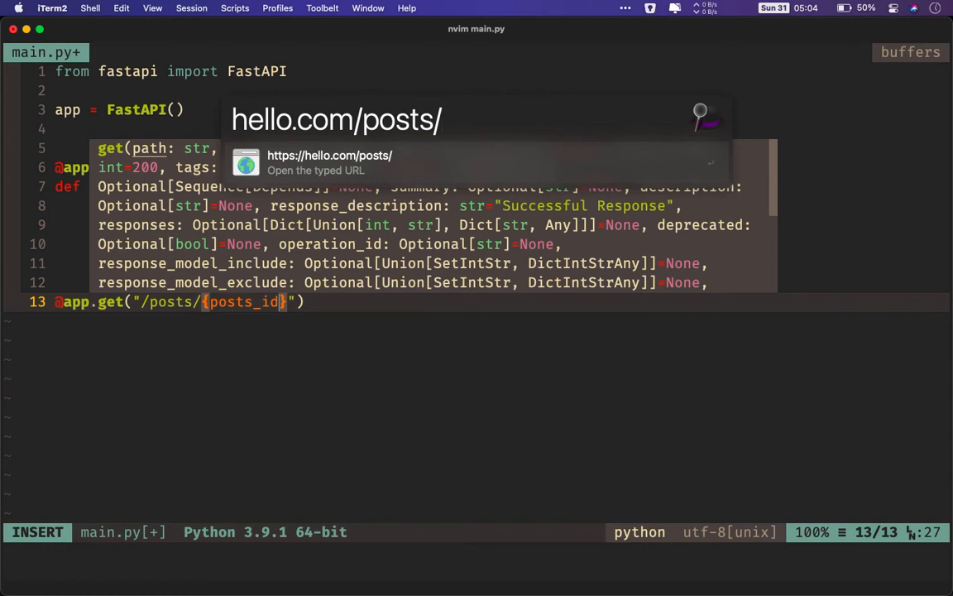
pyautogui.write('1')
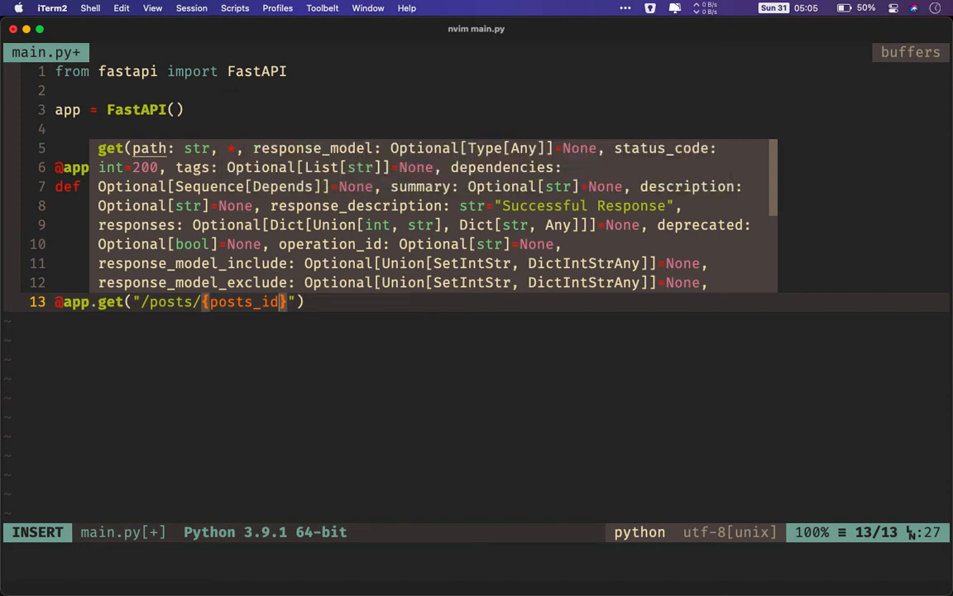
pyautogui.press('Escape')
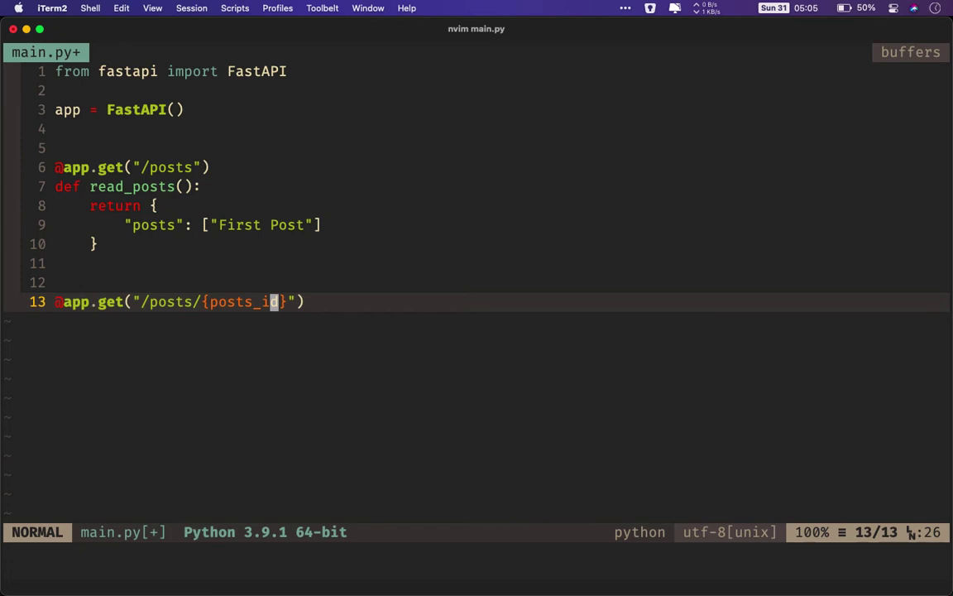
# Define the handler signature def read_post(posts_id): under the new route
pyautogui.write('def')
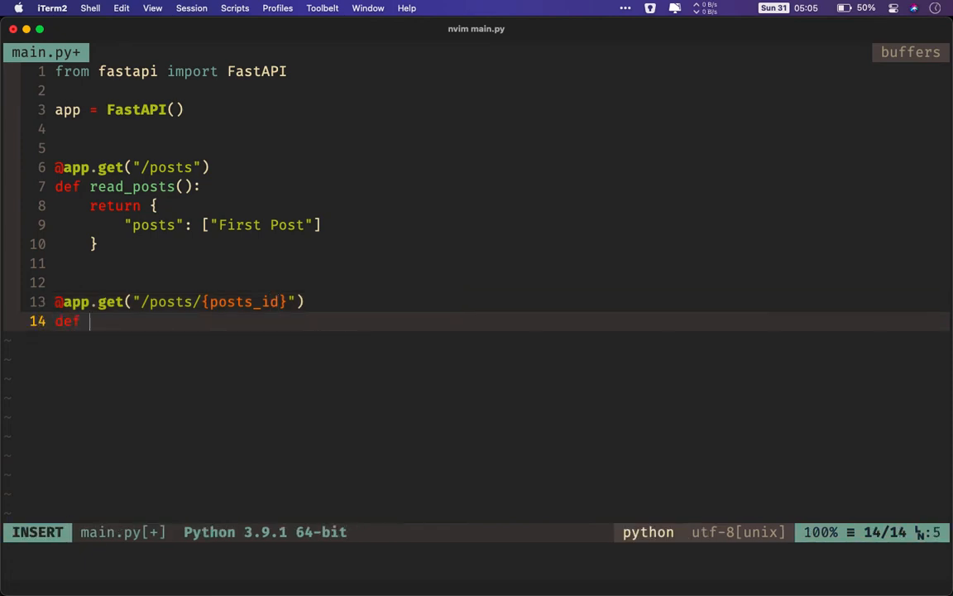
pyautogui.write('read_pos')
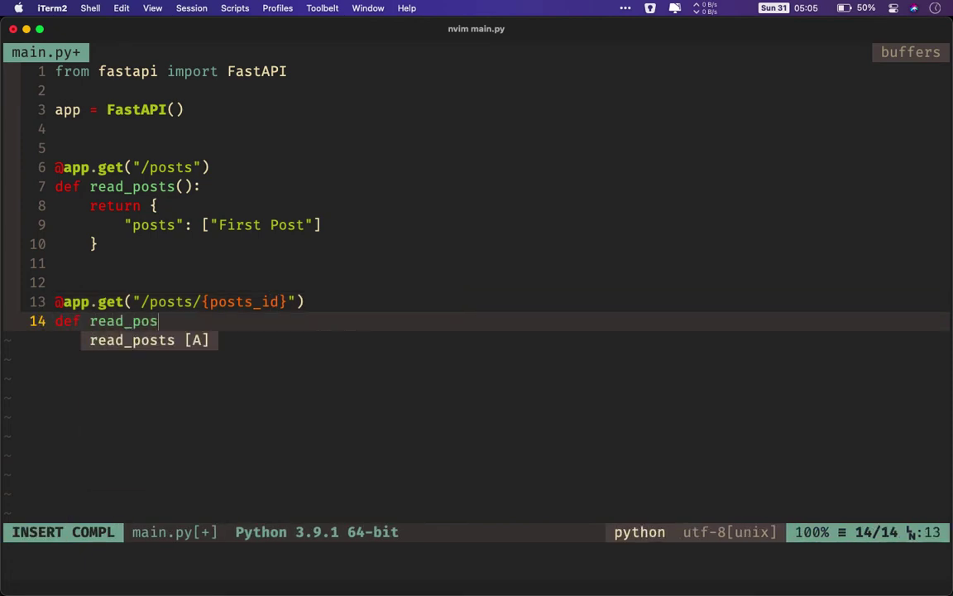
pyautogui.write('t')
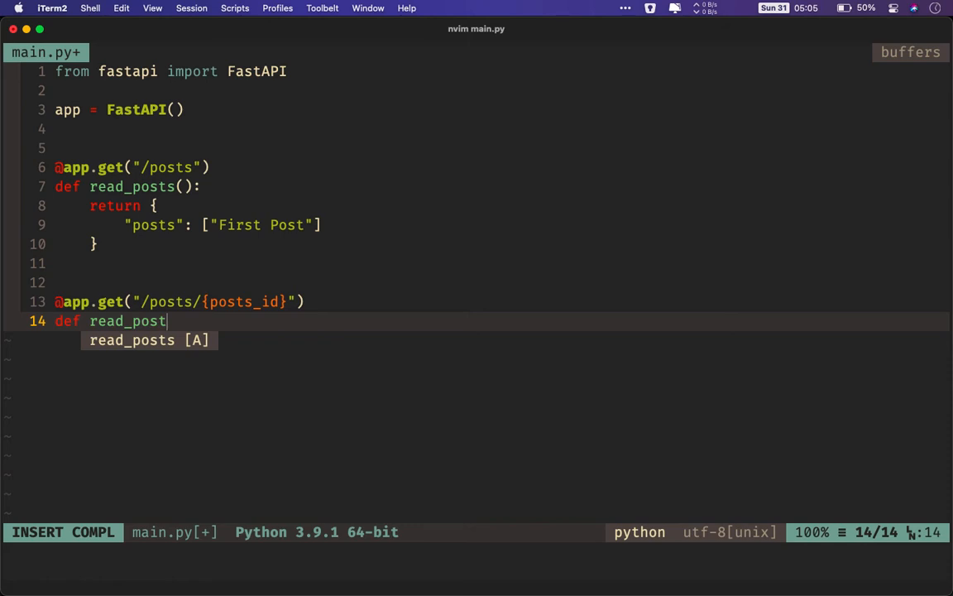
pyautogui.write('()')
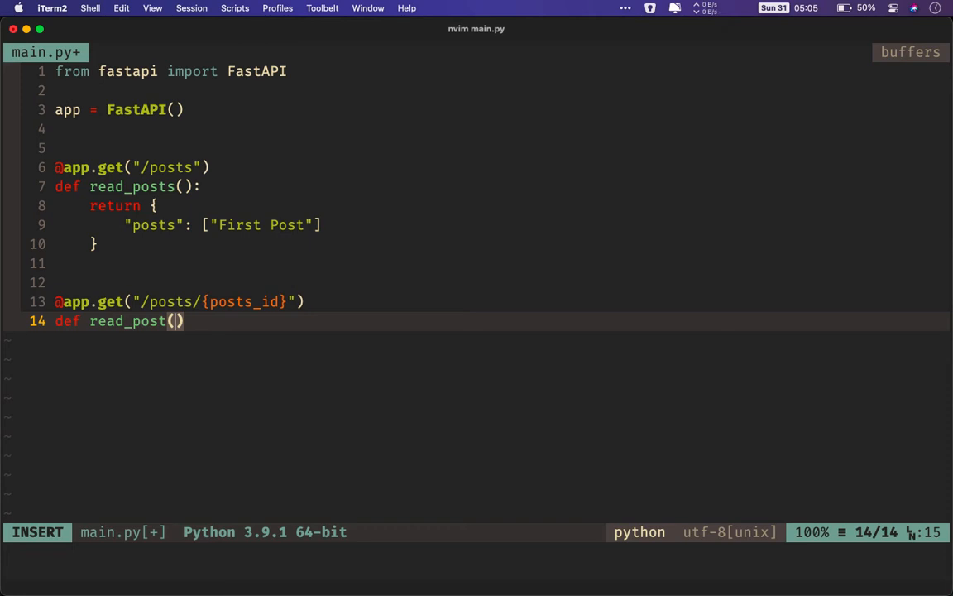
pyautogui.write('posts_id')
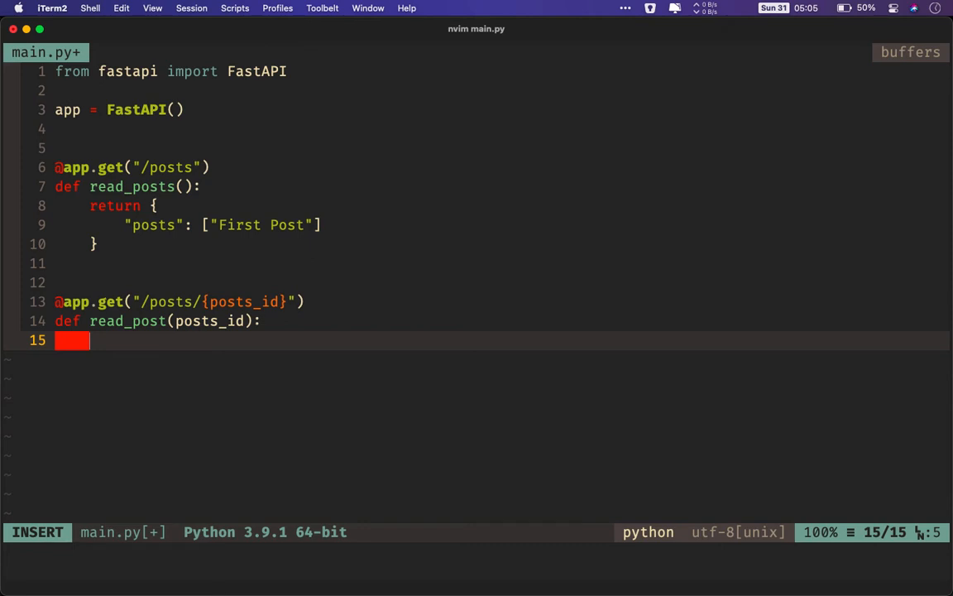
# Make read_post return {"post": posts_id} and leave insert mode
pyautogui.write('return')
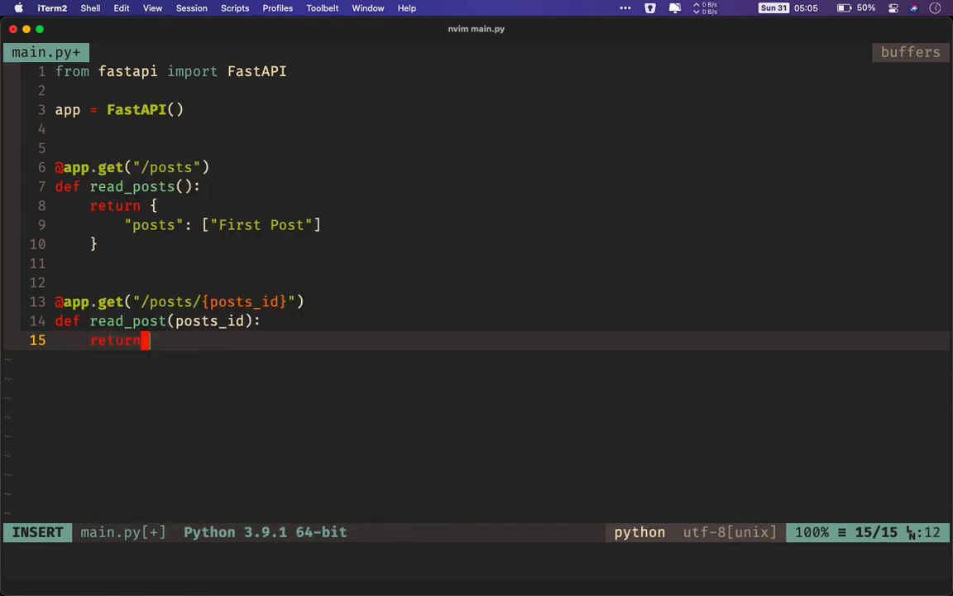
pyautogui.write('{"post":')
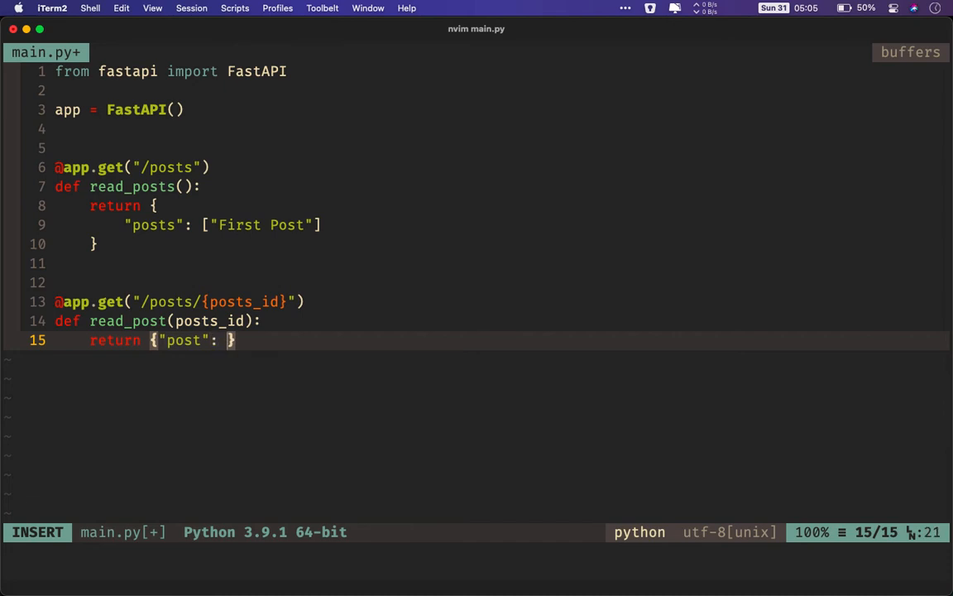
pyautogui.write('posts_id')
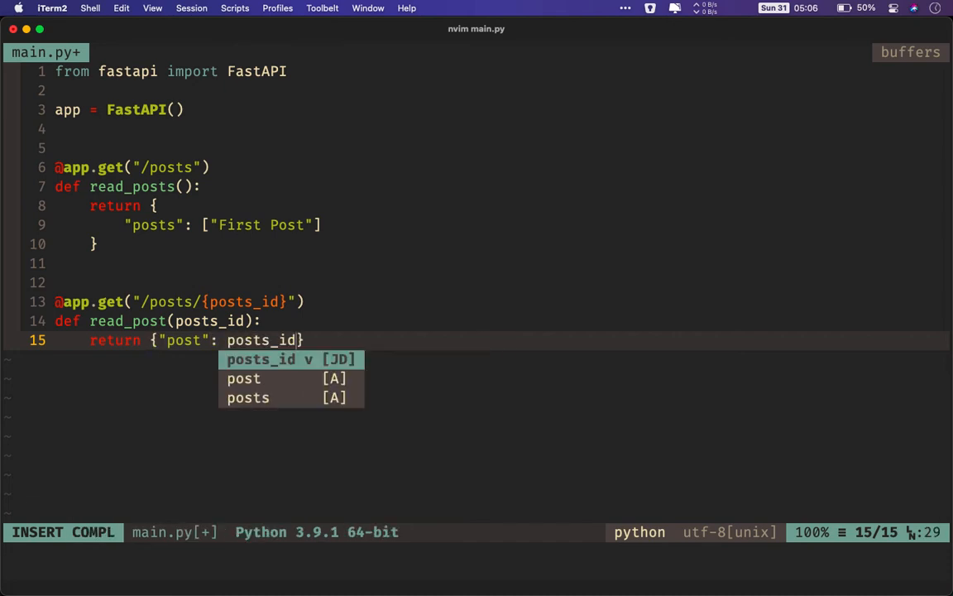
pyautogui.press('Escape')
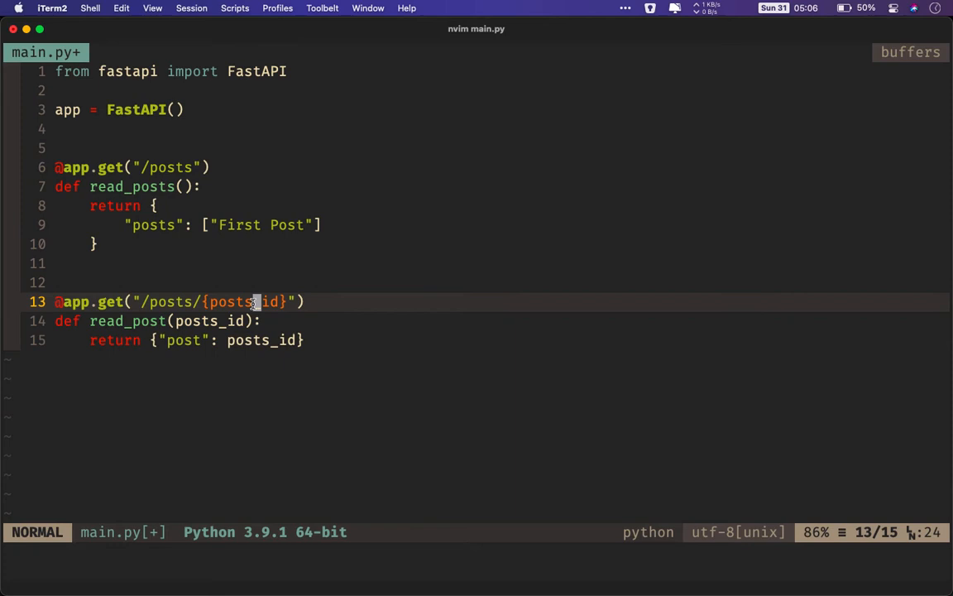
pyautogui.press('i')
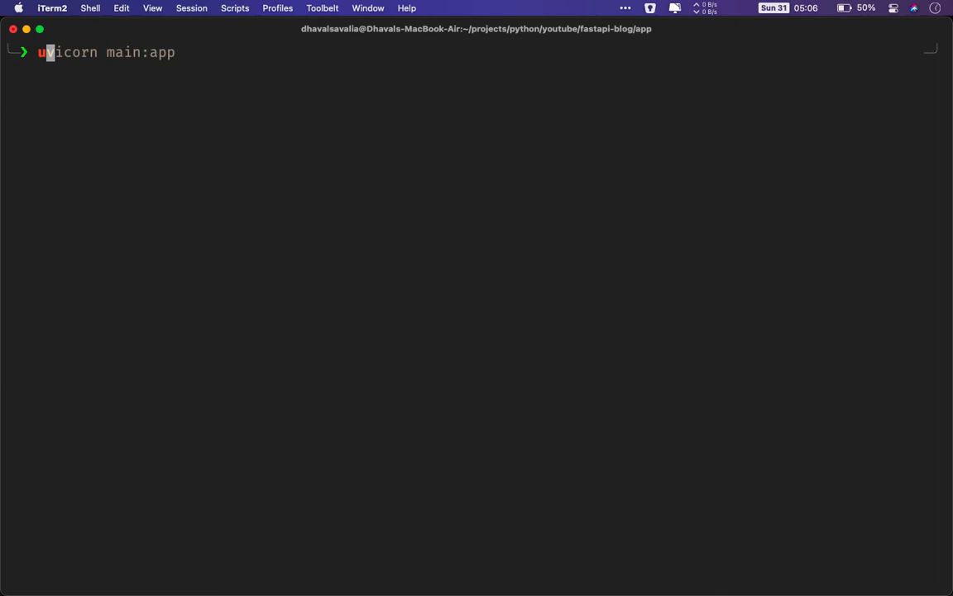
# Launch uvicorn main:app from the iTerm2 prompt
pyautogui.press('End')
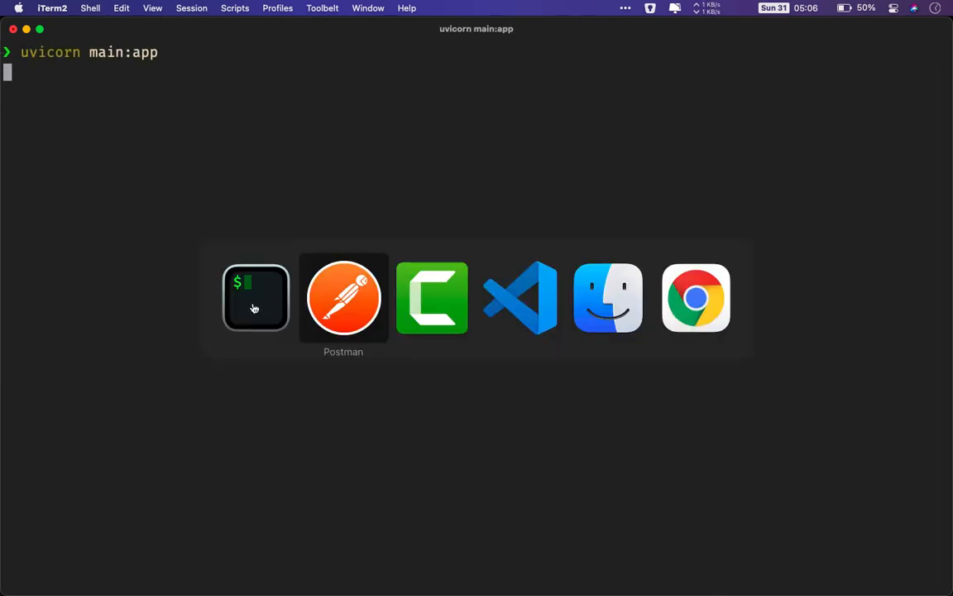
# Send GET /posts/1 and /posts/hello in Postman and see each id echoed back
pyautogui.click(343, 298)
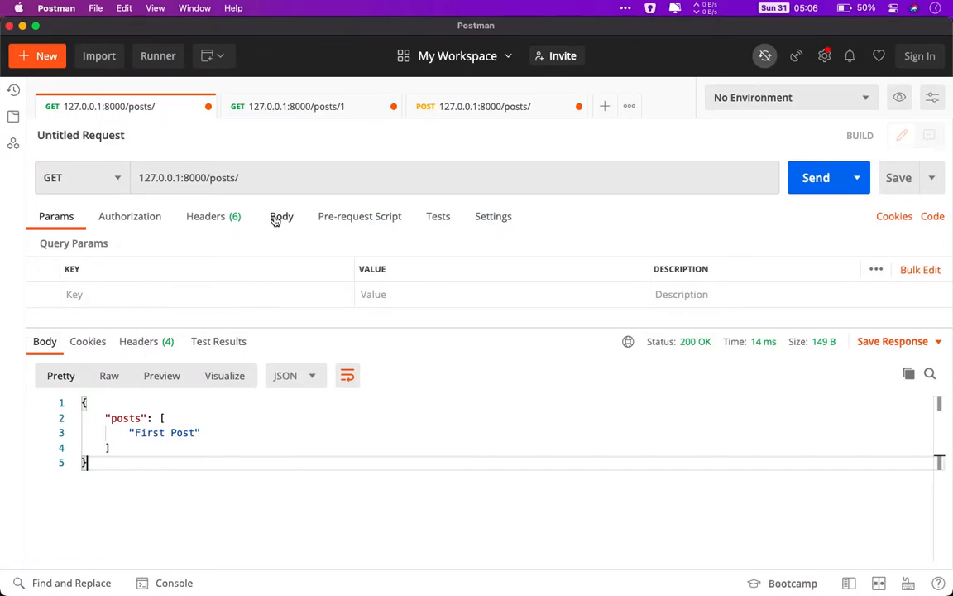
pyautogui.click(295, 106)
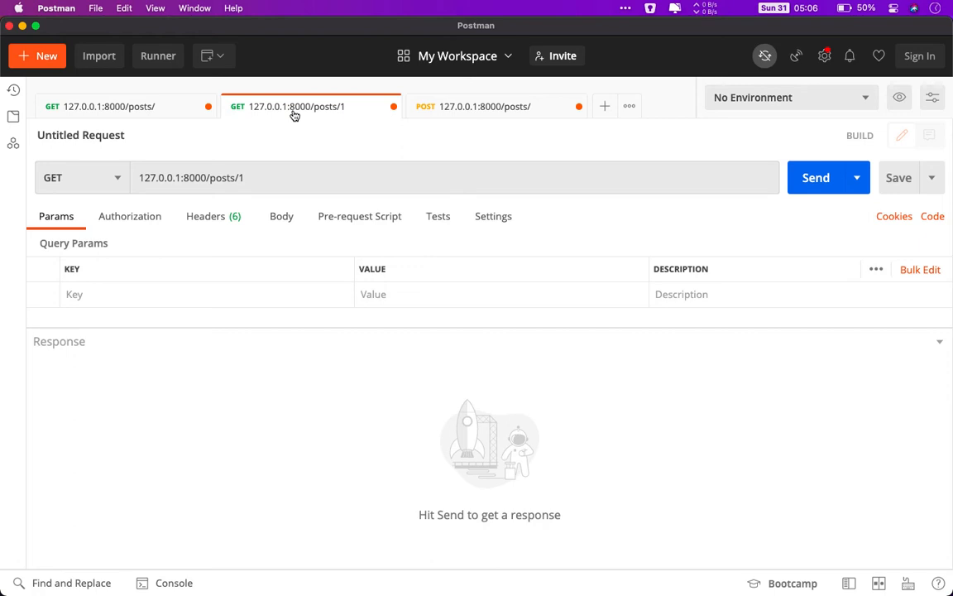
pyautogui.moveTo(579, 139)
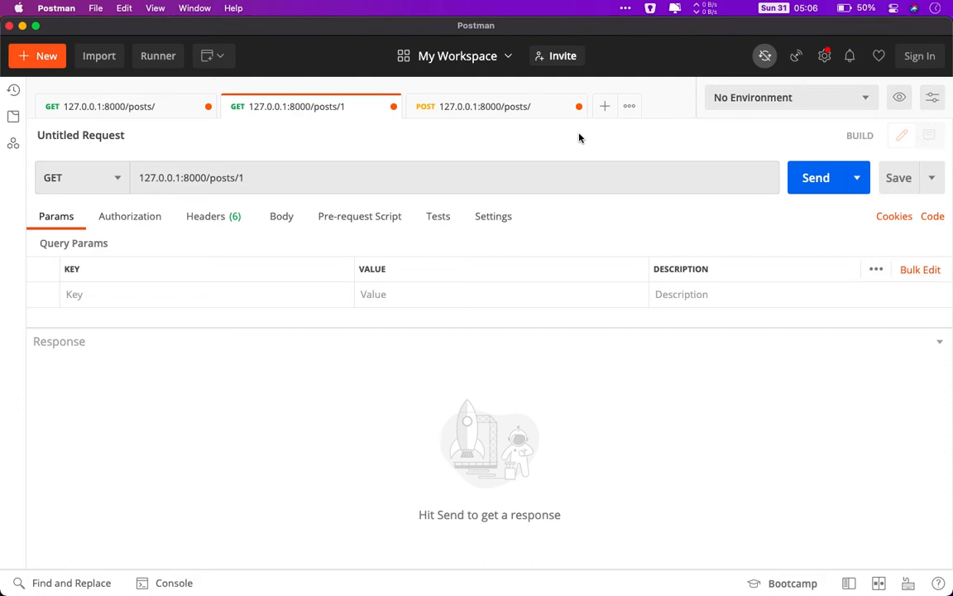
pyautogui.click(815, 177)
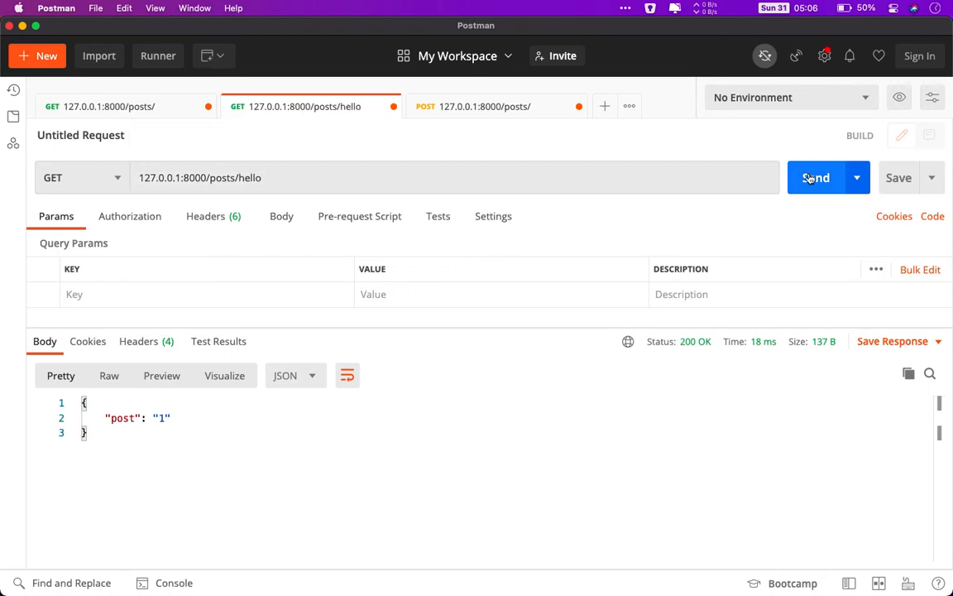
pyautogui.click(815, 177)
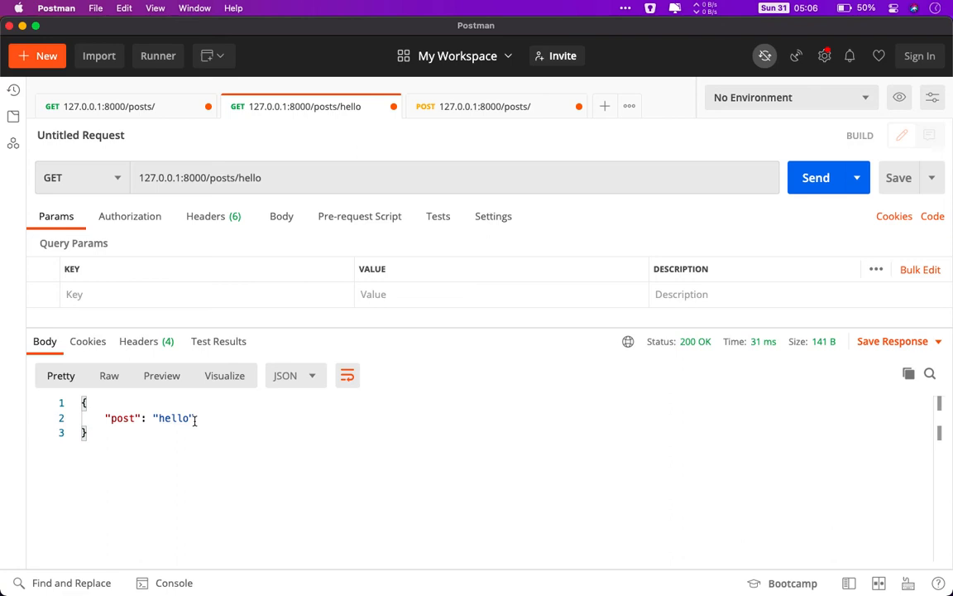
# Change the id to 100 and send GET /posts/100, getting 200 OK
pyautogui.doubleClick(248, 177)
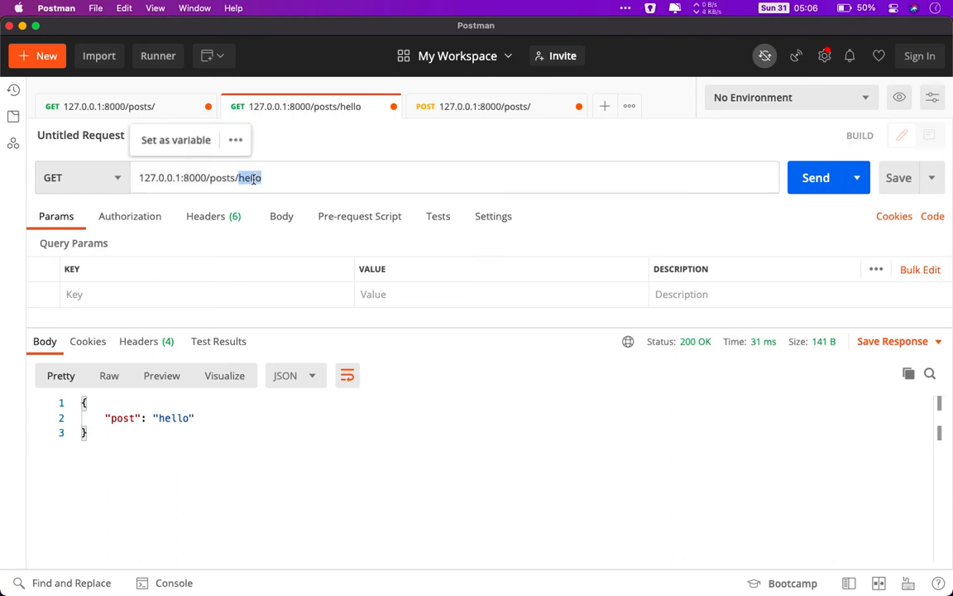
pyautogui.write('100')
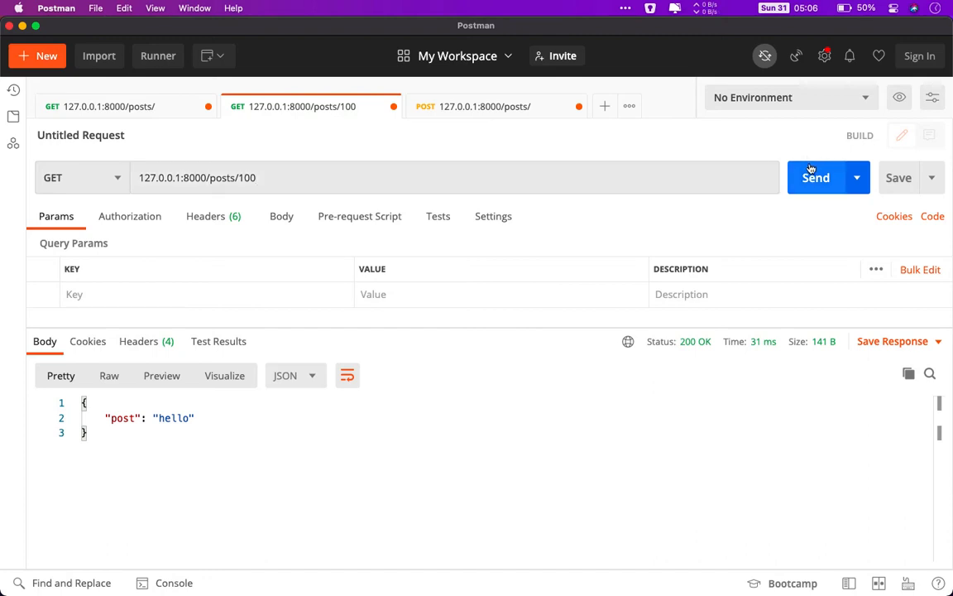
pyautogui.click(815, 178)
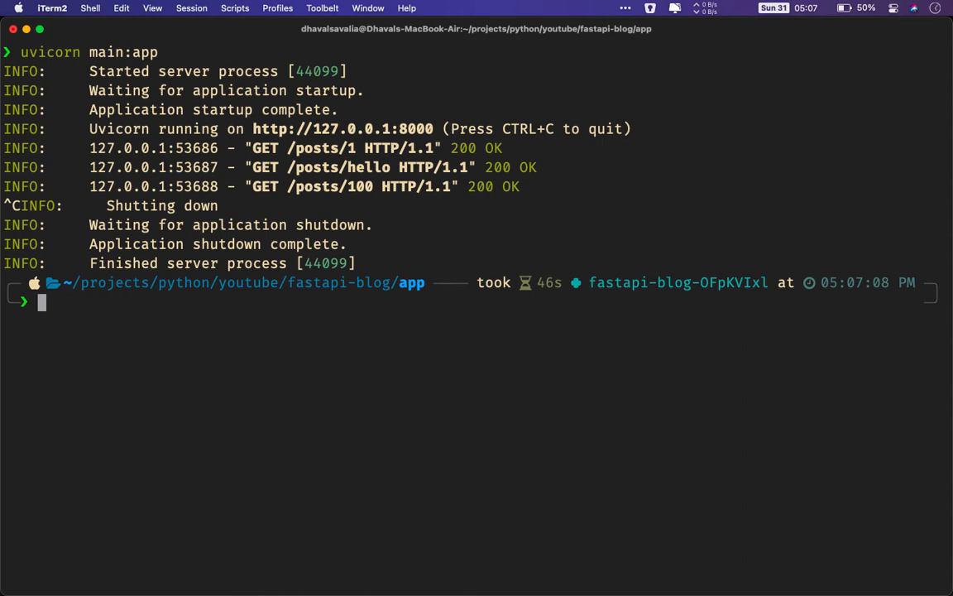
# Reopen main.py in Neovim with nvim main.py after stopping the server
pyautogui.write('nvim main.py')
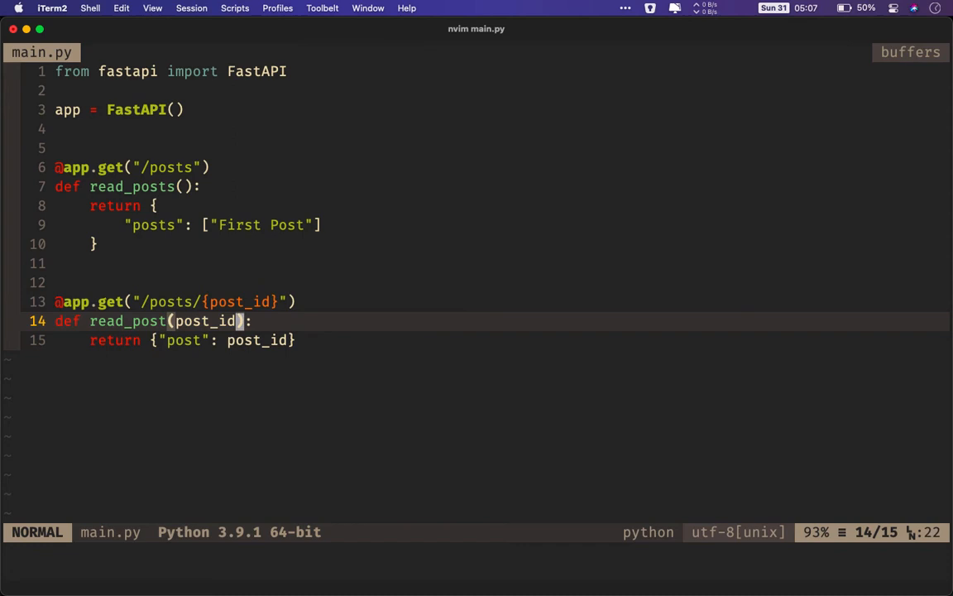
# Annotate read_post's post_id parameter as int on line 14
pyautogui.press('i')
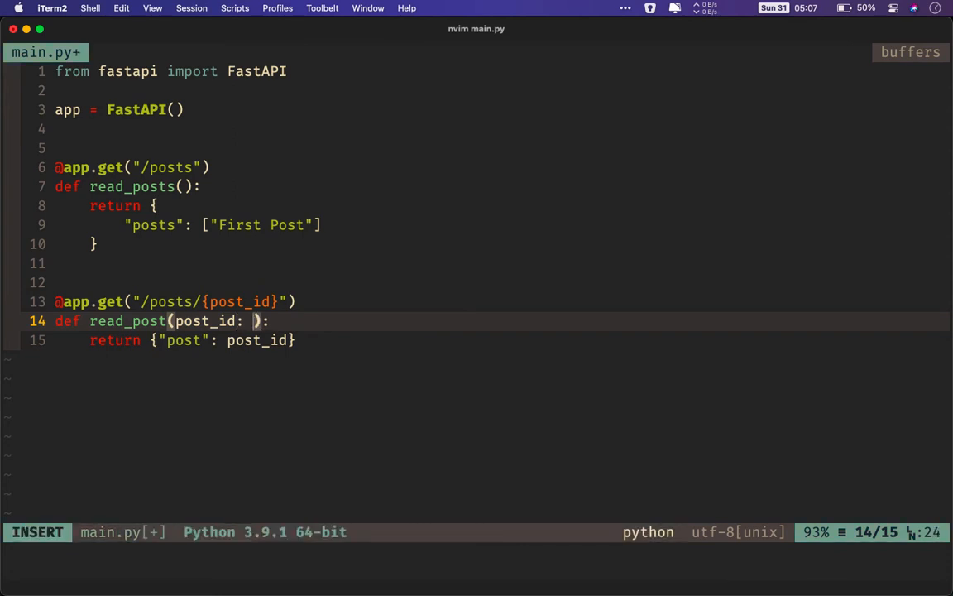
pyautogui.write('int')
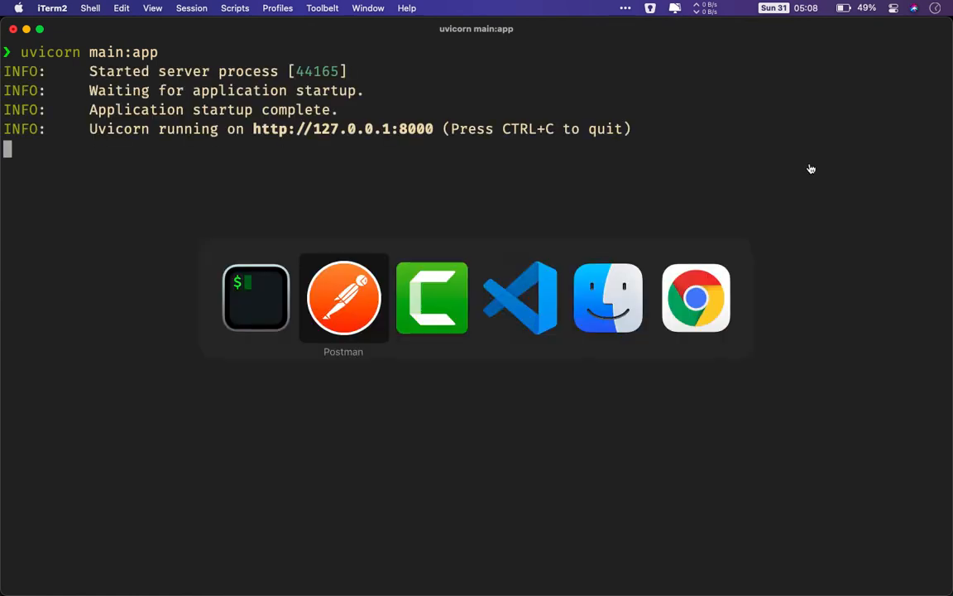
# Resend /posts/100 and /posts/1, confirming post now comes back as an integer
pyautogui.click(342, 298)
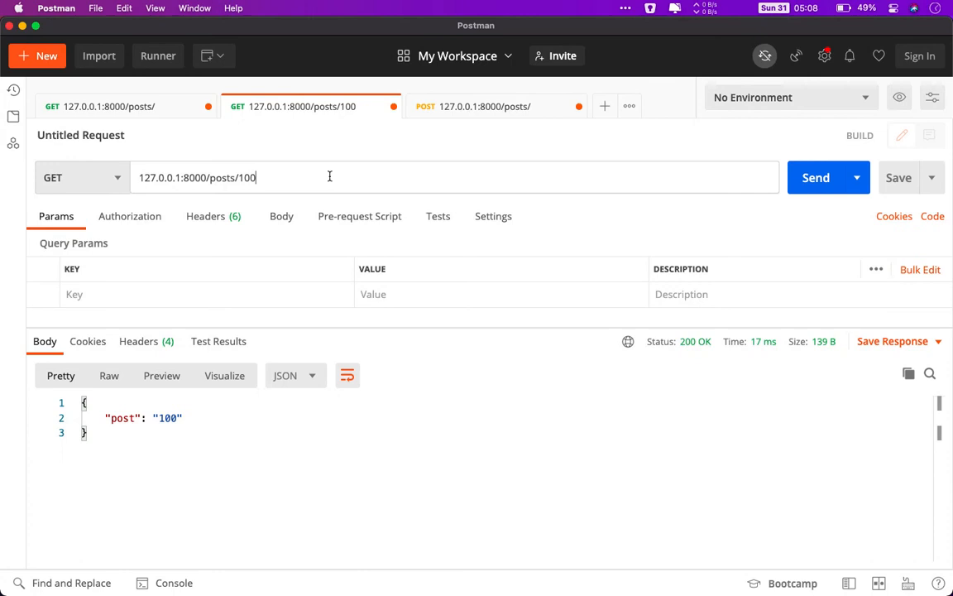
pyautogui.click(816, 177)
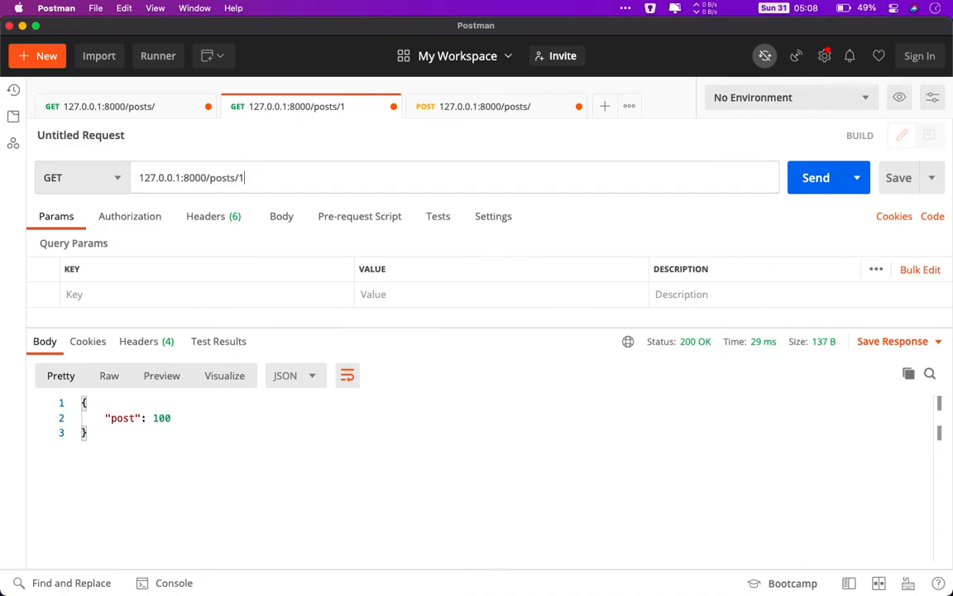
pyautogui.click(816, 177)
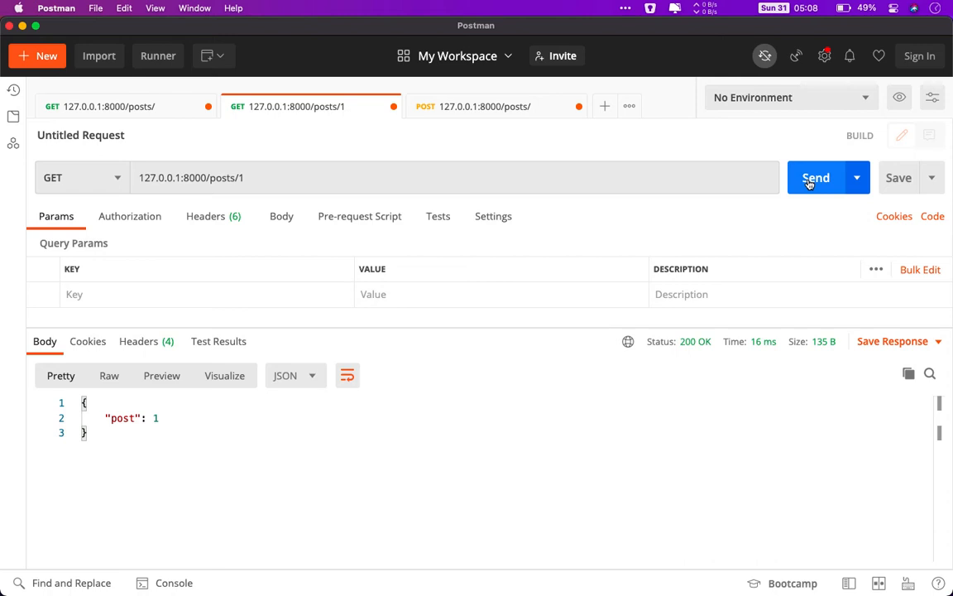
pyautogui.moveTo(384, 206)
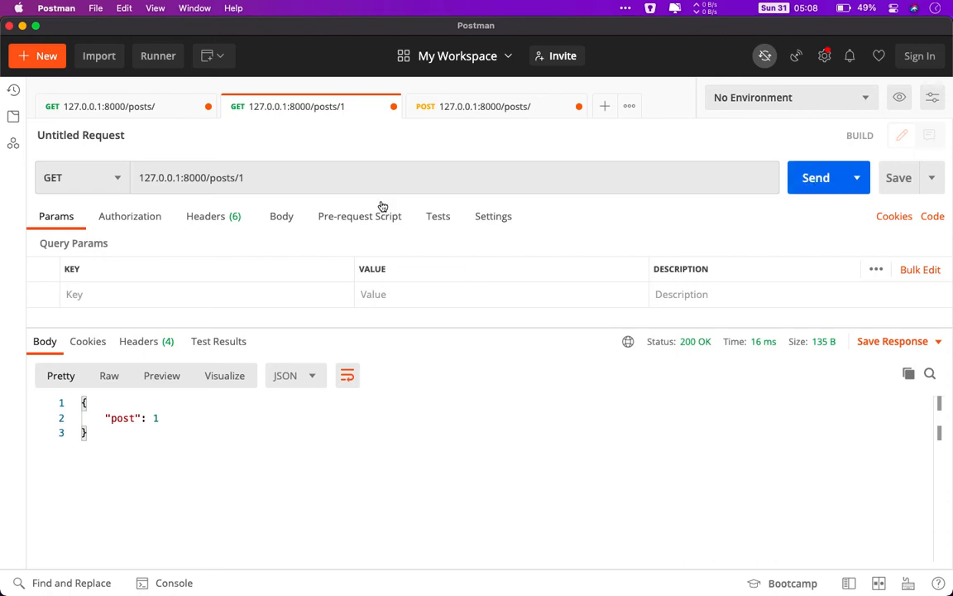
# Send GET /posts/hello to try a non-numeric post id
pyautogui.write('hel')
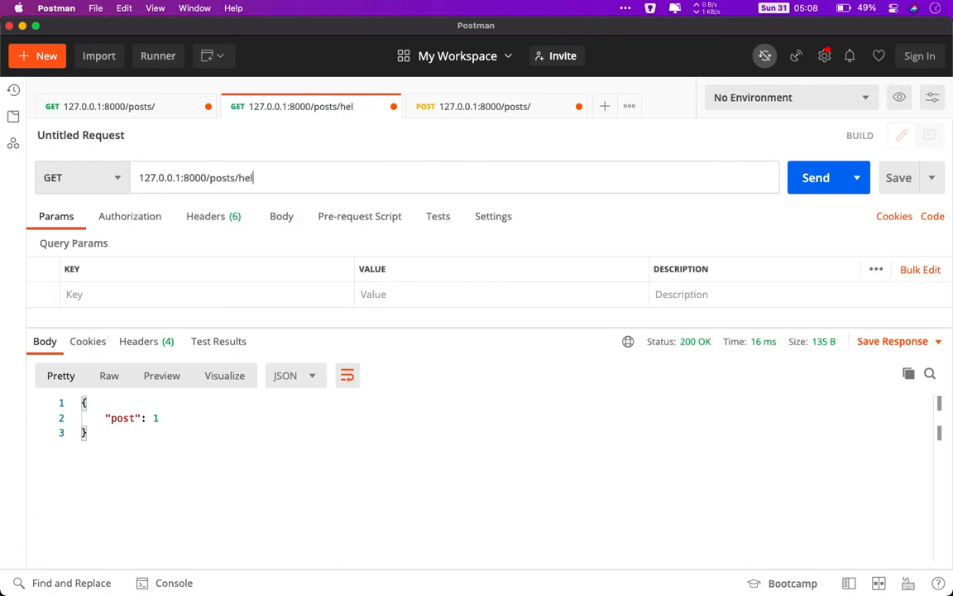
pyautogui.click(816, 177)
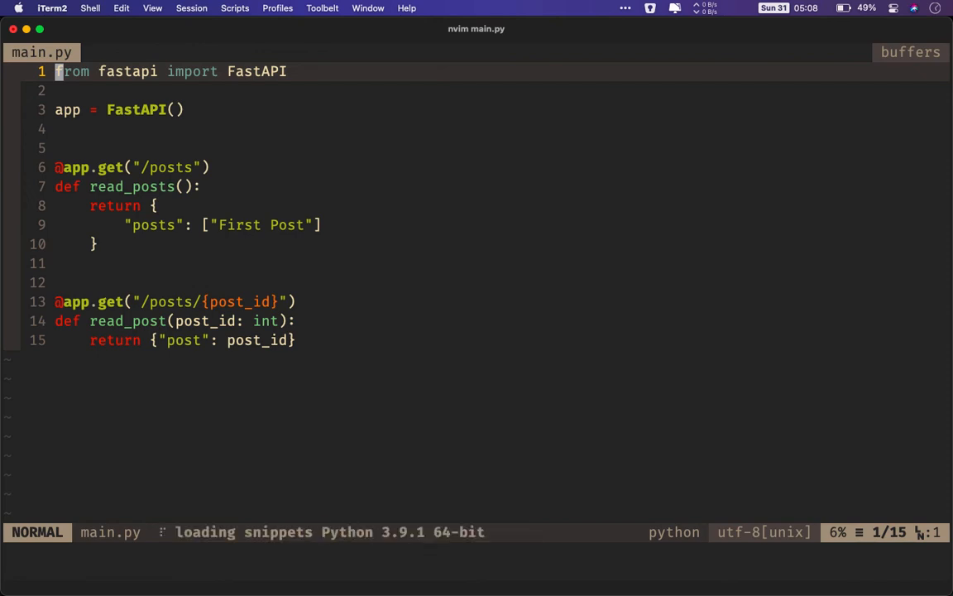
pyautogui.press('G')
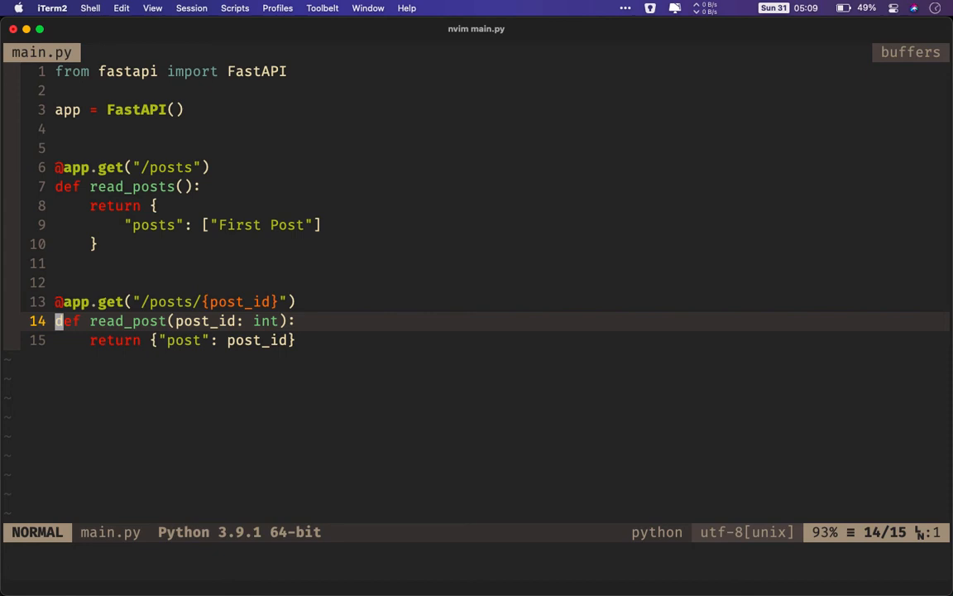
pyautogui.press('o')
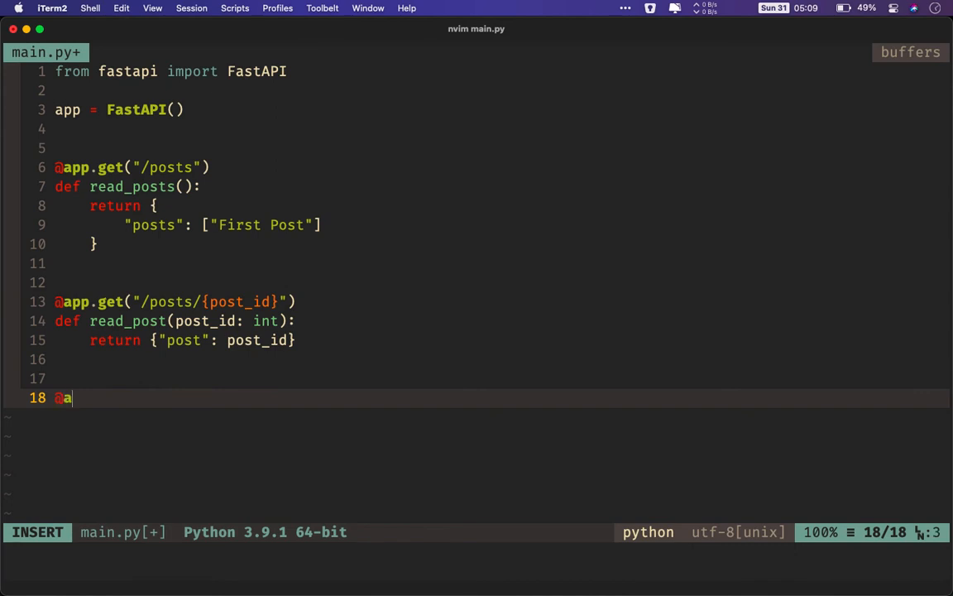
pyautogui.write('pp.pos')
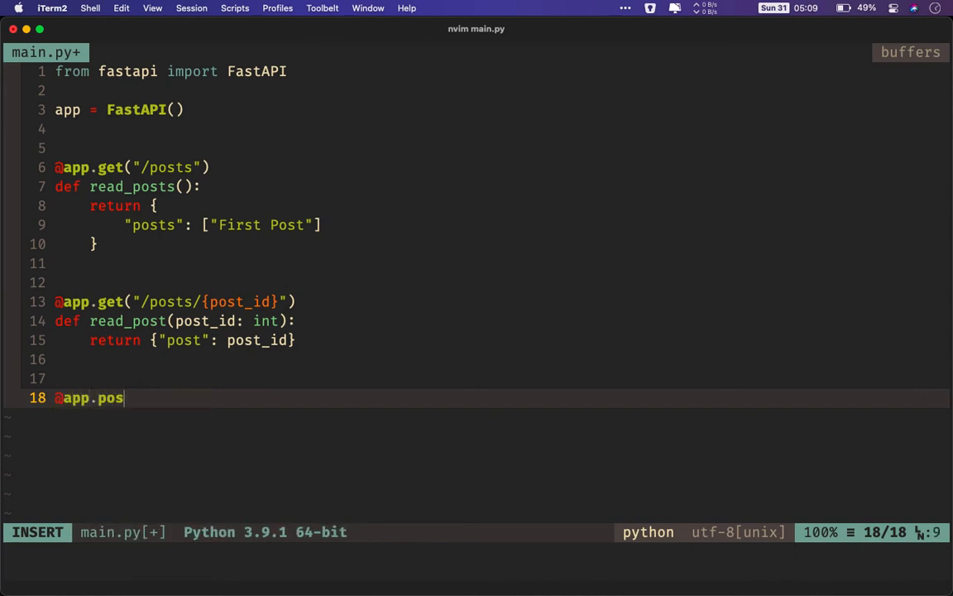
pyautogui.write('t("/po')
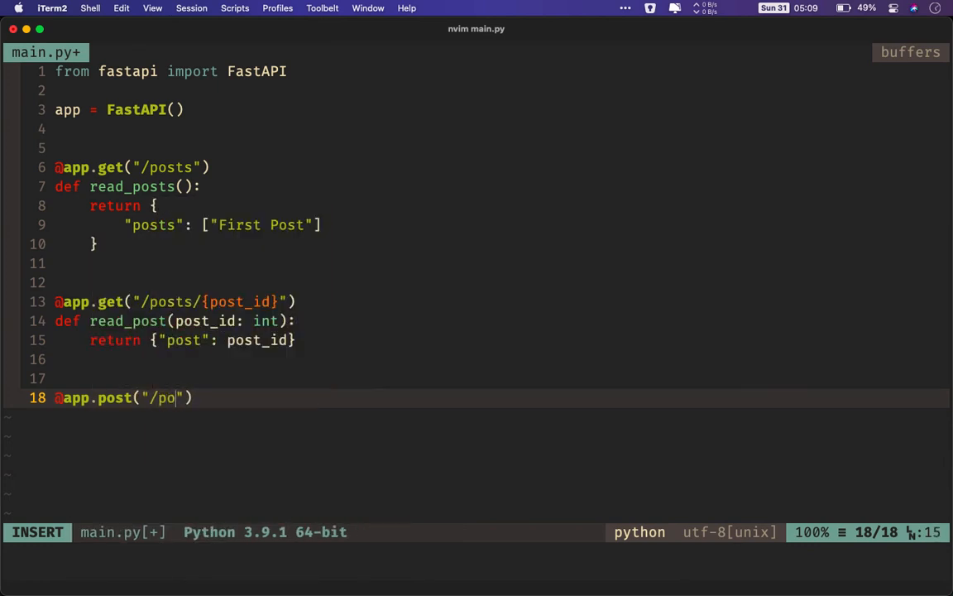
pyautogui.write('sts')
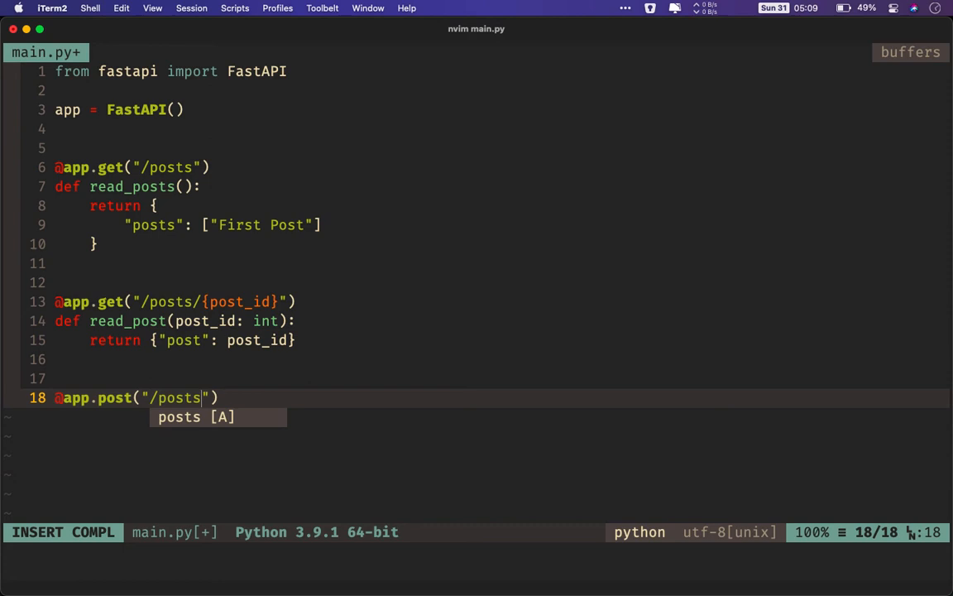
pyautogui.press('Return')
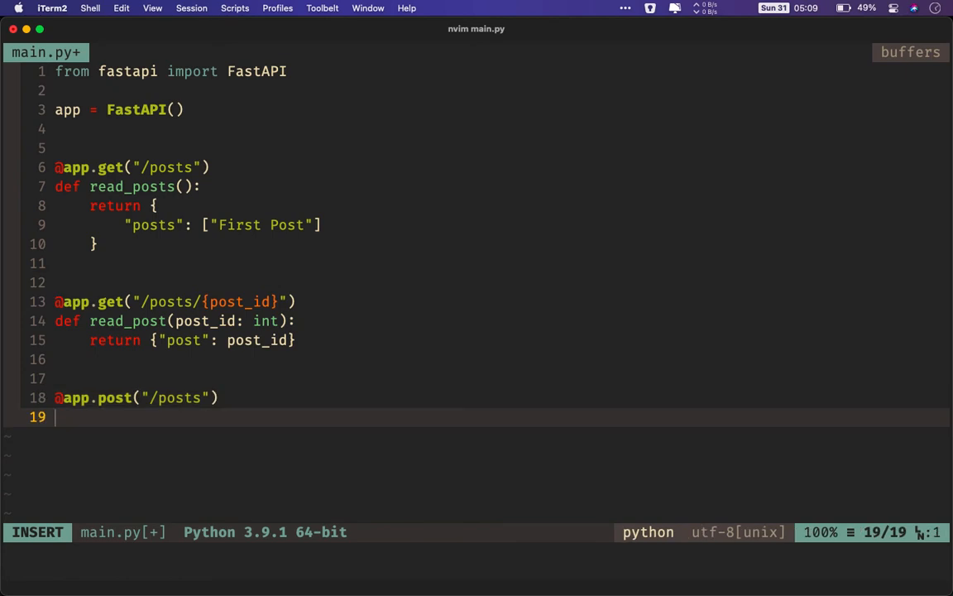
# Define create_post(post) returning post, then save and quit with :wq
pyautogui.write('def')
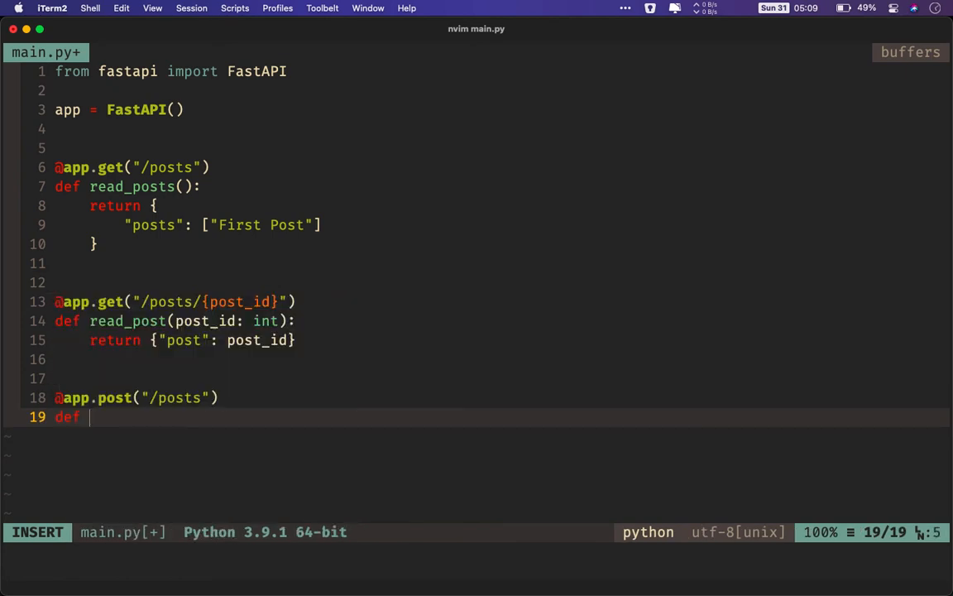
pyautogui.write('create_p')
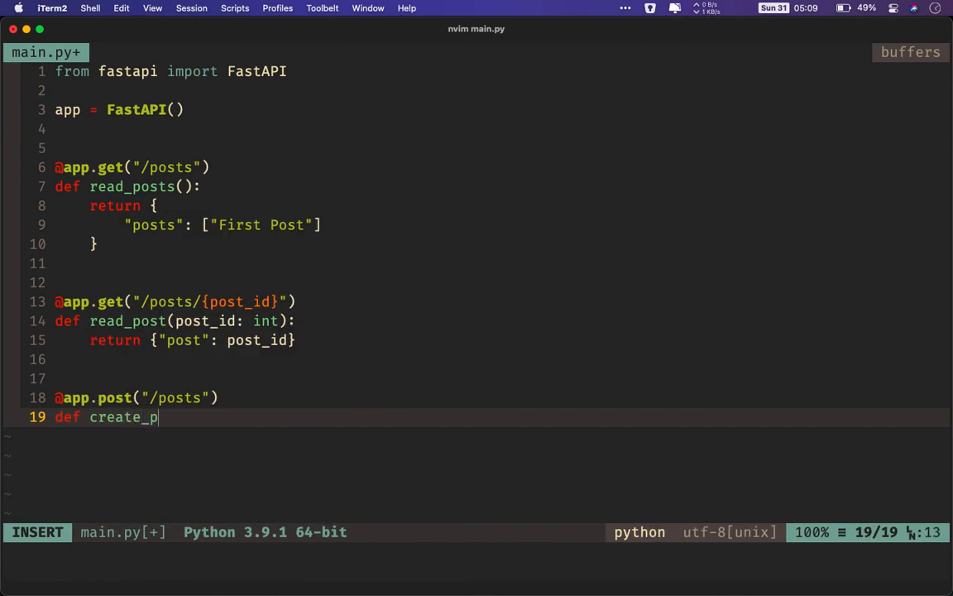
pyautogui.write('ost')
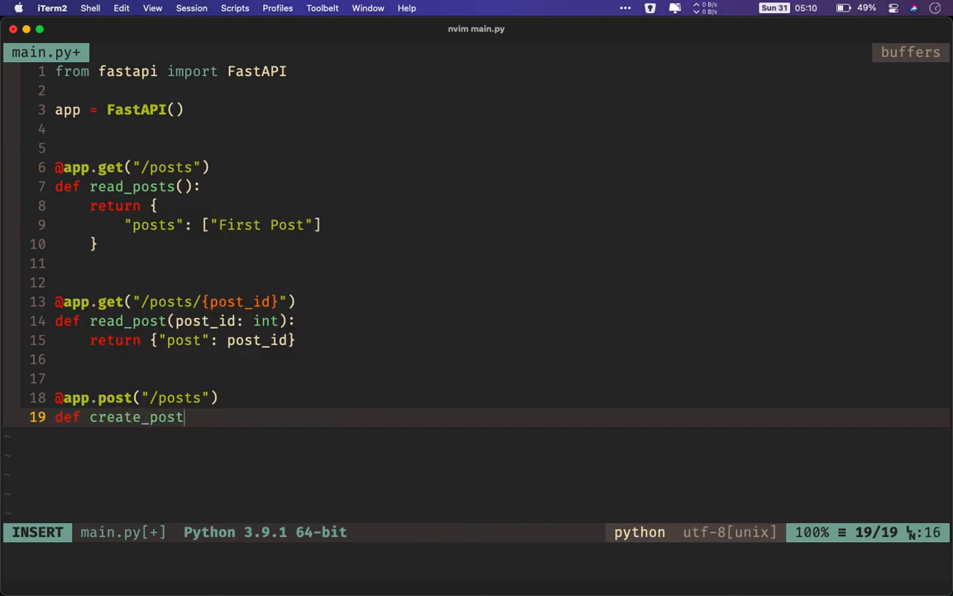
pyautogui.write('()')
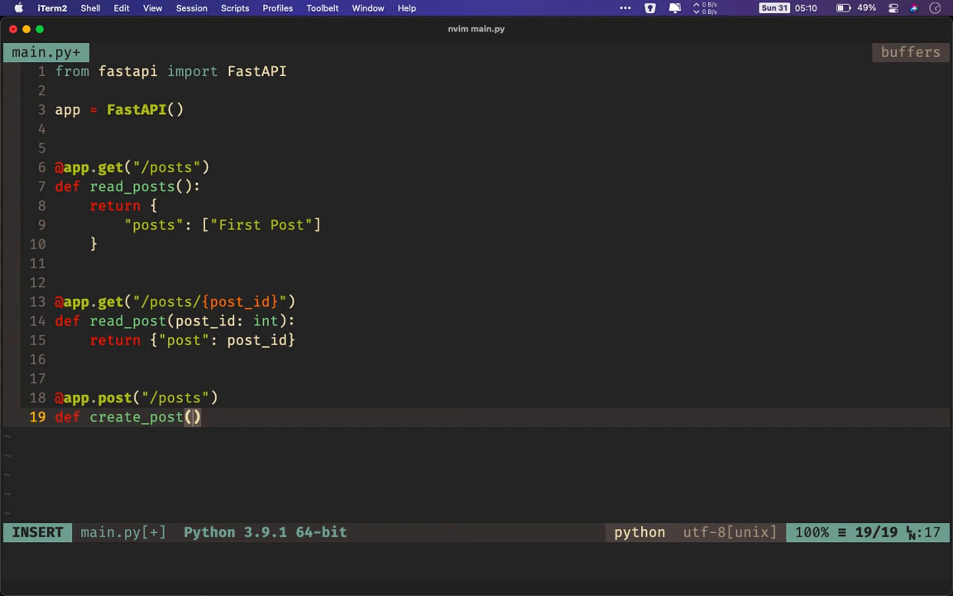
pyautogui.write('post')
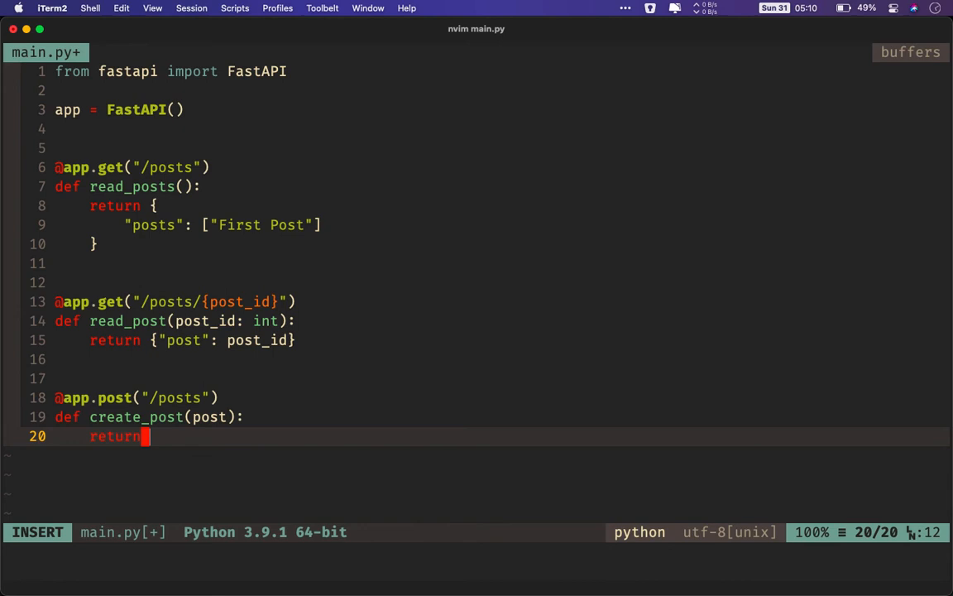
pyautogui.write('post')
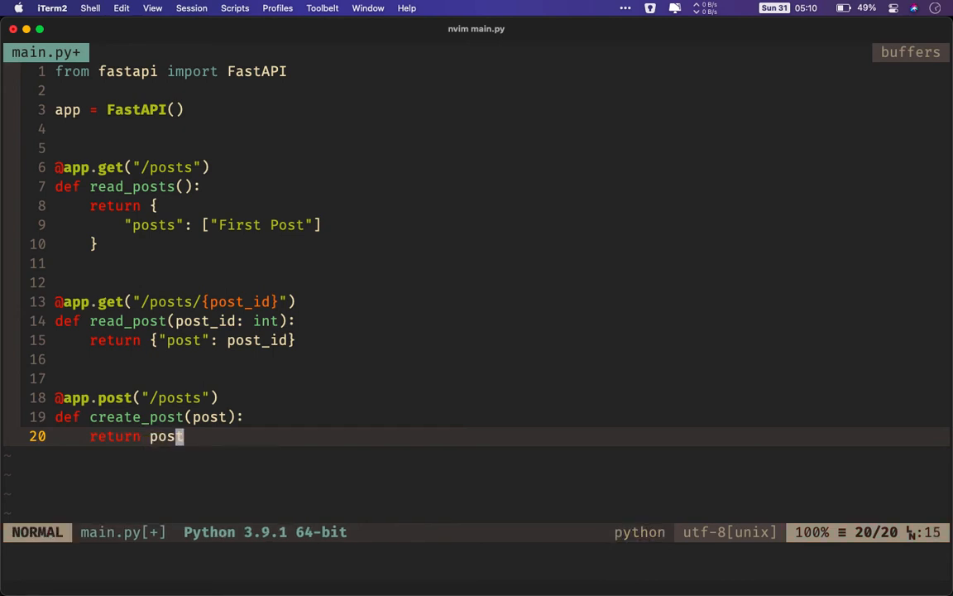
pyautogui.write(':wq')
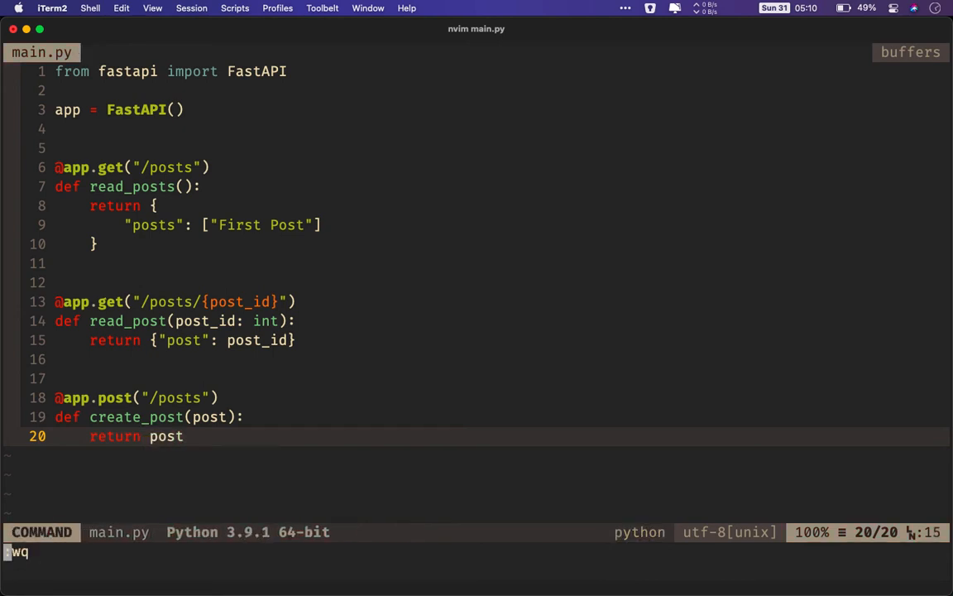
pyautogui.press('Return')
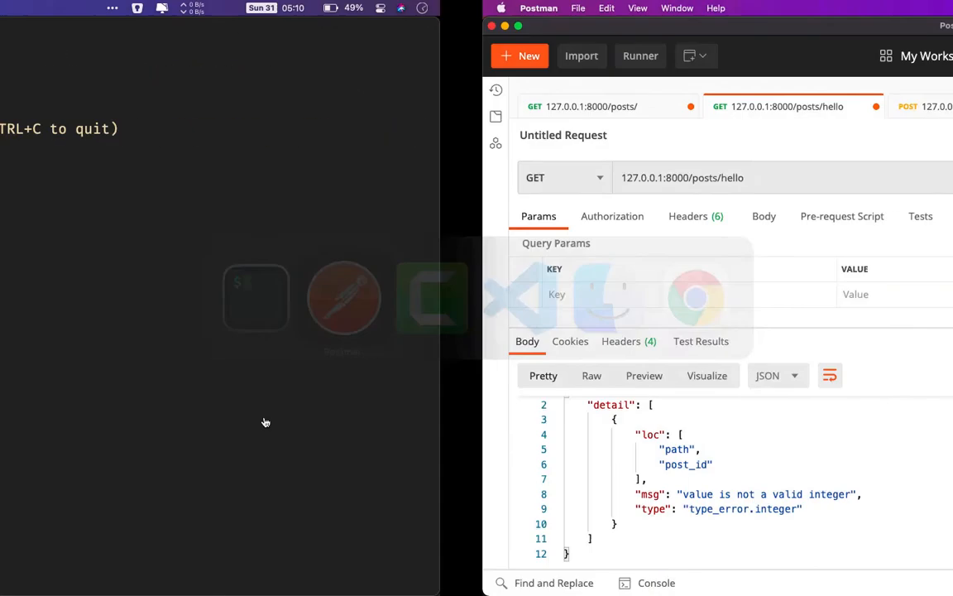
# Switch to the prepared POST /posts request and keep POST as its method
pyautogui.click(483, 106)
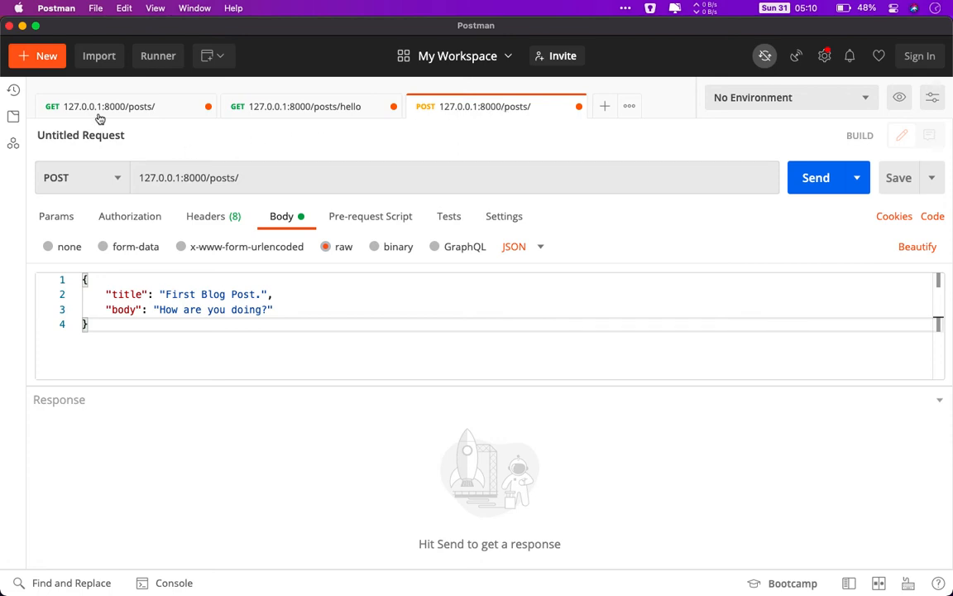
pyautogui.moveTo(175, 144)
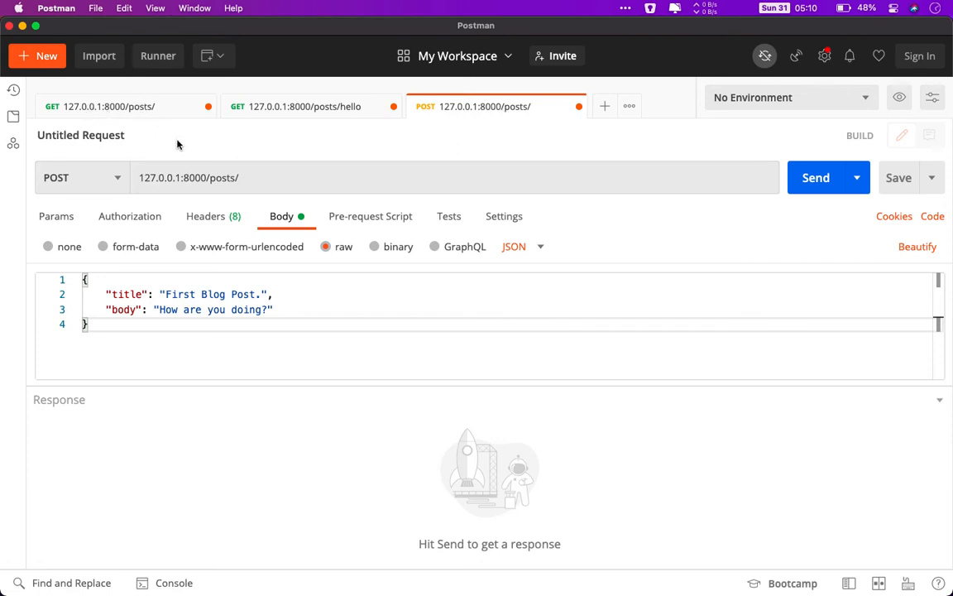
pyautogui.click(79, 177)
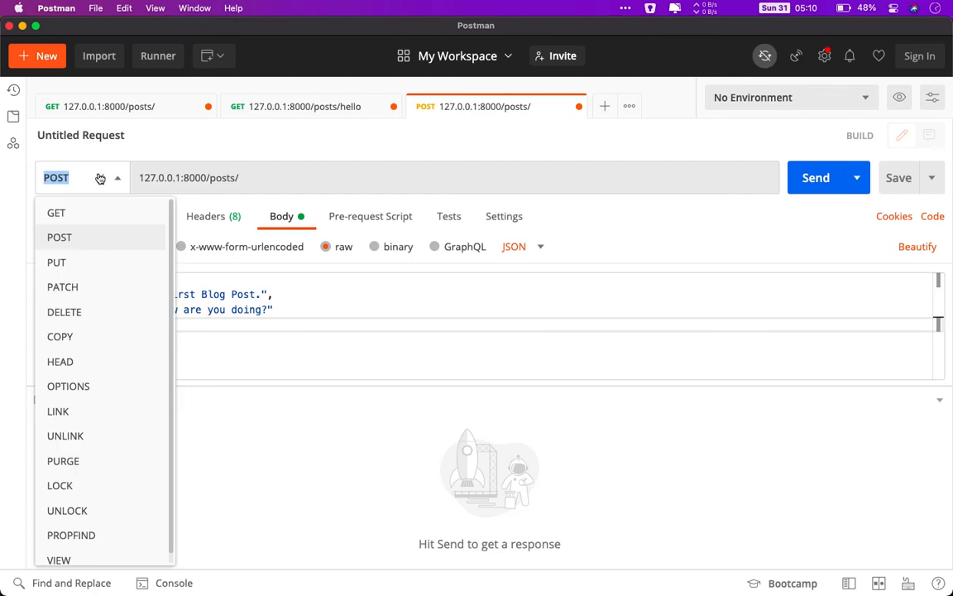
pyautogui.moveTo(60, 242)
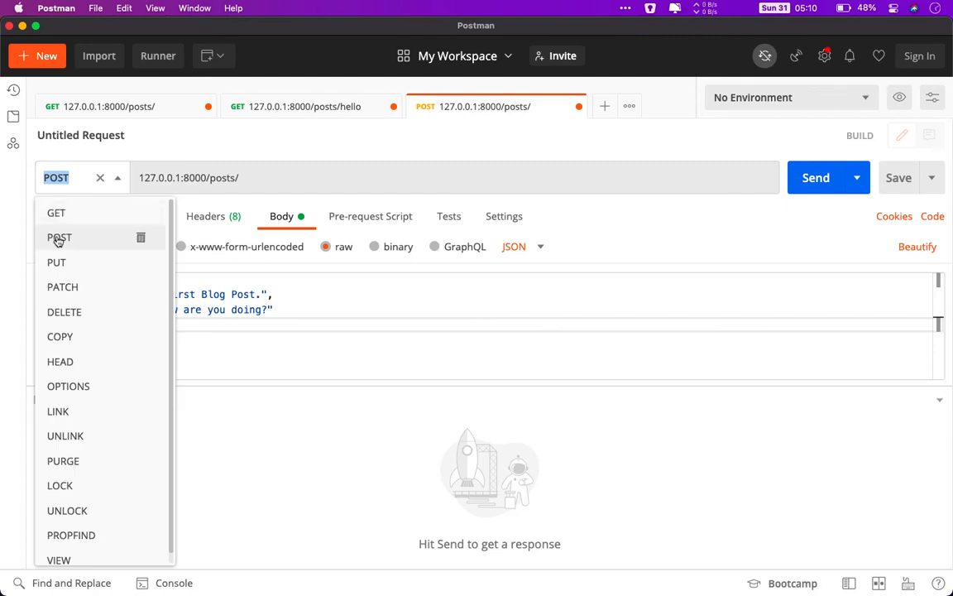
pyautogui.click(59, 239)
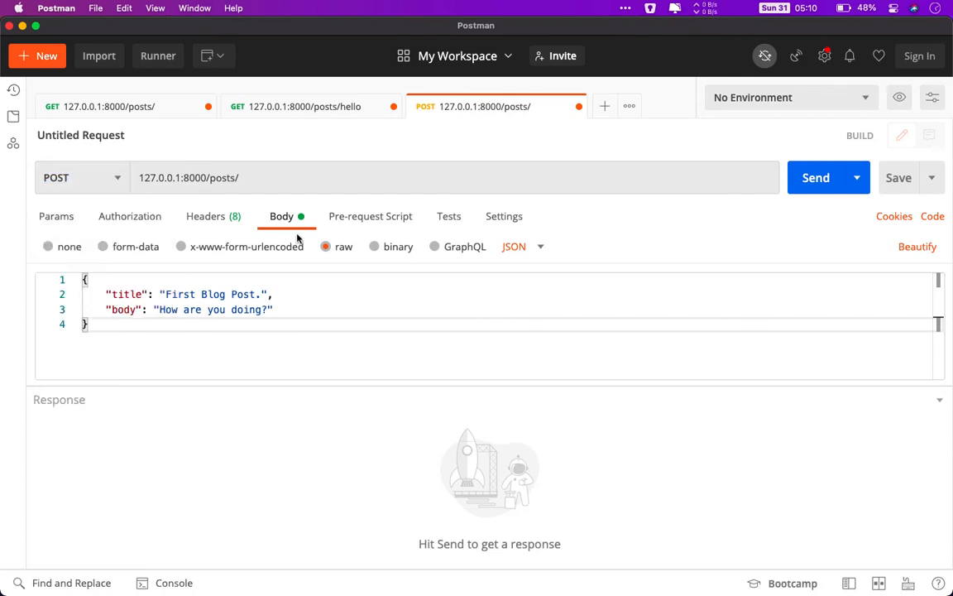
pyautogui.moveTo(282, 231)
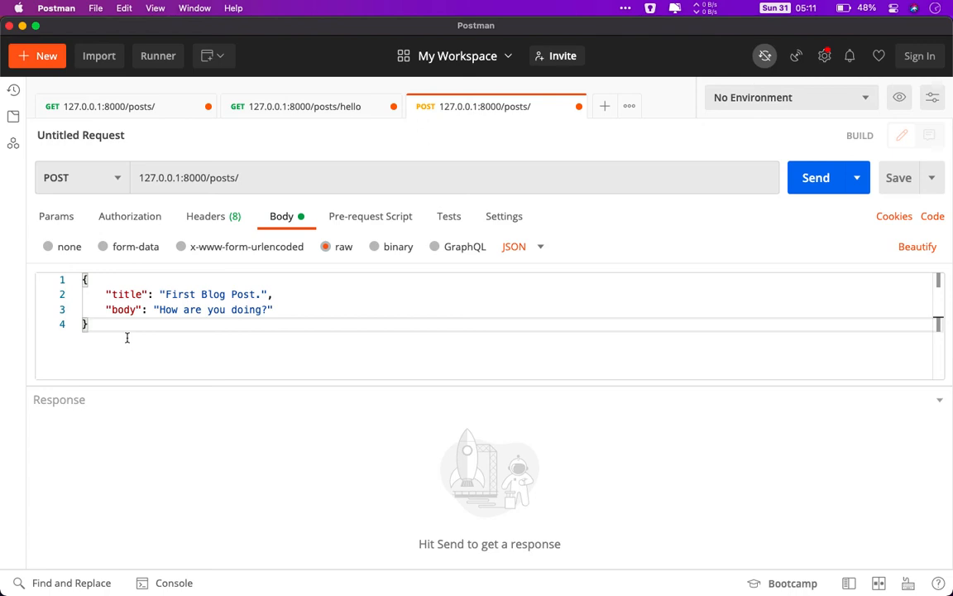
# Send the title-and-body JSON and read the 422 Unprocessable Entity response
pyautogui.doubleClick(126, 295)
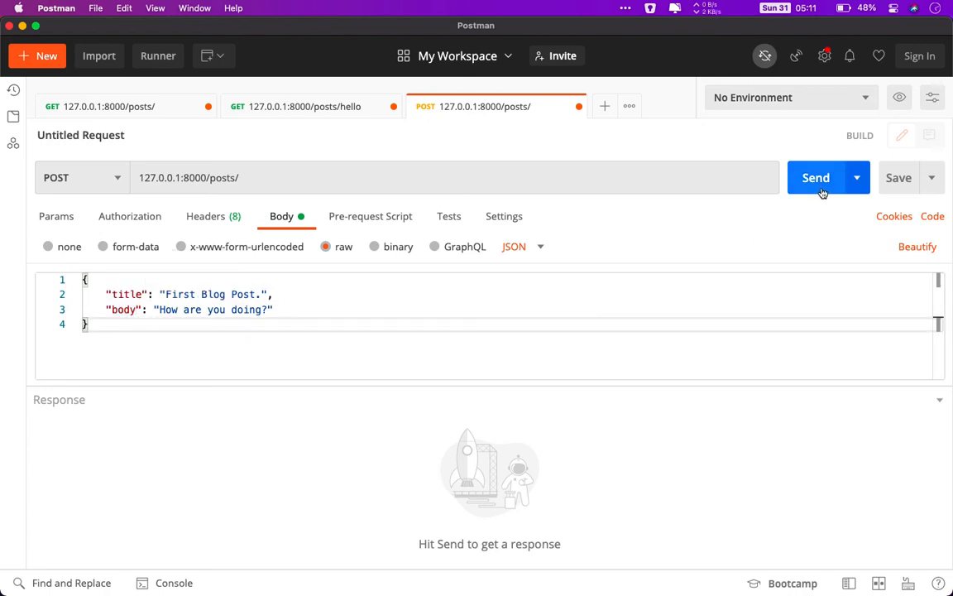
pyautogui.click(816, 177)
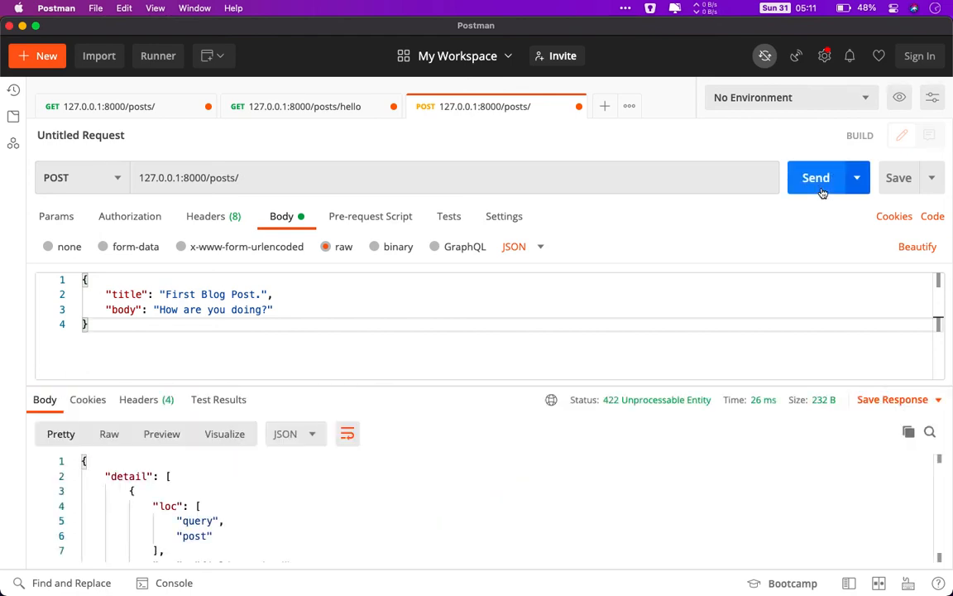
pyautogui.scroll(-3)
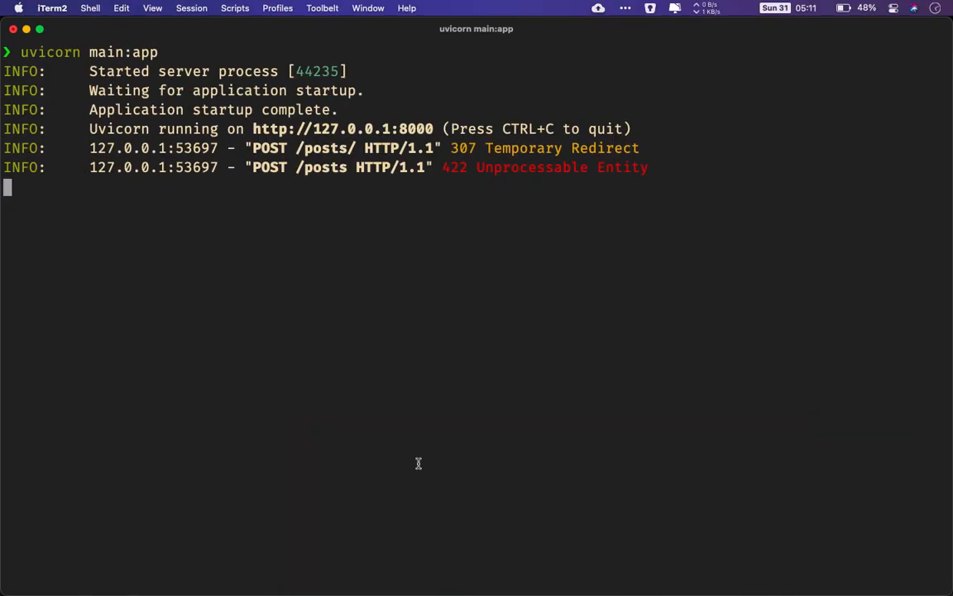
# Stop the uvicorn server with Ctrl+C after the 422 log
pyautogui.press('ctrl+c')
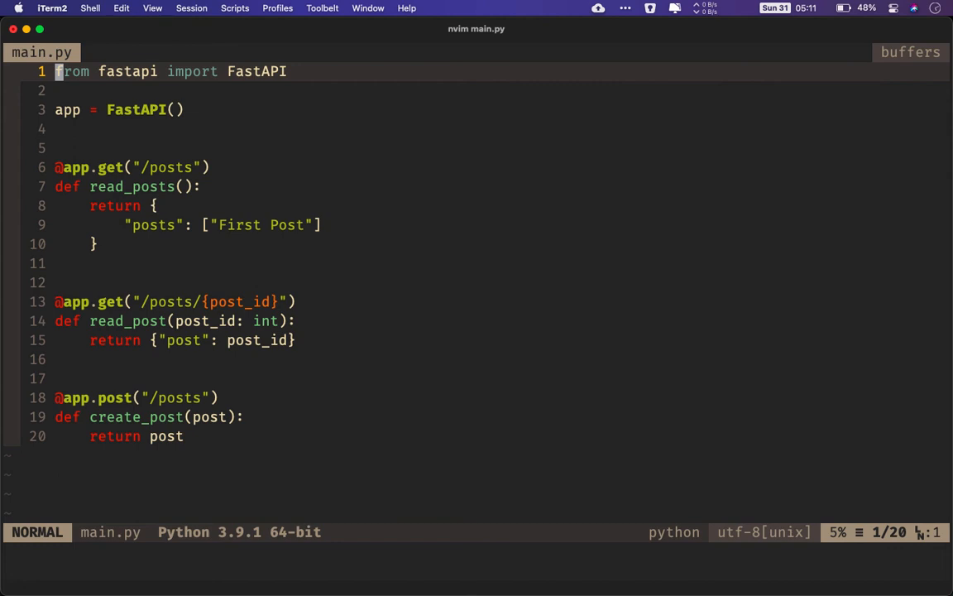
# Add the line 'from pydantic import BaseModel' below the first import
pyautogui.press('i')
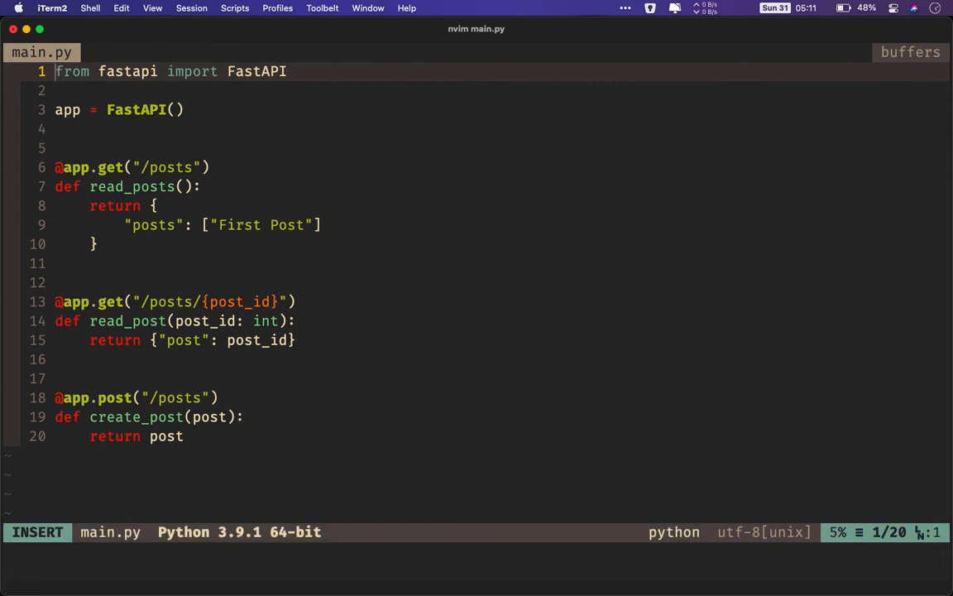
pyautogui.write('from')
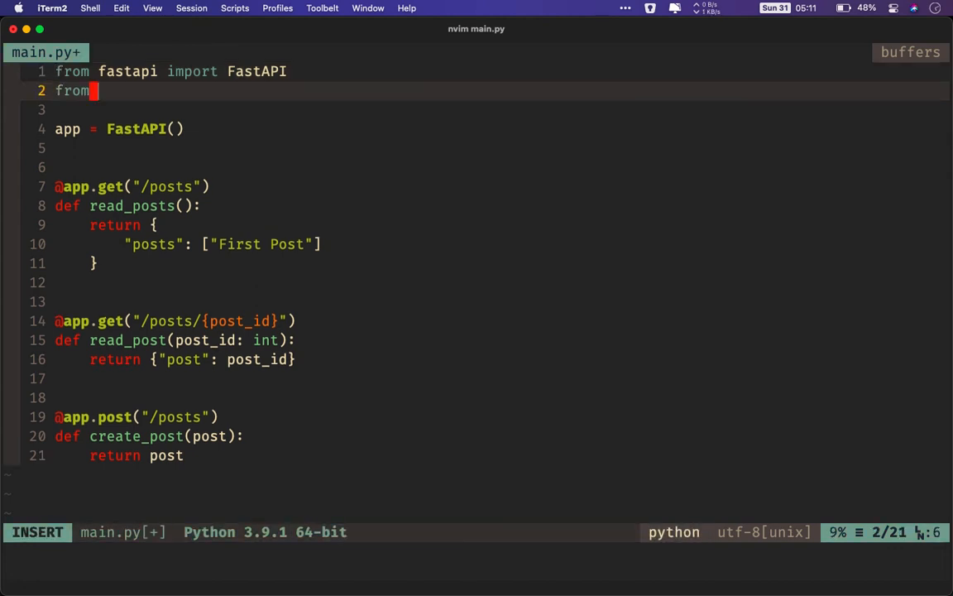
pyautogui.write('pydantic import')
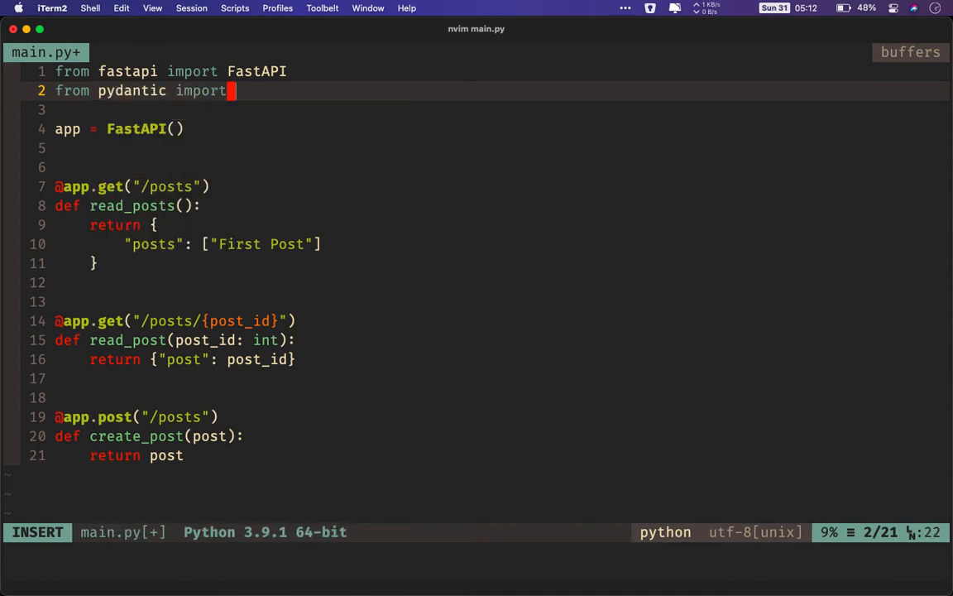
pyautogui.write('BaseModel')
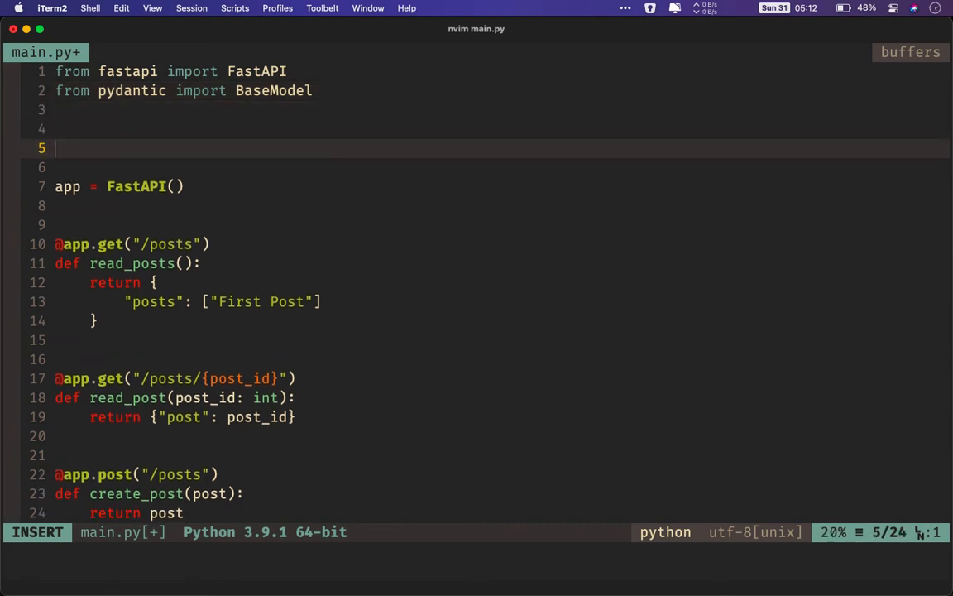
# Define 'class Post(BaseModel):' with fields 'title: str' and 'body: str'
pyautogui.write('class')
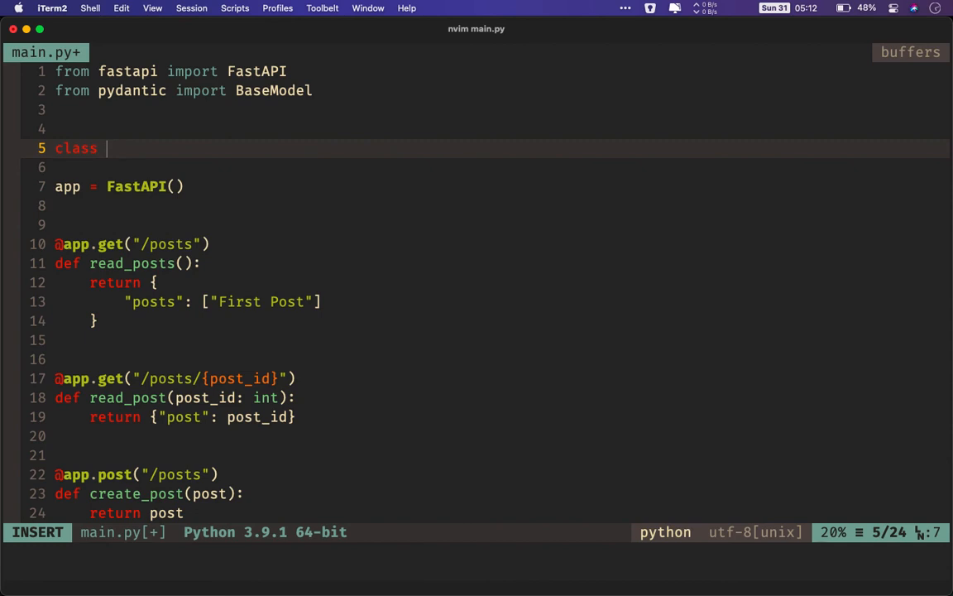
pyautogui.write('Post')
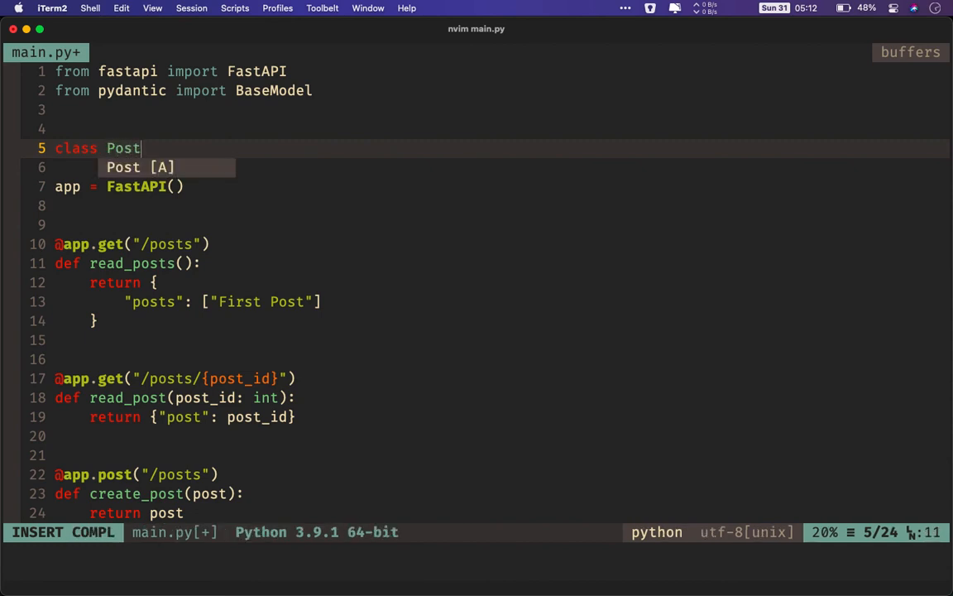
pyautogui.write('()')
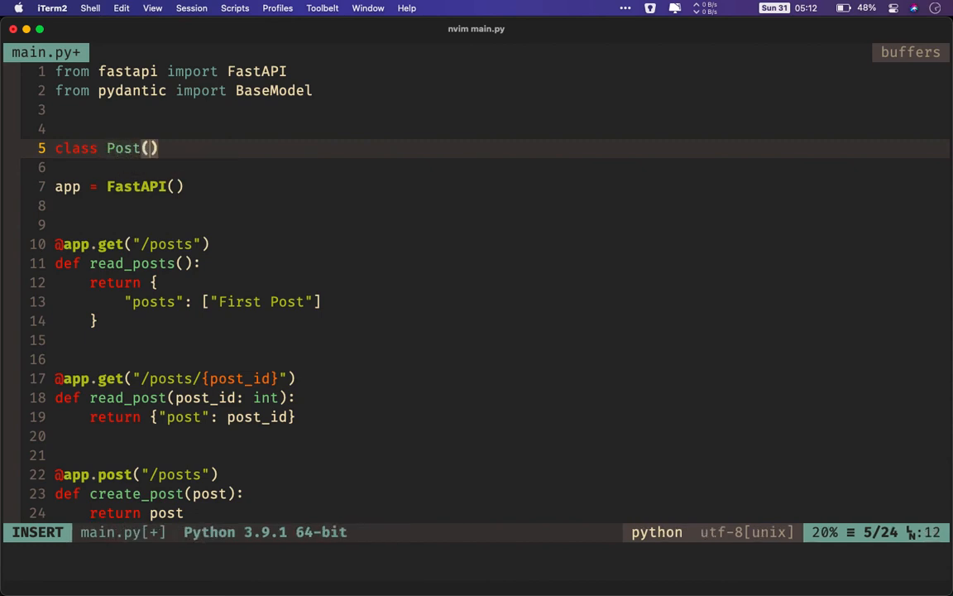
pyautogui.write('BaseModel')
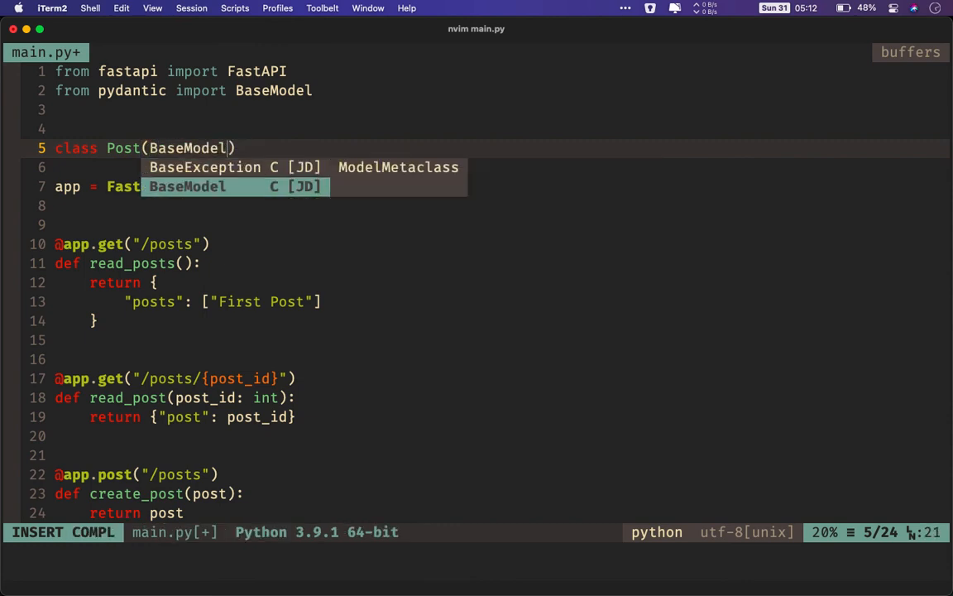
pyautogui.press('enter')
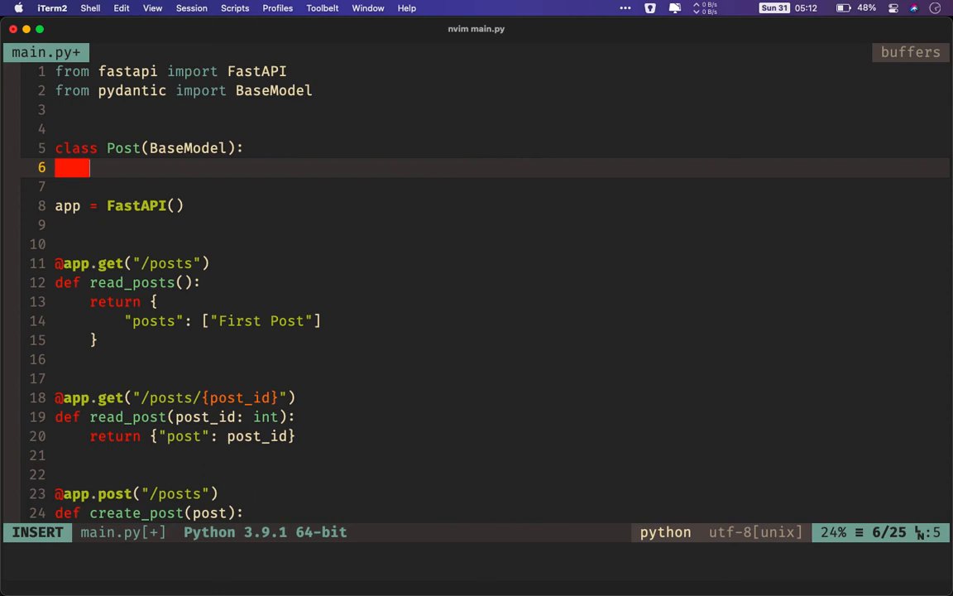
pyautogui.write('tit')
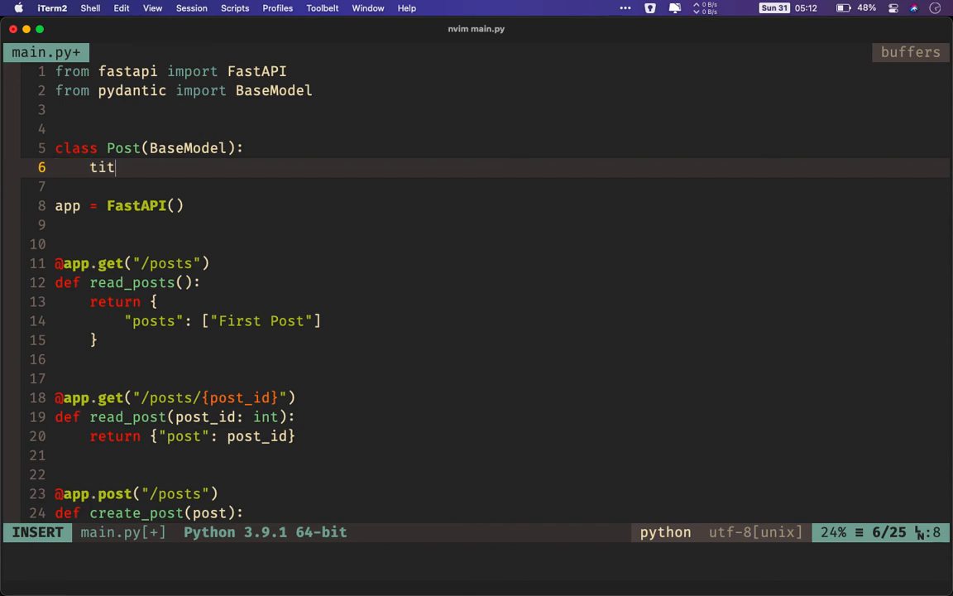
pyautogui.write('le: str')
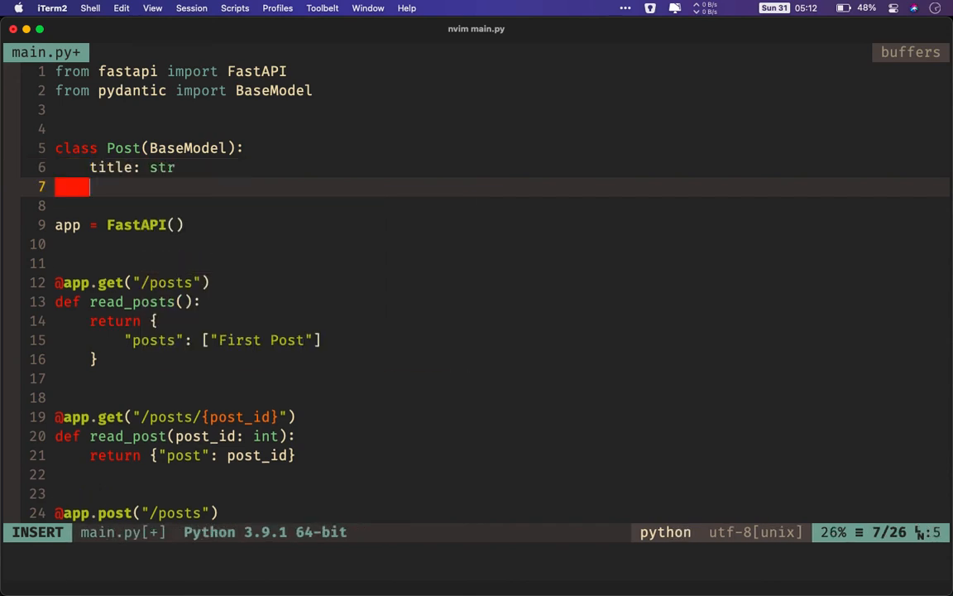
pyautogui.write('body:')
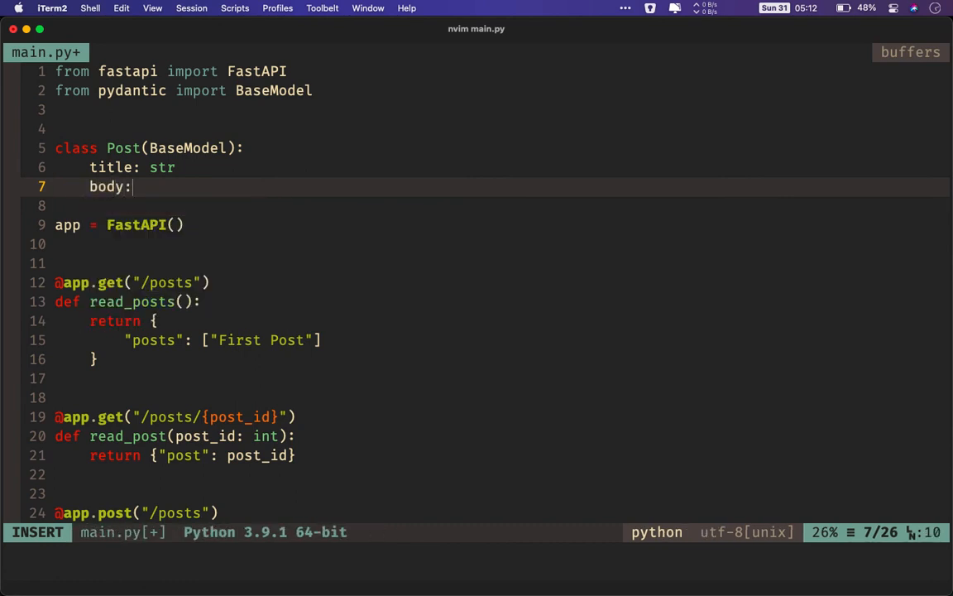
pyautogui.write('str')
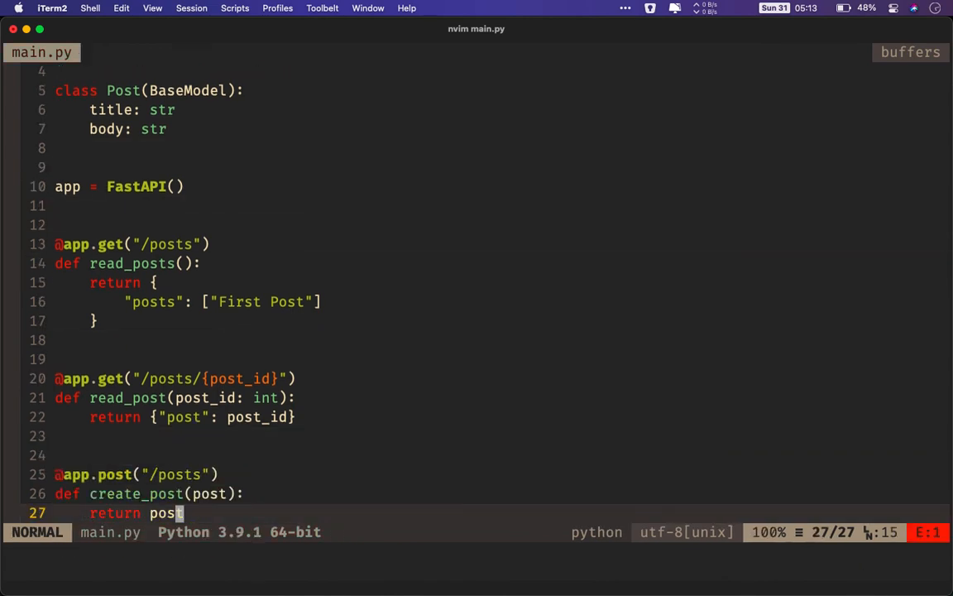
# Annotate create_post's post parameter as ': Post' using the completion, then quit Neovim
pyautogui.press('k')
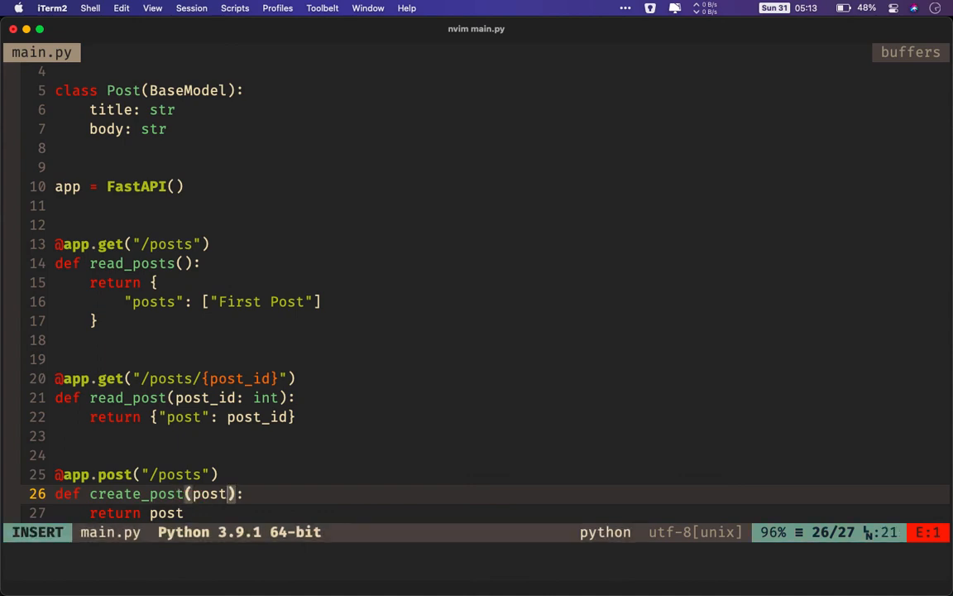
pyautogui.write('o')
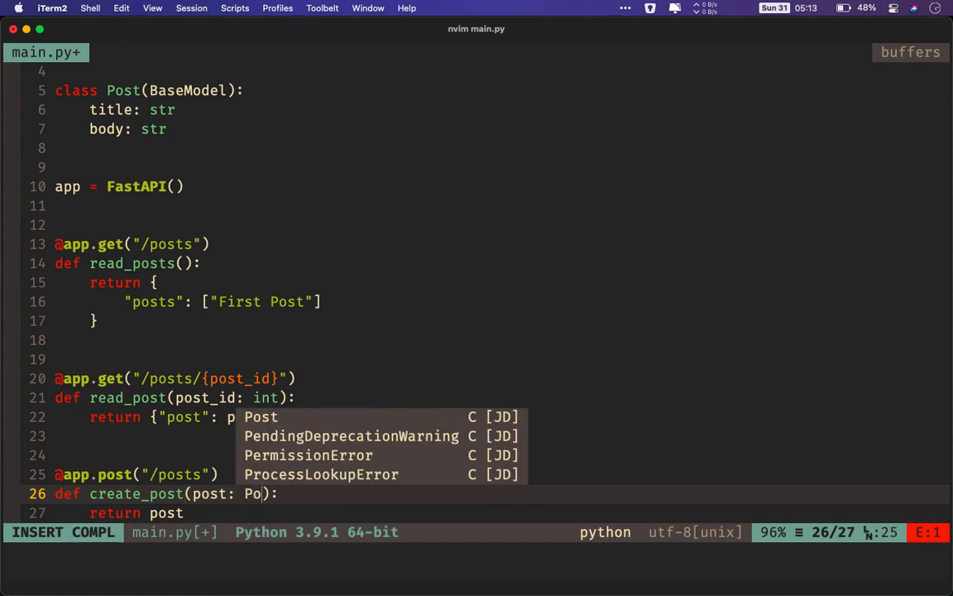
pyautogui.press('Escape')
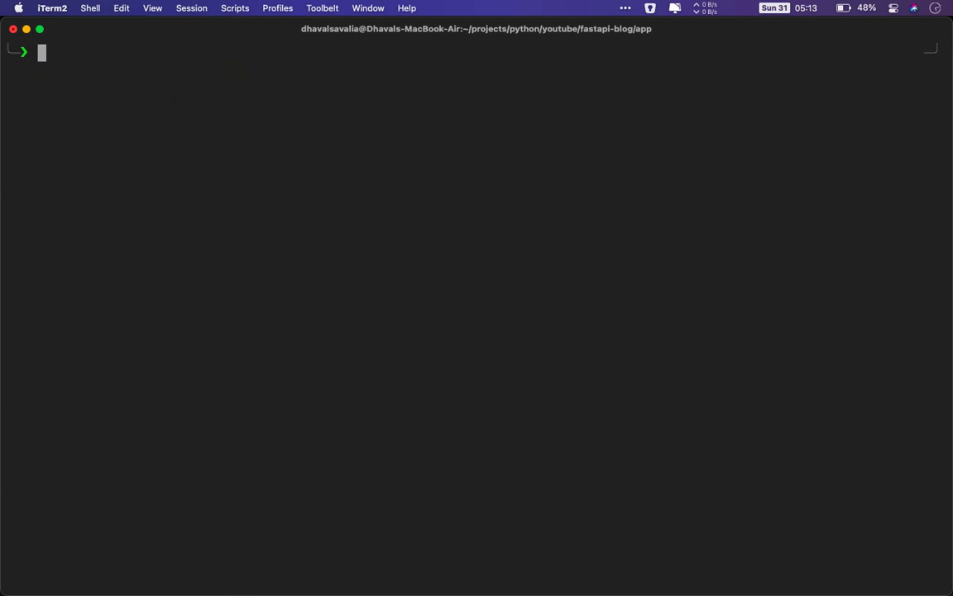
# Run 'uvicorn main:app' again and switch over to Postman
pyautogui.write('uvicorn main:app')
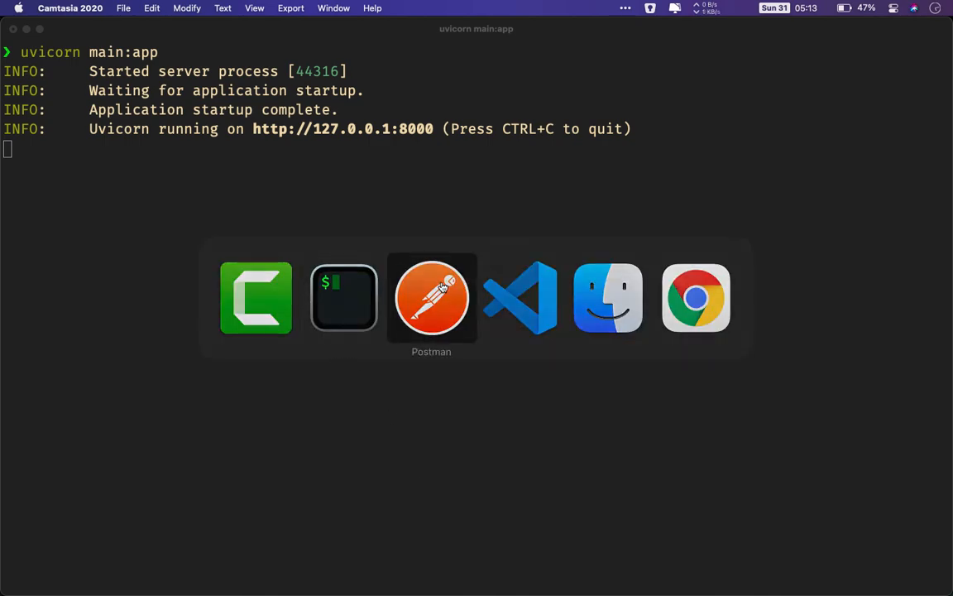
pyautogui.click(430, 297)
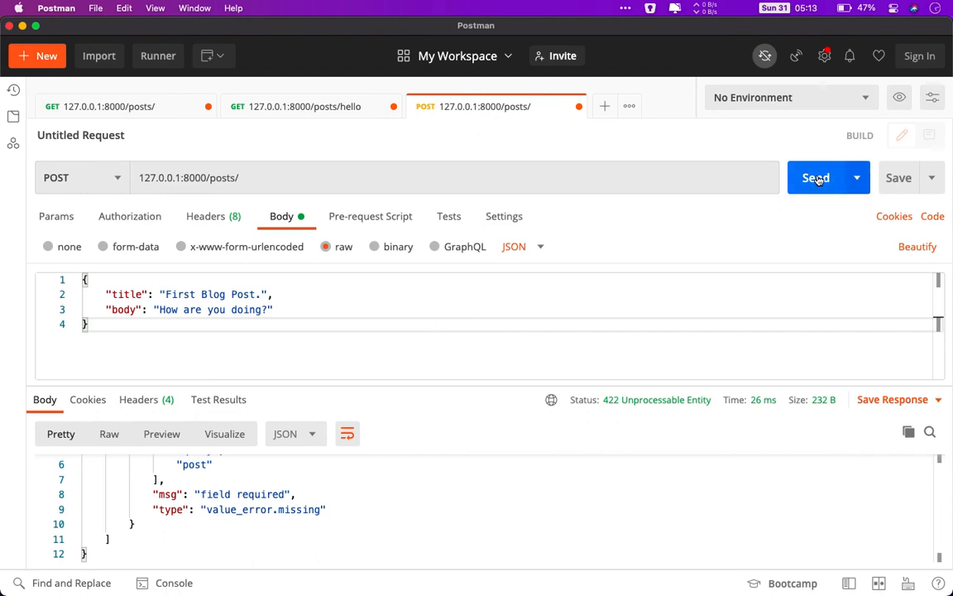
# Resend POST /posts for 200 OK, retitle the body to 'Second Post', send again, then return to the editor
pyautogui.click(815, 177)
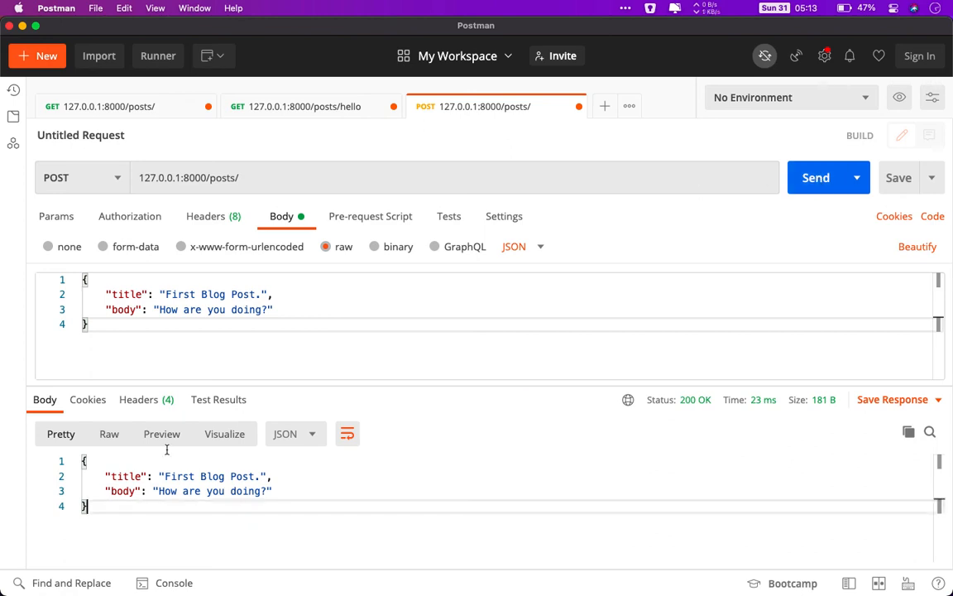
pyautogui.doubleClick(208, 295)
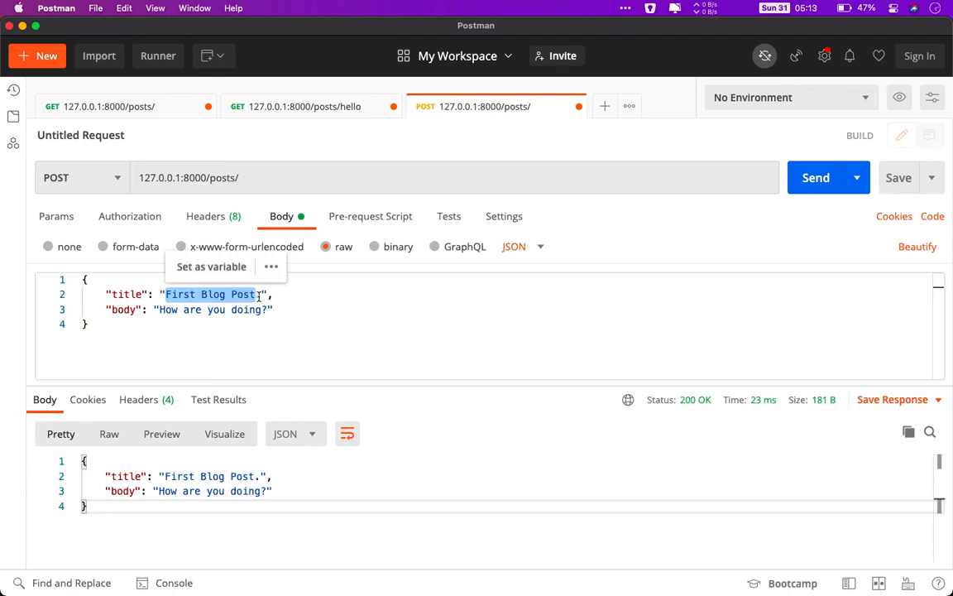
pyautogui.write('Secn')
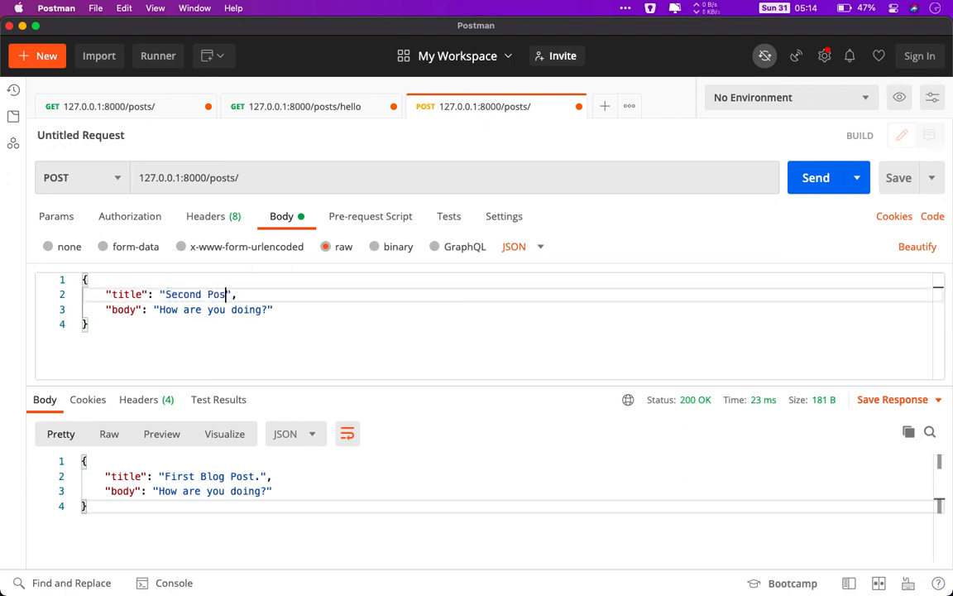
pyautogui.click(814, 177)
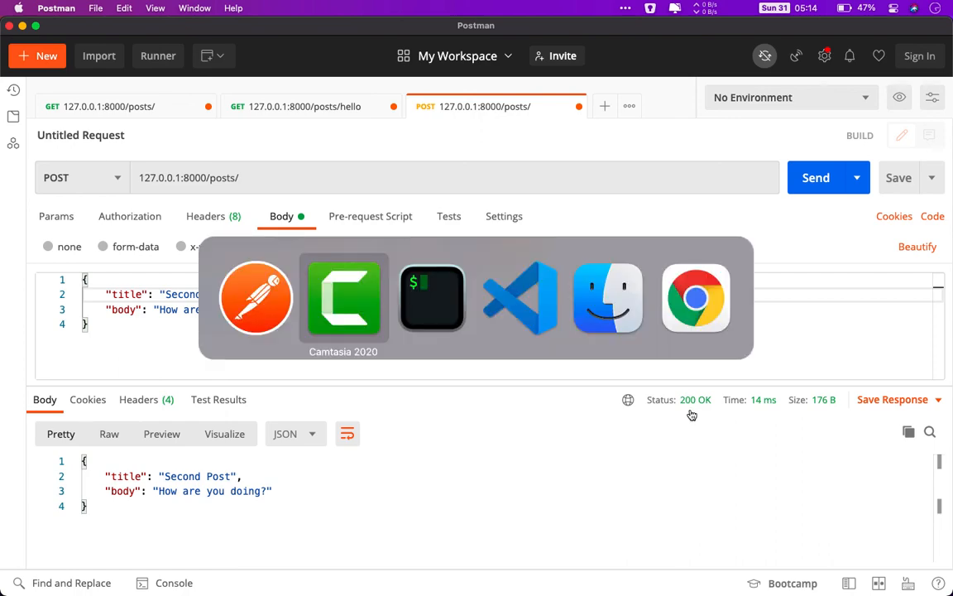
pyautogui.click(431, 298)
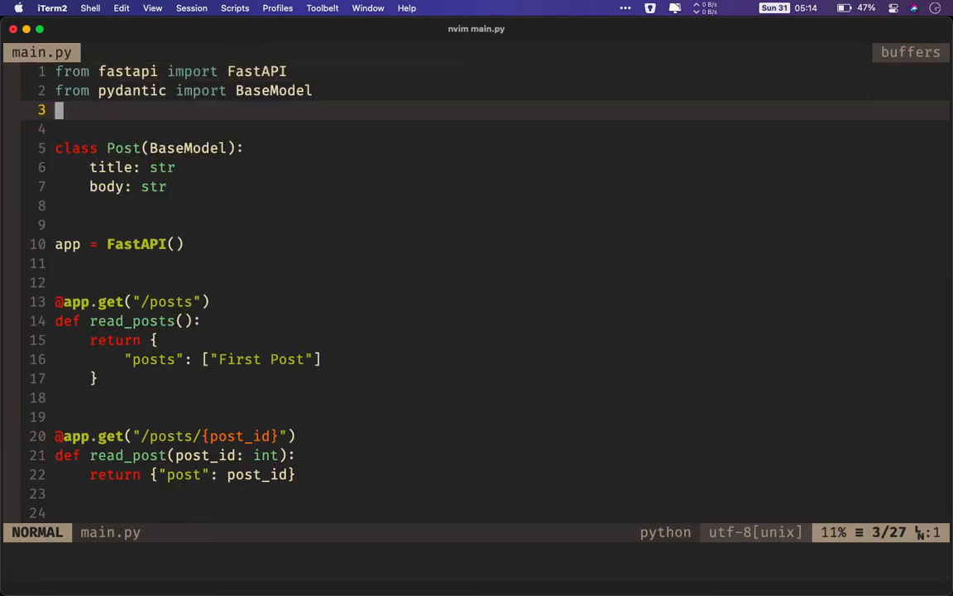
# Append ', status_code=201' to the POST /posts decorator and save main.py
pyautogui.scroll(-3)
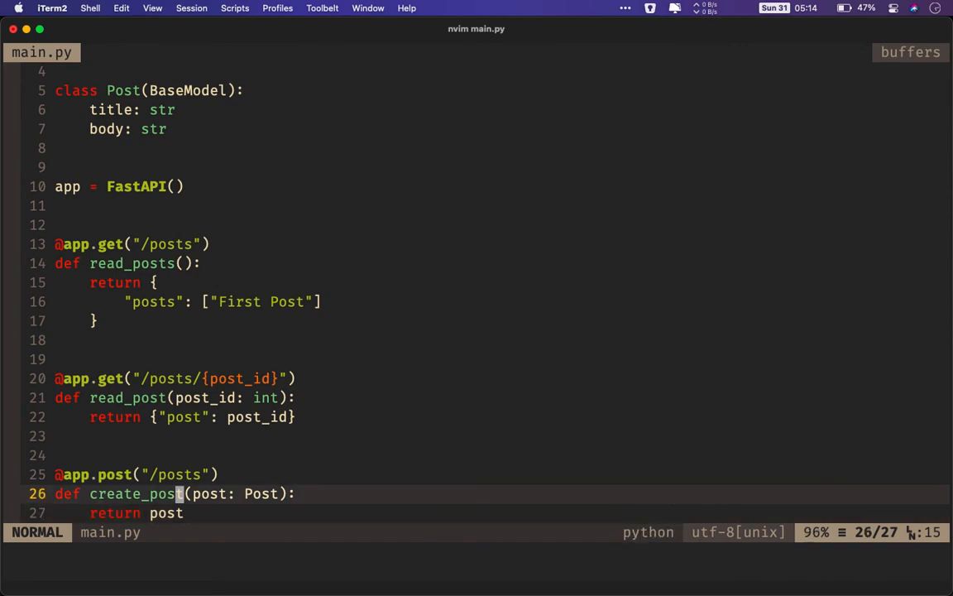
pyautogui.press('up')
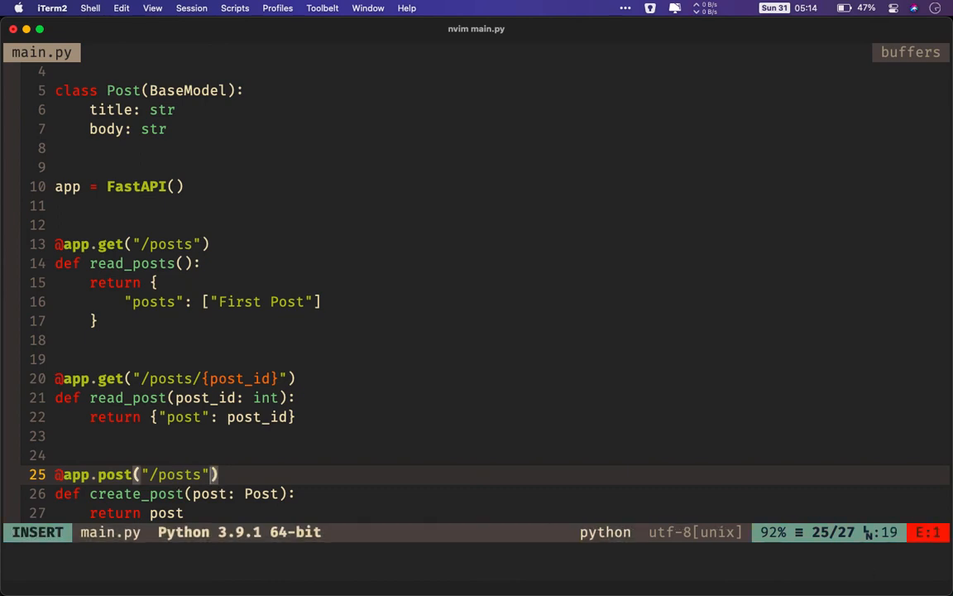
pyautogui.write(',')
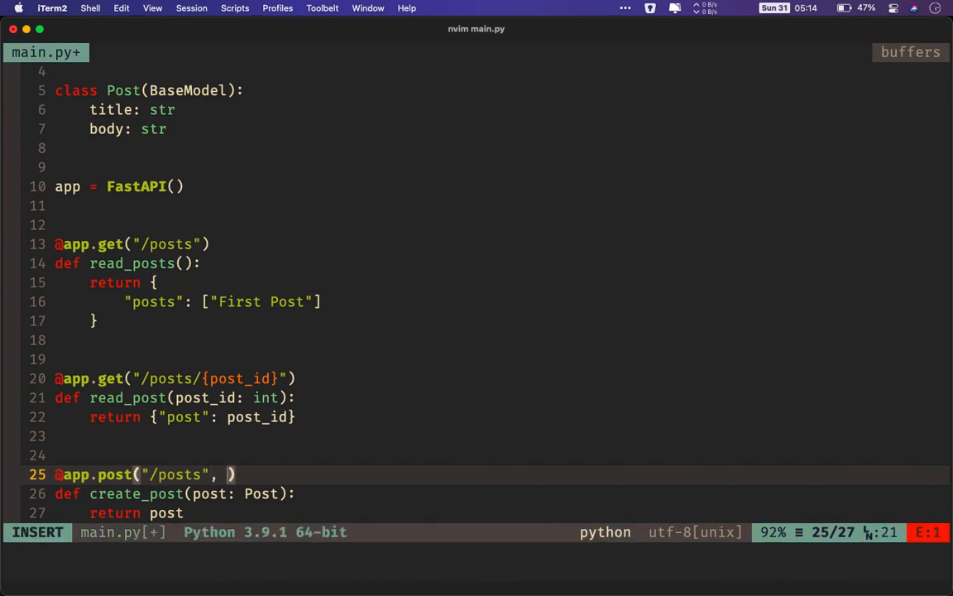
pyautogui.write('status_code=201')
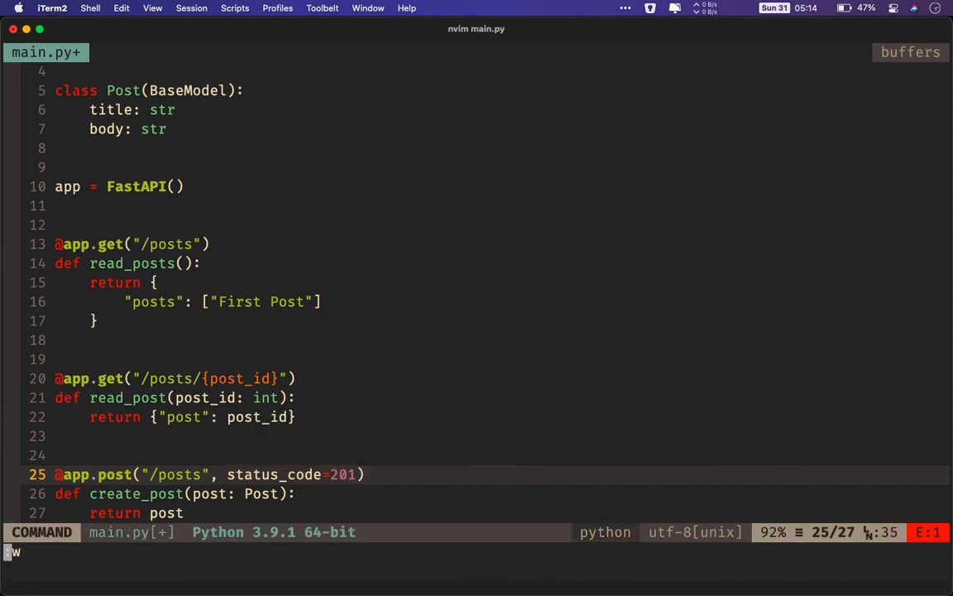
pyautogui.press('Enter')
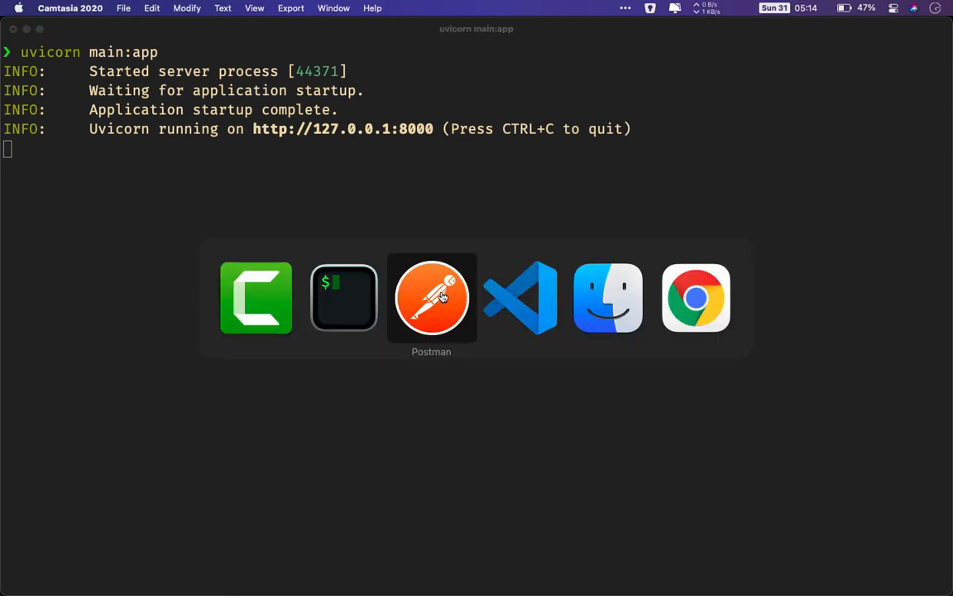
# Send the Second Post request in Postman and check the 201 Created status
pyautogui.click(431, 298)
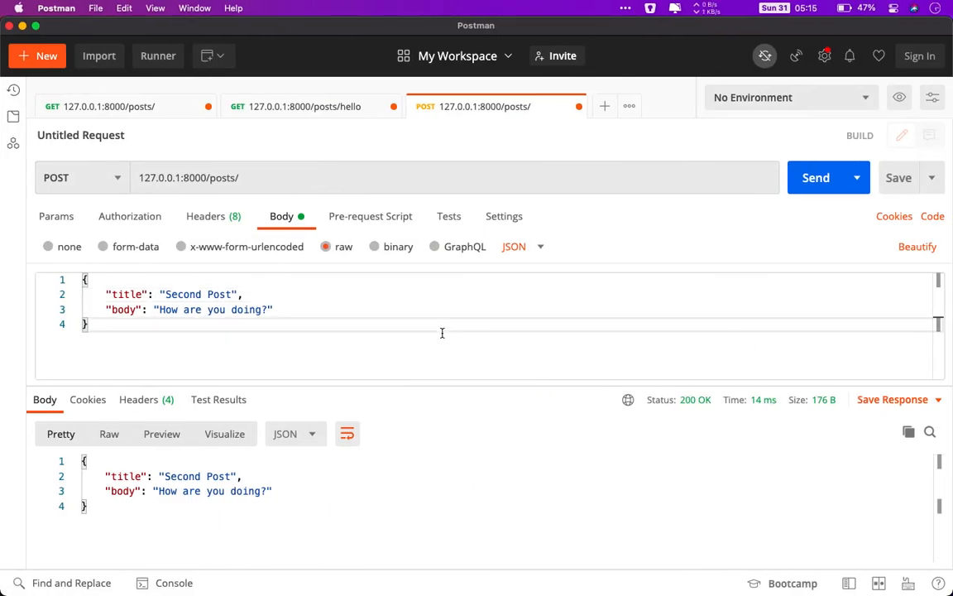
pyautogui.click(816, 177)
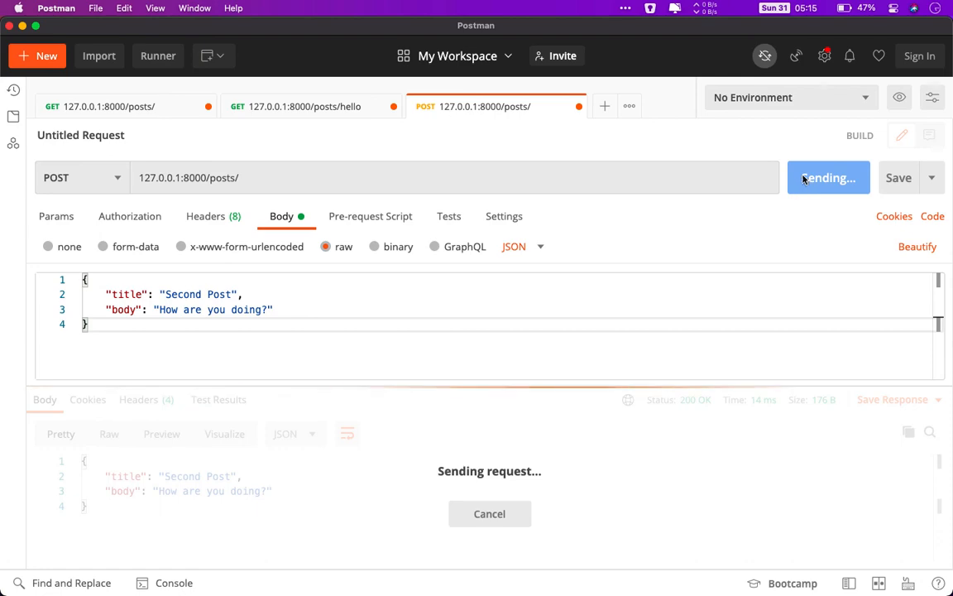
pyautogui.click(827, 177)
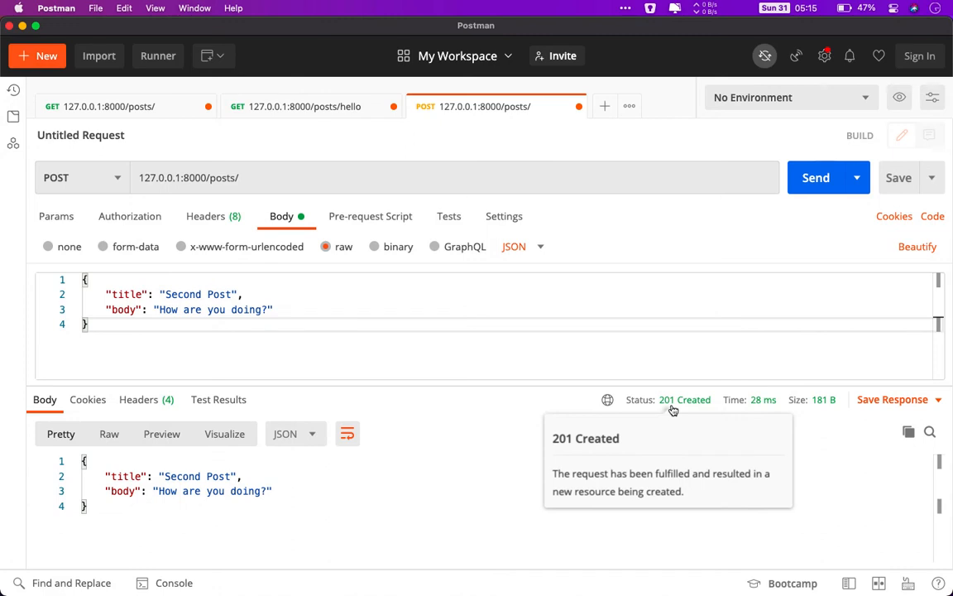
pyautogui.moveTo(675, 447)
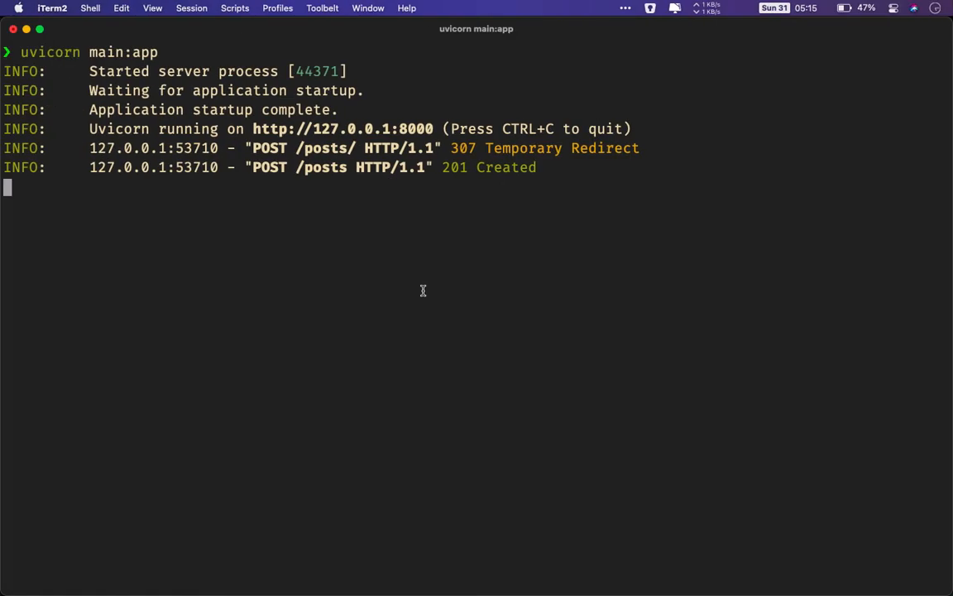
# Stop the uvicorn server with Ctrl+C and reopen main.py in Neovim
pyautogui.press('ctrl+c')
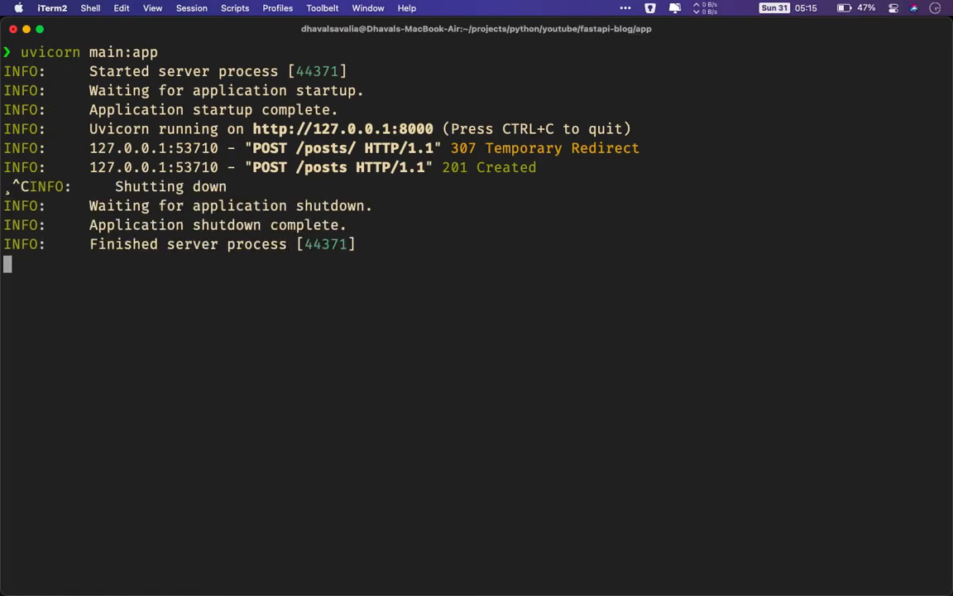
pyautogui.write('nvim main.py')
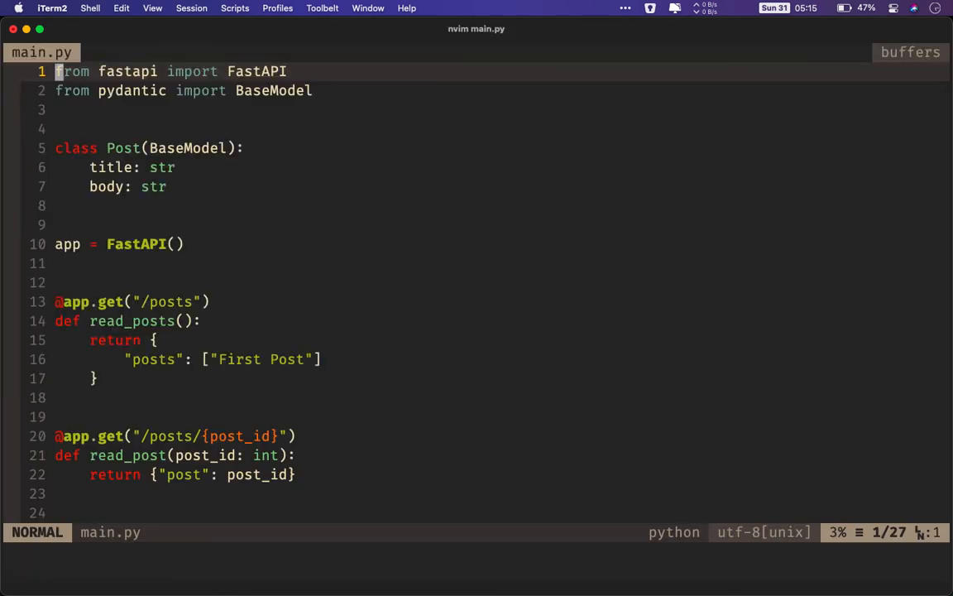
# Append ', status' to the fastapi import and locate the 201 status_code value
pyautogui.write(', s')
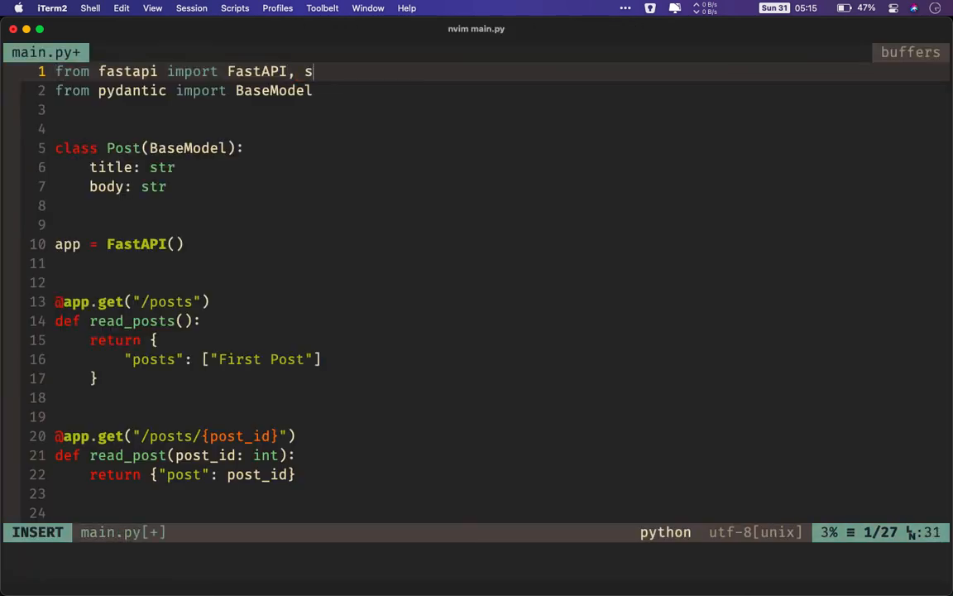
pyautogui.write('tatus_code')
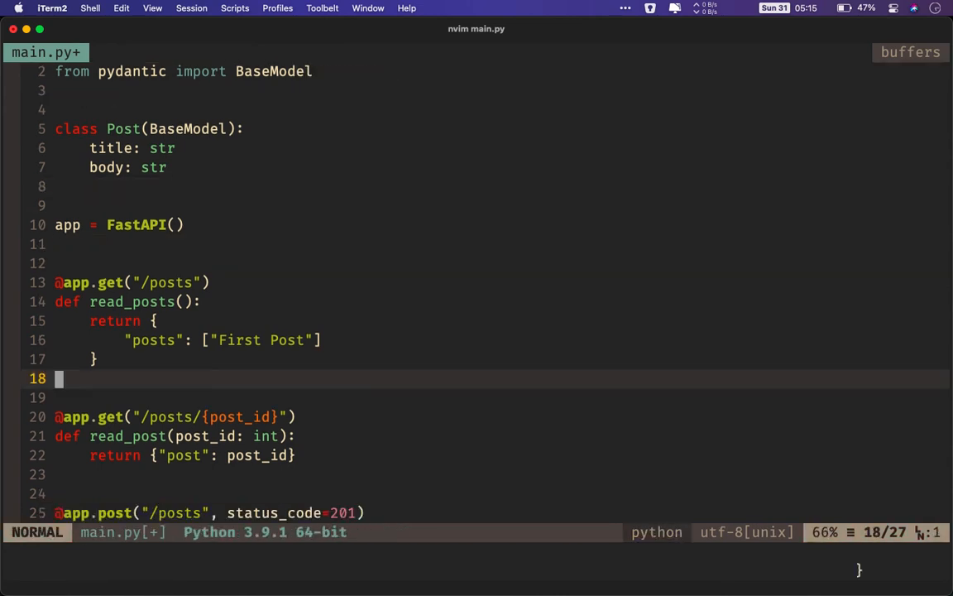
pyautogui.press('/')
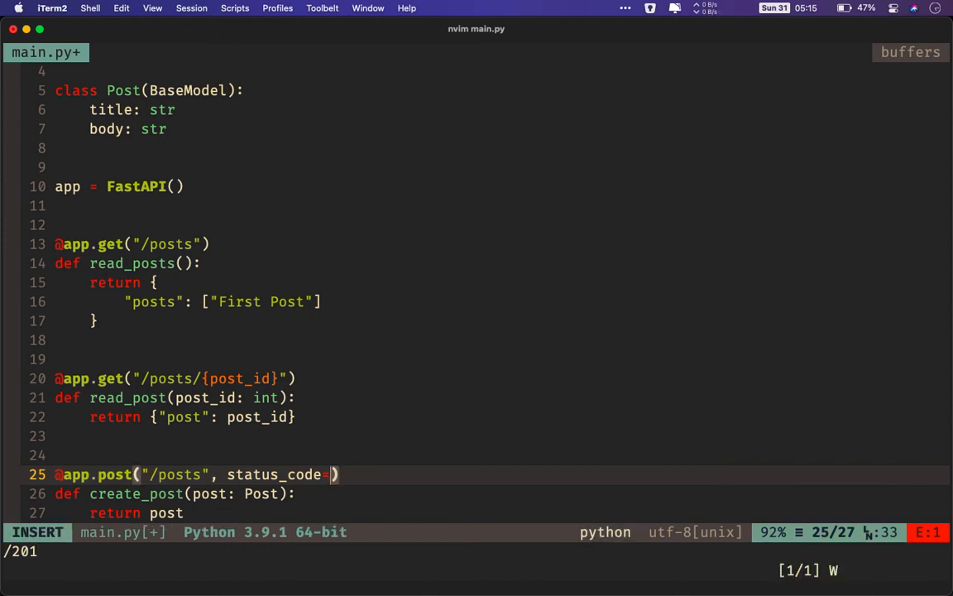
pyautogui.write('stapi import FastAPI, status')
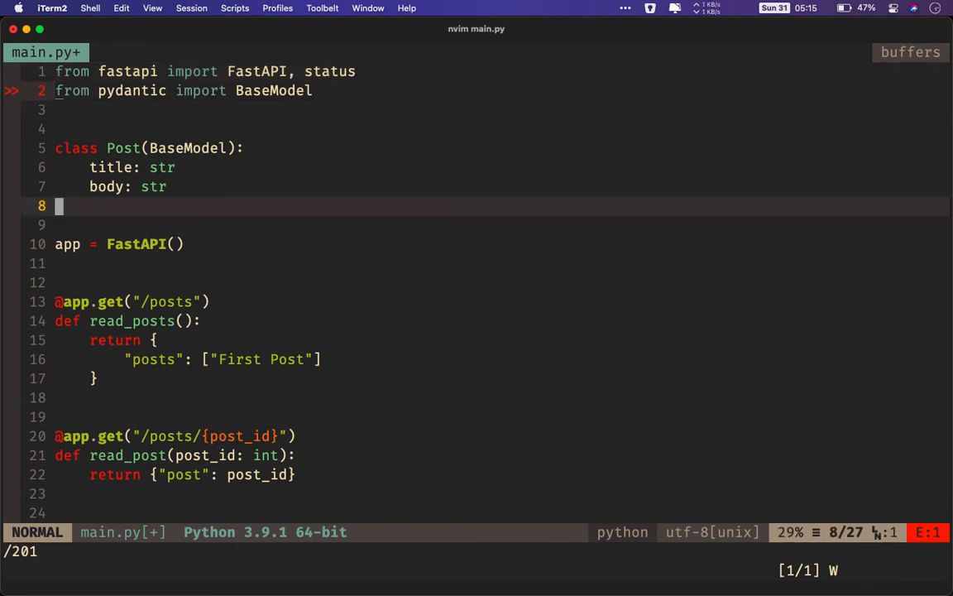
pyautogui.scroll(-3)
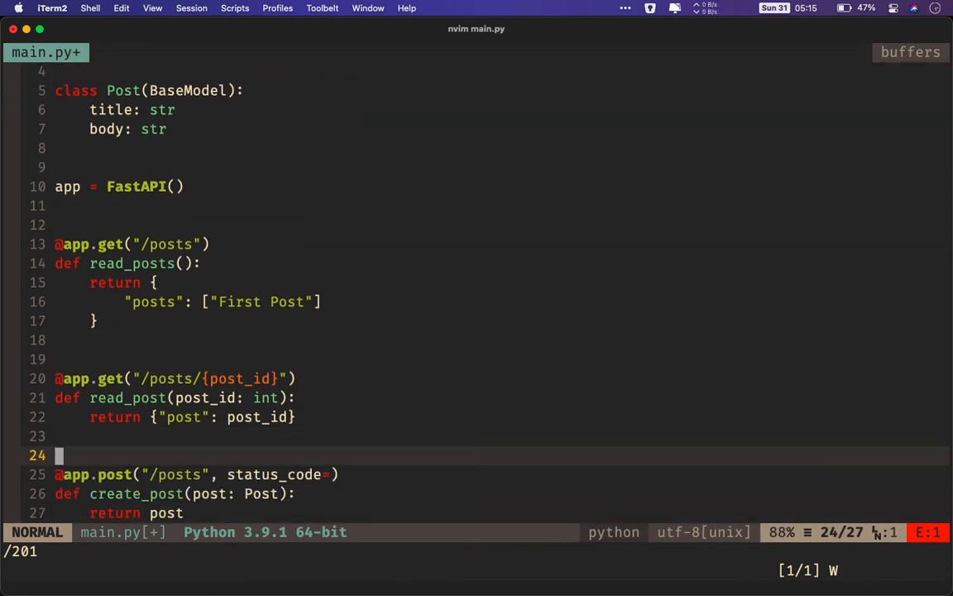
pyautogui.press('j')
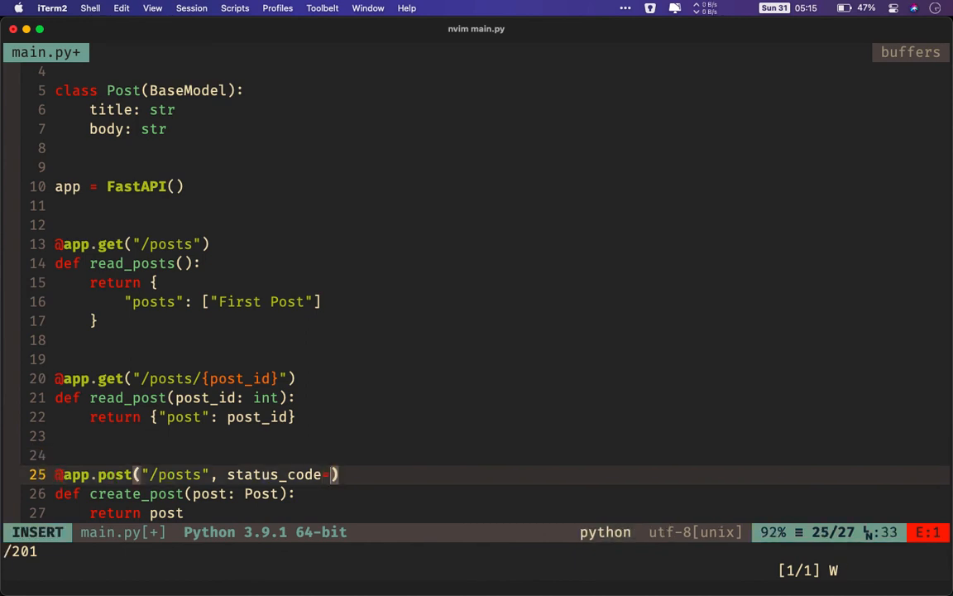
# Replace 201 with status.HTTP_201_CREATED from the completions, then save and quit
pyautogui.write('status')
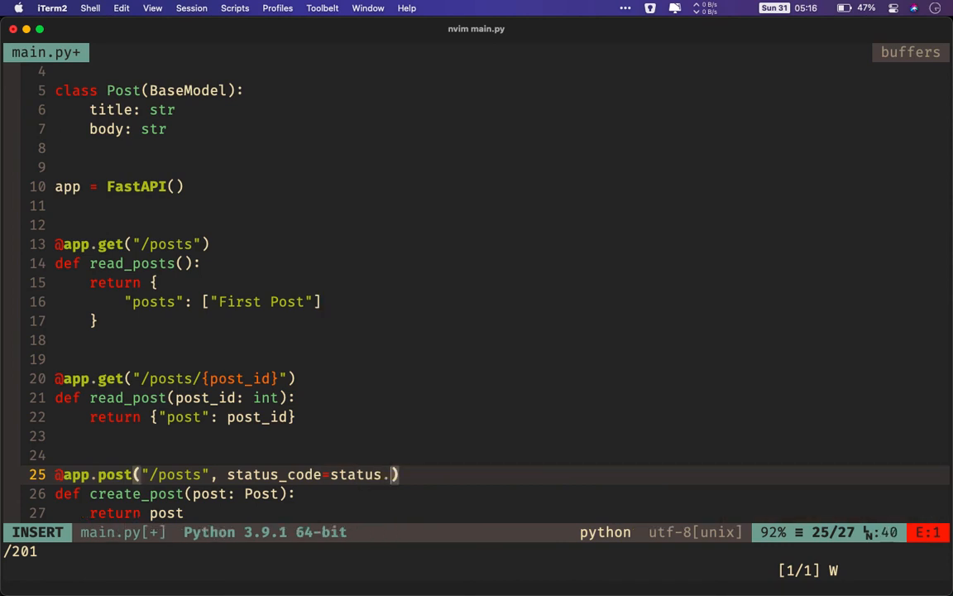
pyautogui.write('.')
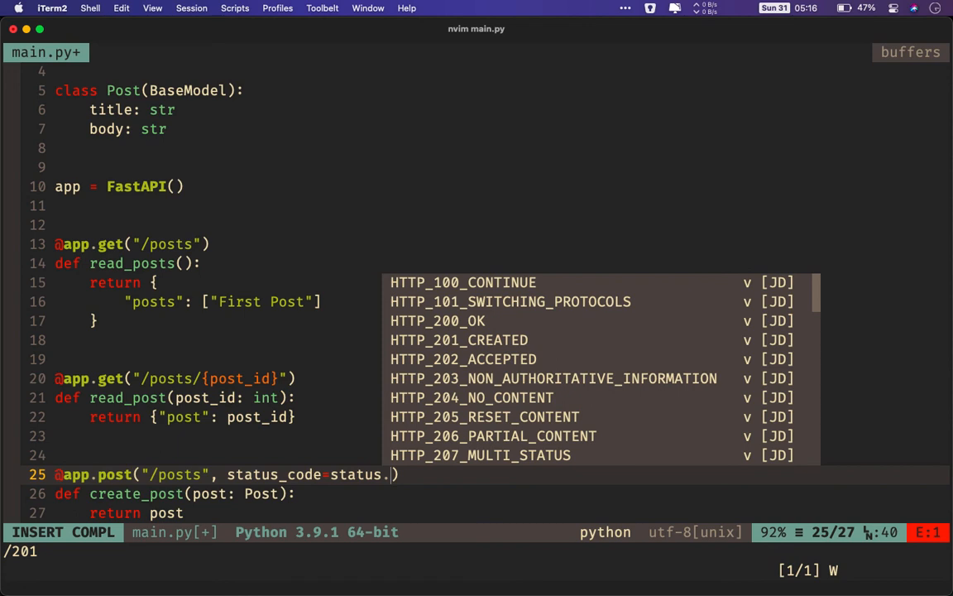
pyautogui.click(460, 341)
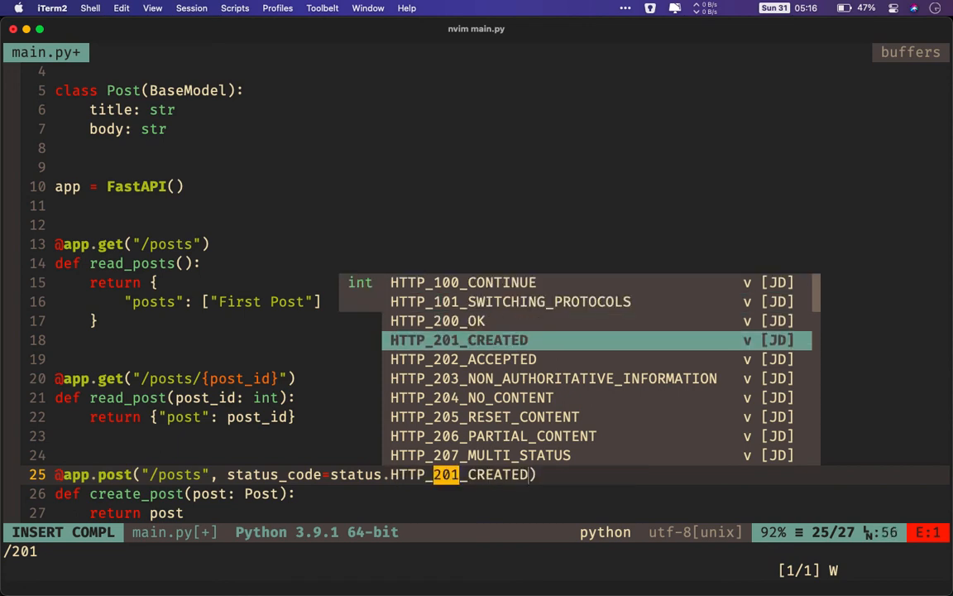
pyautogui.press('Escape')
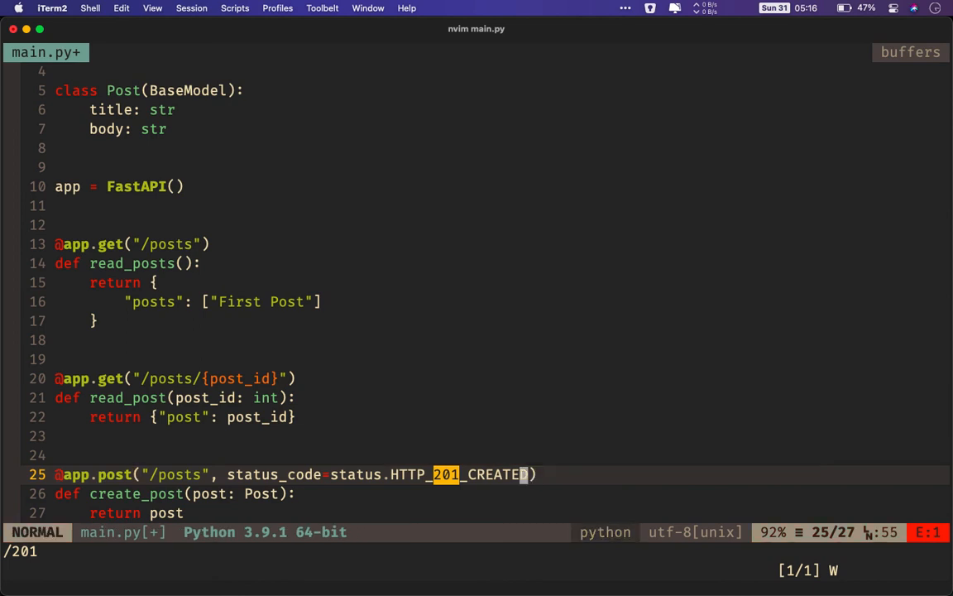
pyautogui.write(':wq')
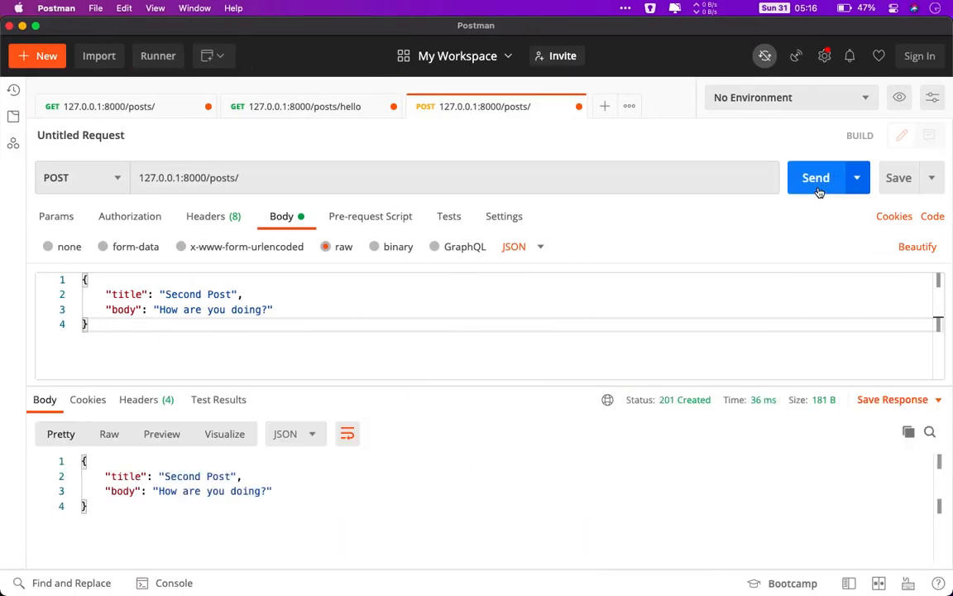
pyautogui.moveTo(645, 447)
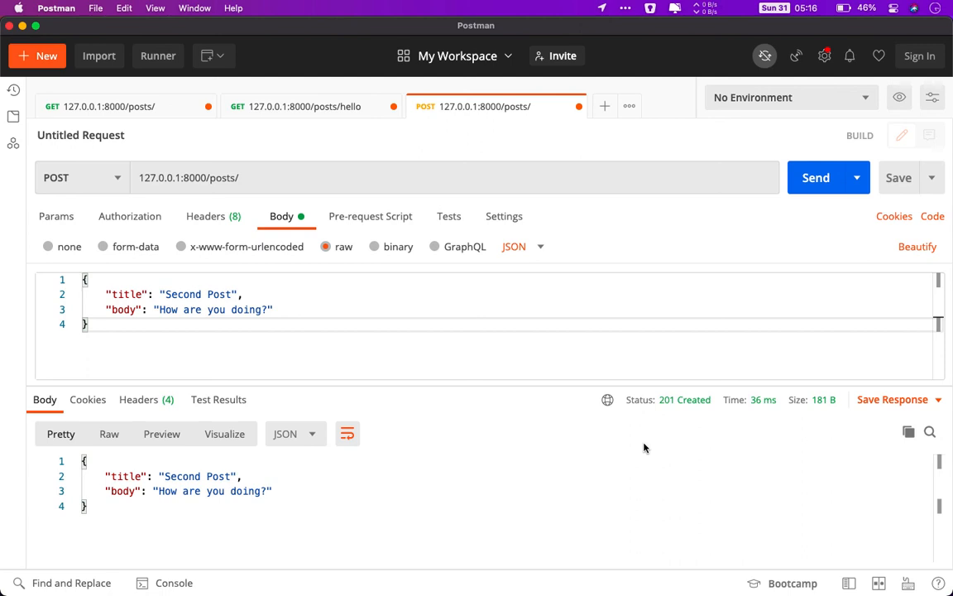
# Check GET /posts/ at 200 OK and /posts/hello at 422, then return to the POST tab at 201 Created
pyautogui.click(108, 106)
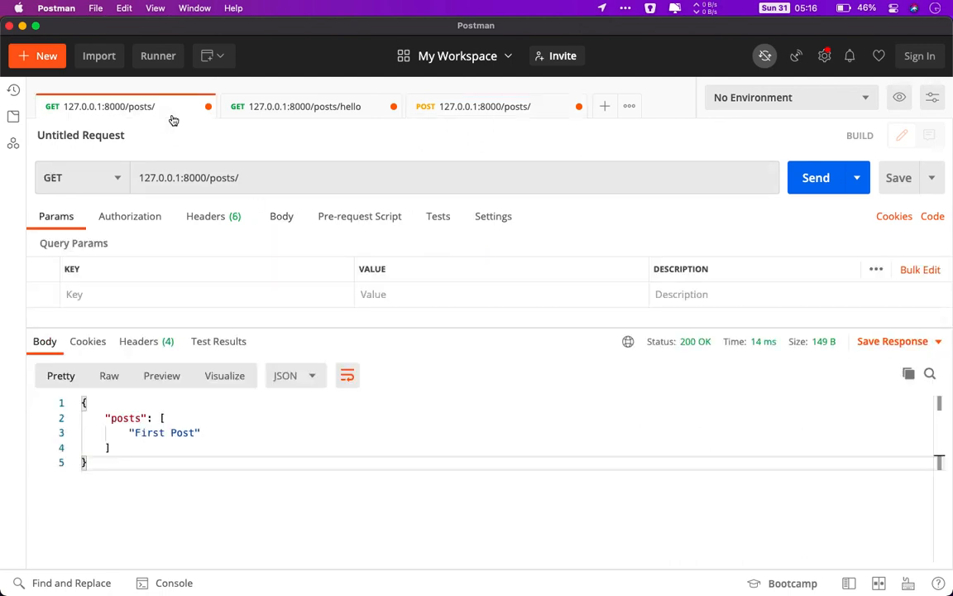
pyautogui.click(298, 105)
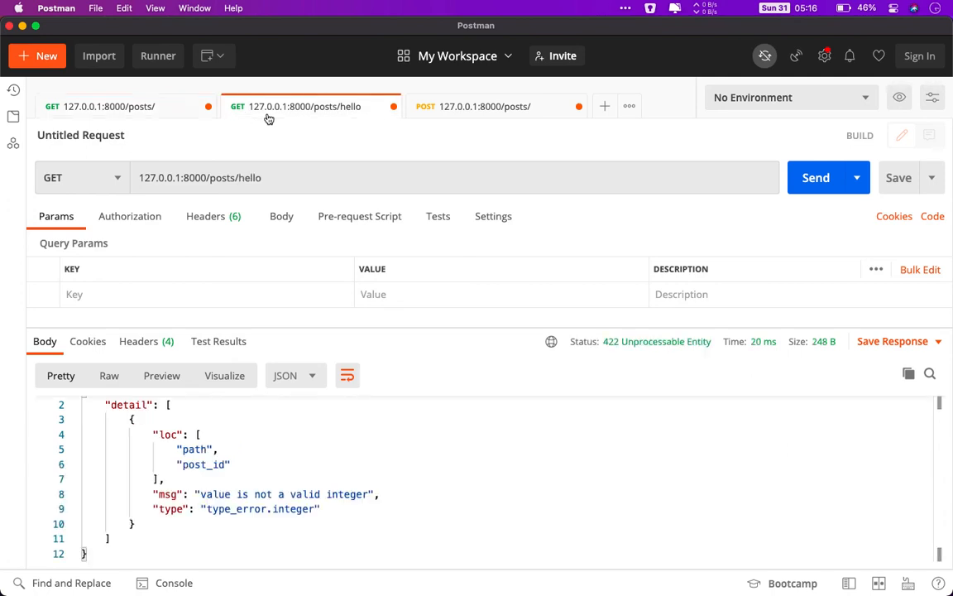
pyautogui.moveTo(451, 110)
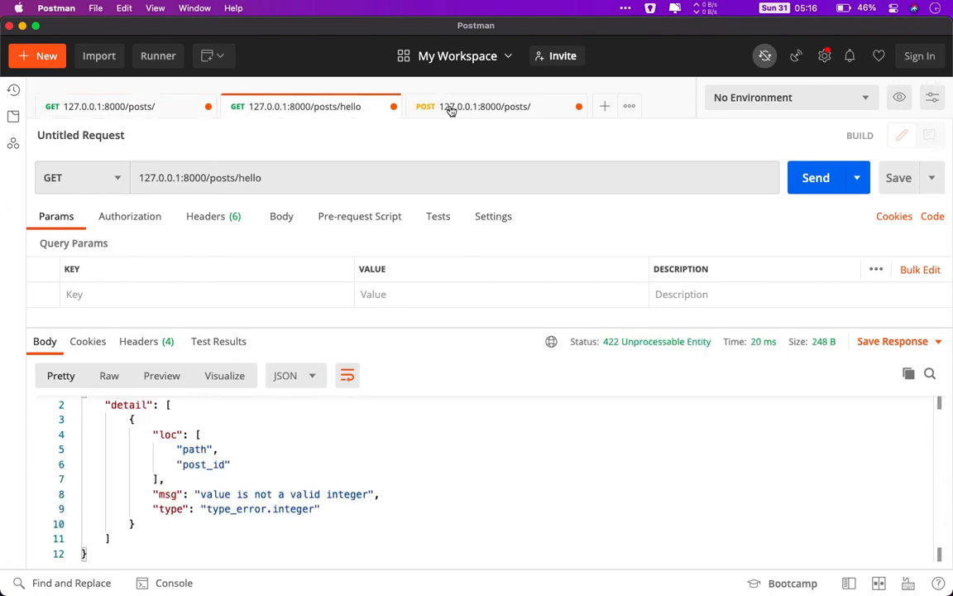
pyautogui.click(497, 106)
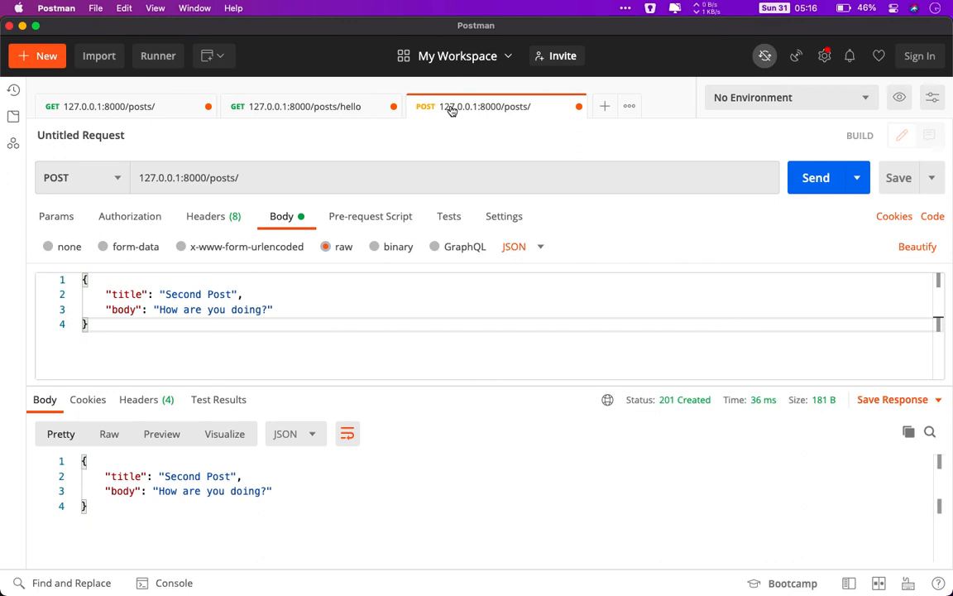